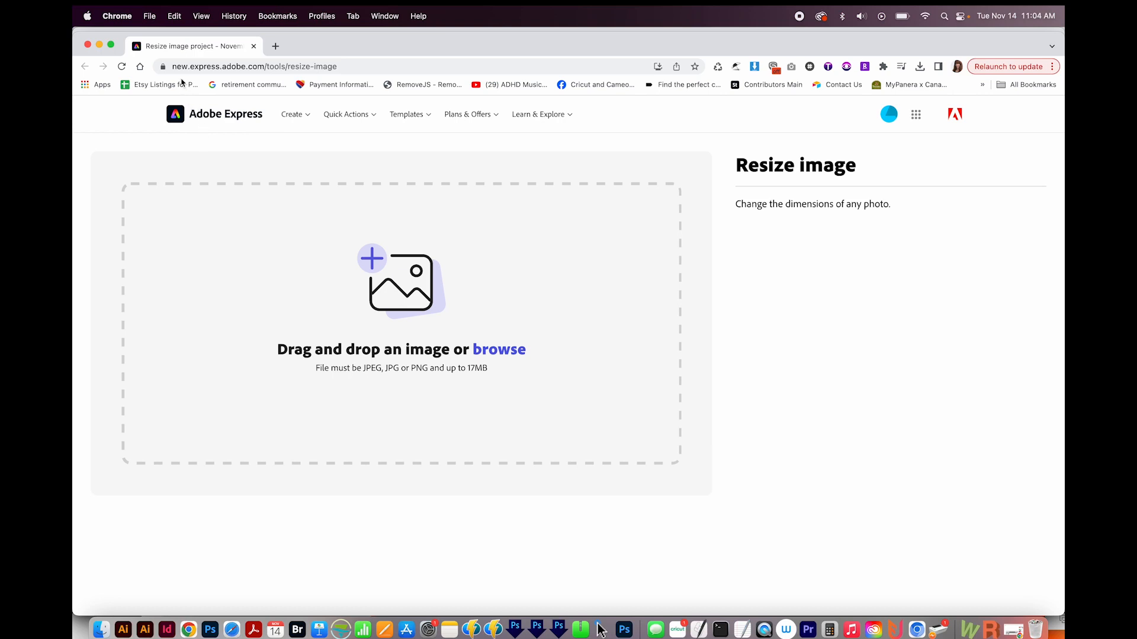
mouse_move(194, 75)
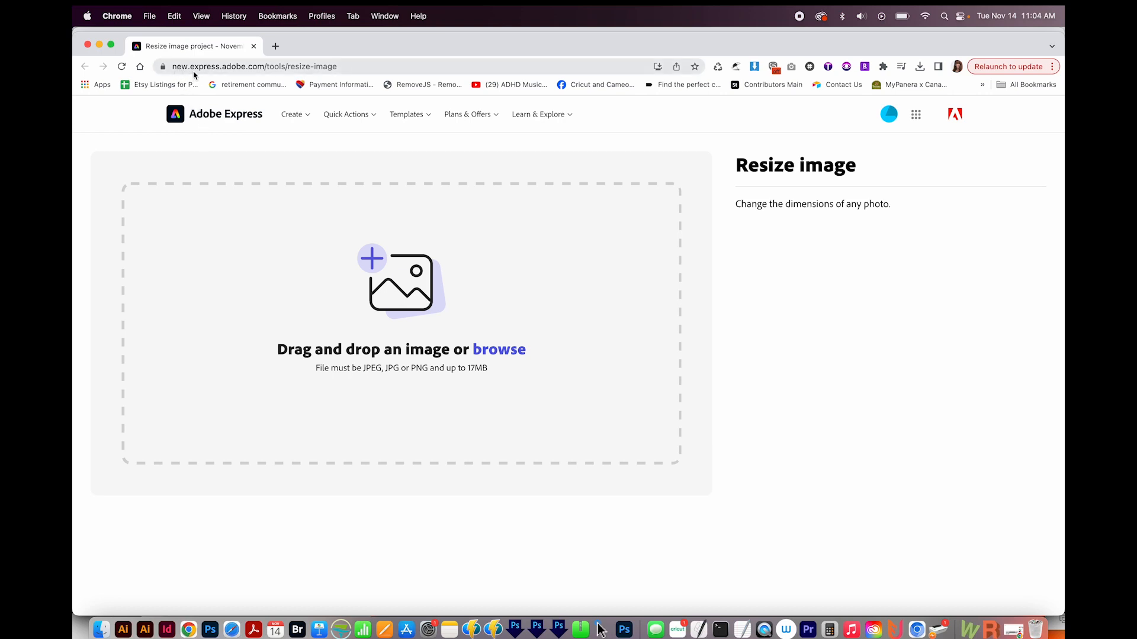
mouse_move(230, 78)
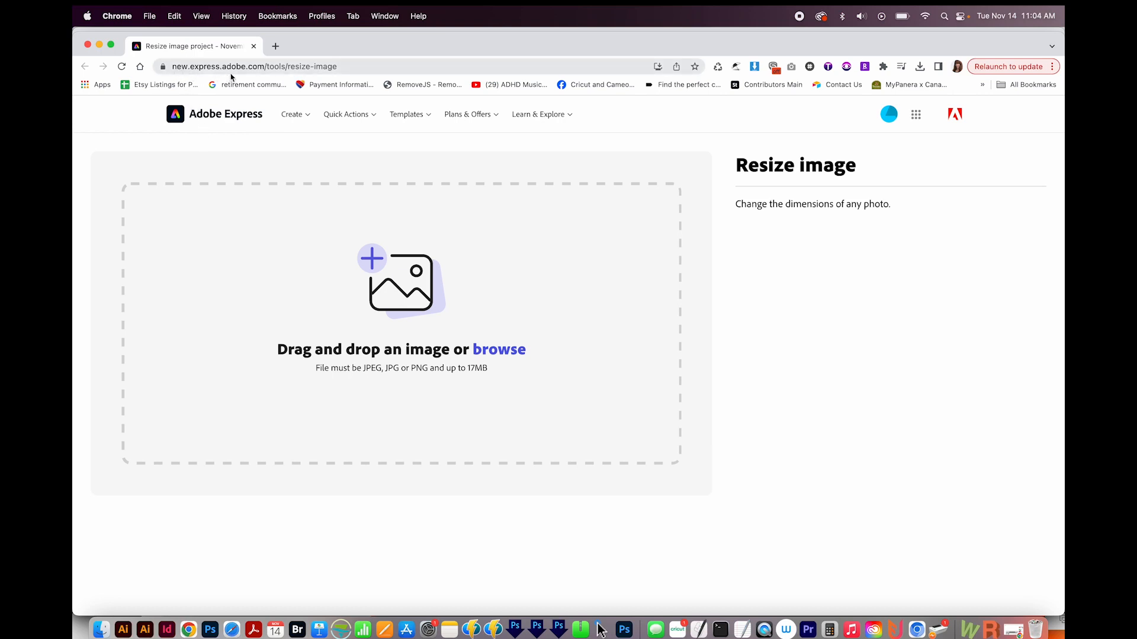
mouse_move(537, 330)
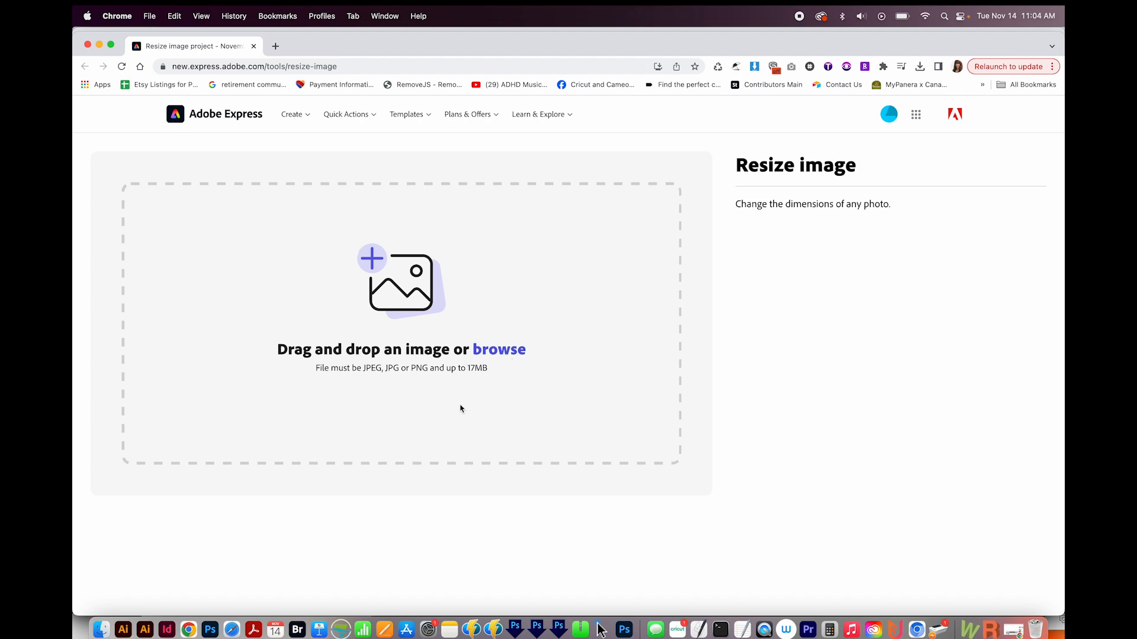
mouse_move(566, 413)
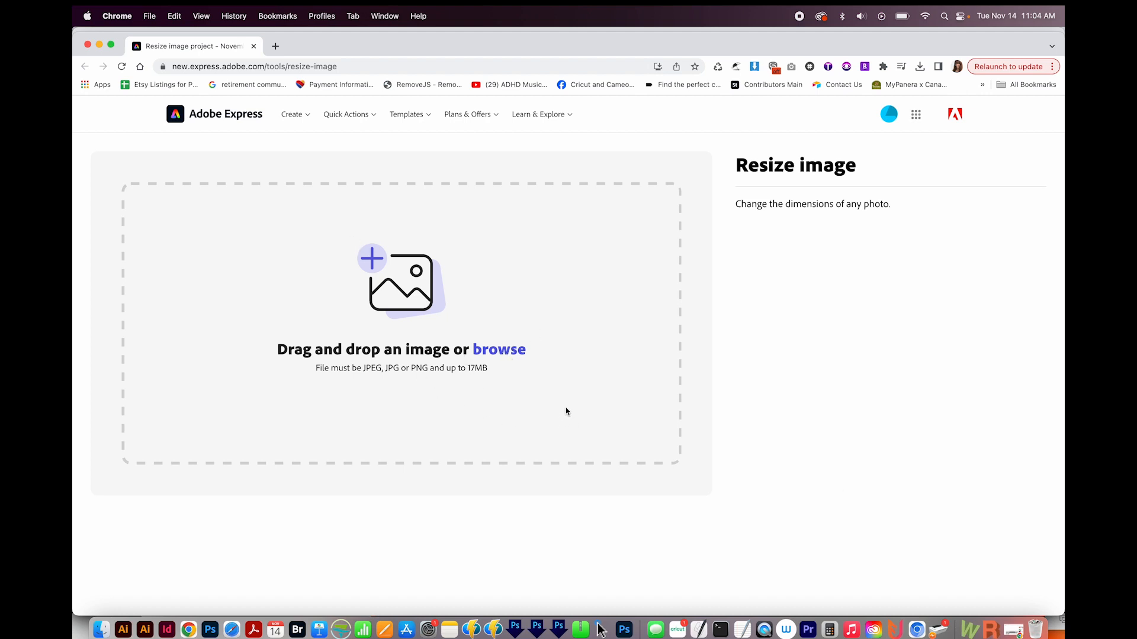
mouse_move(650, 349)
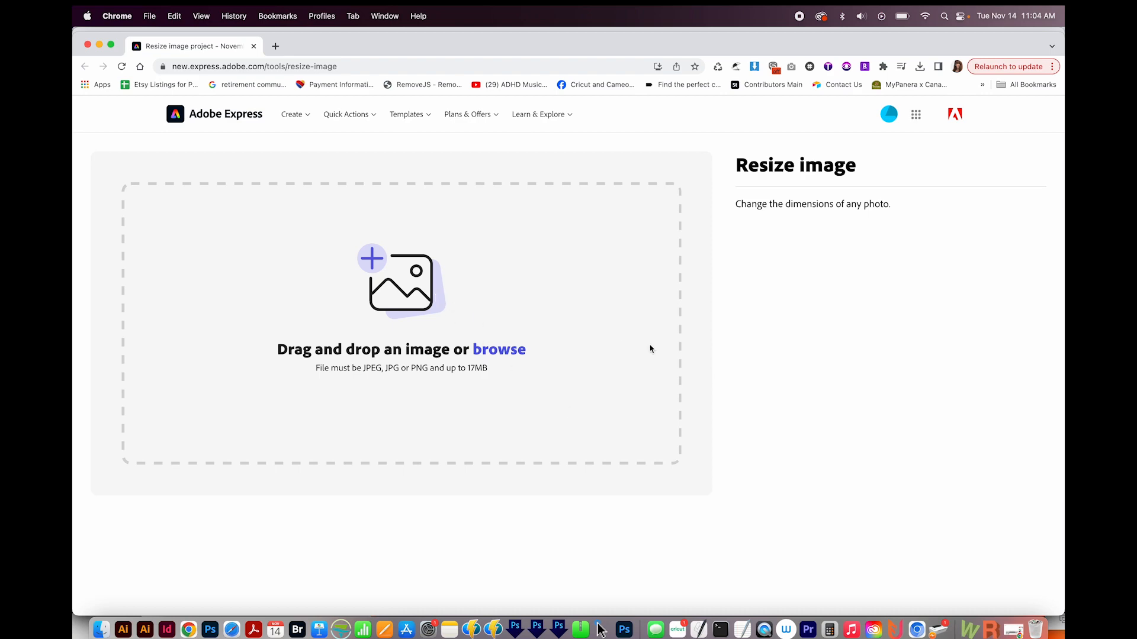
mouse_move(500, 354)
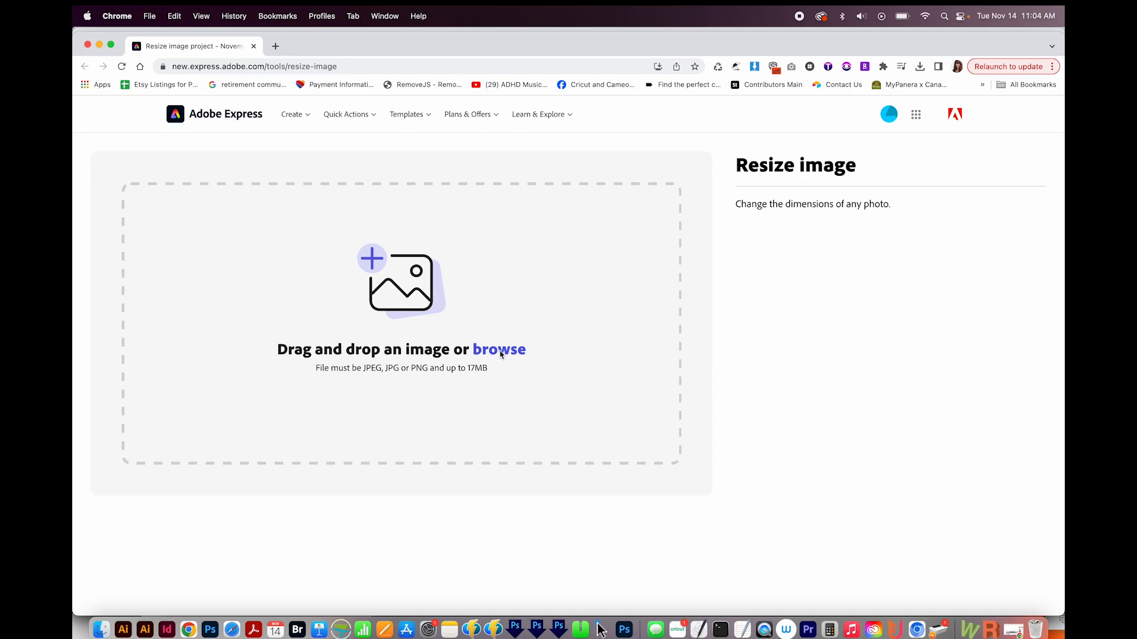
Upload al logo.png to Adobe Express and resize it to a custom 70×70 pixels.
left_click(498, 349)
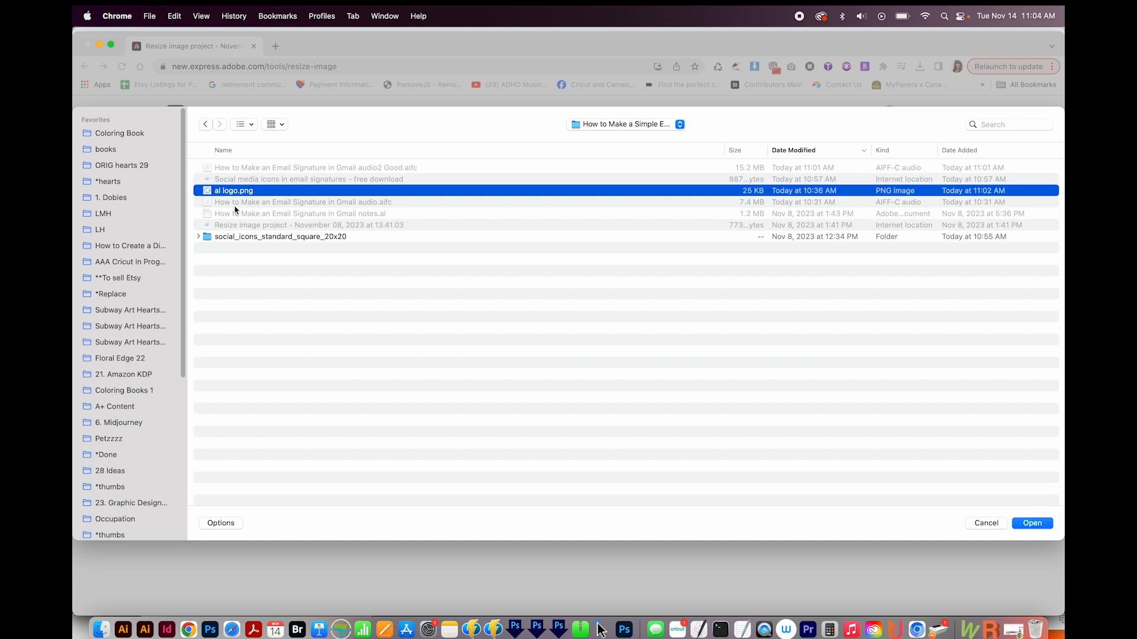
left_click(1031, 523)
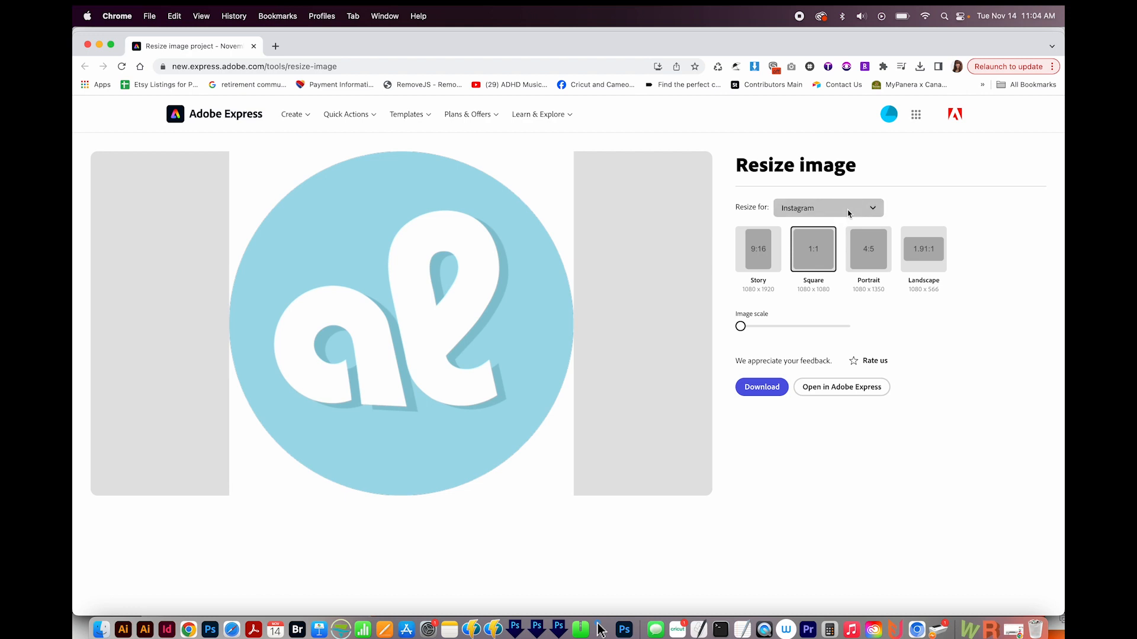
left_click(827, 208)
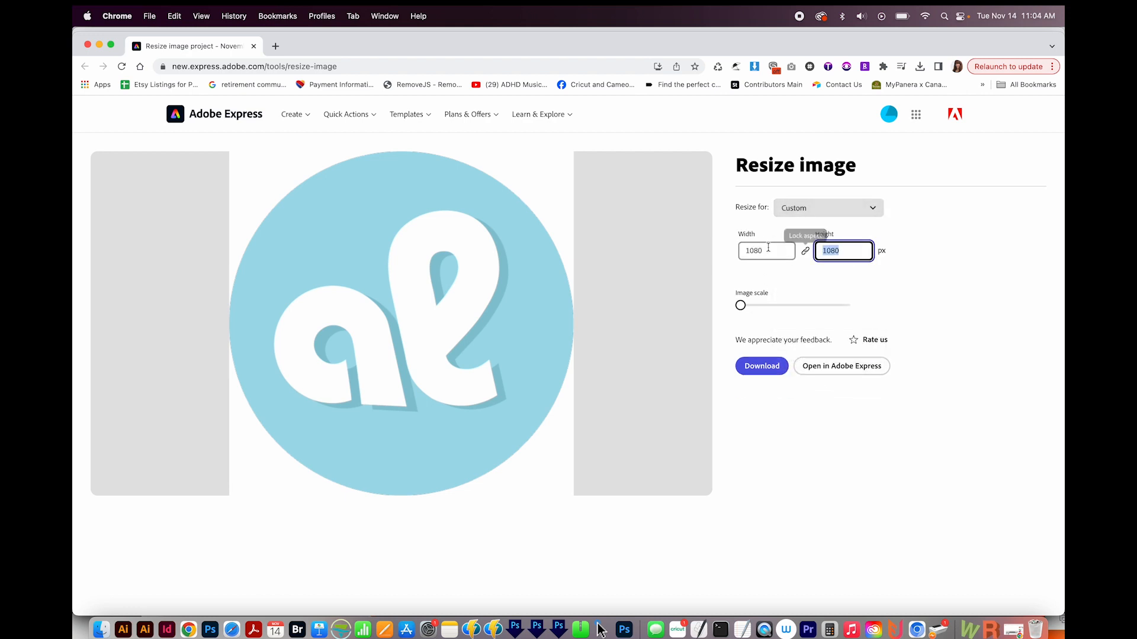
type("70")
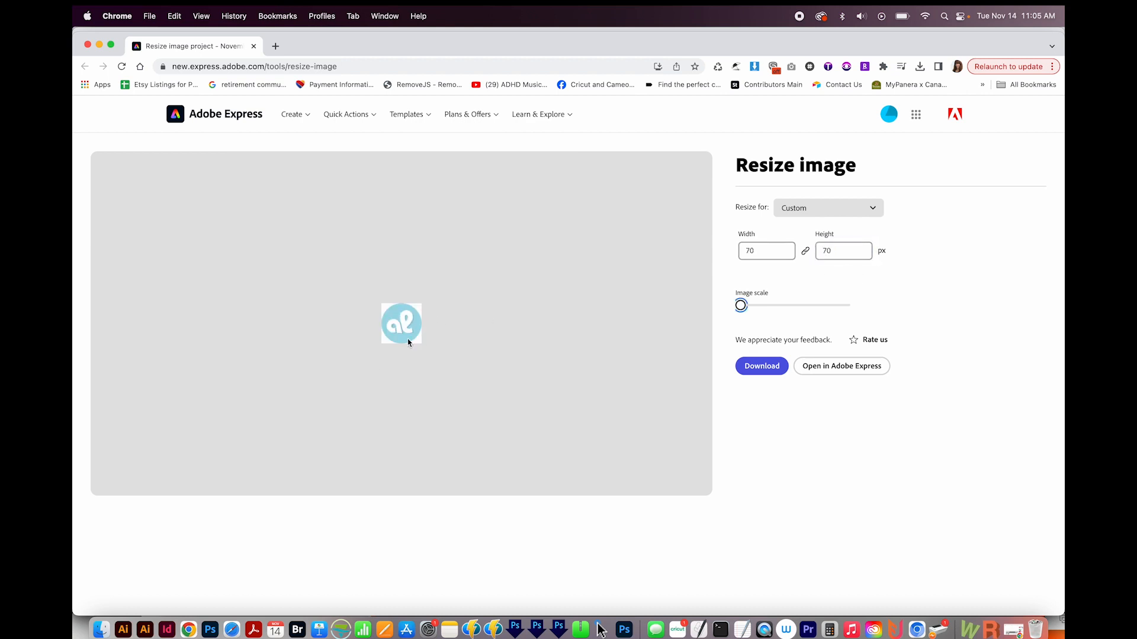
mouse_move(433, 341)
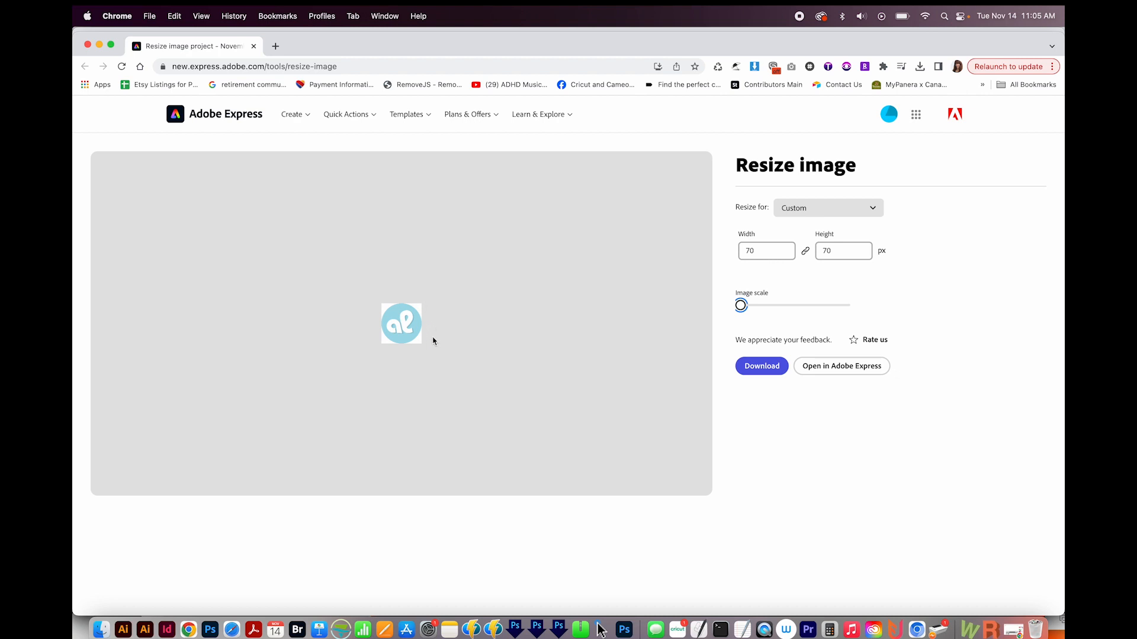
mouse_move(440, 338)
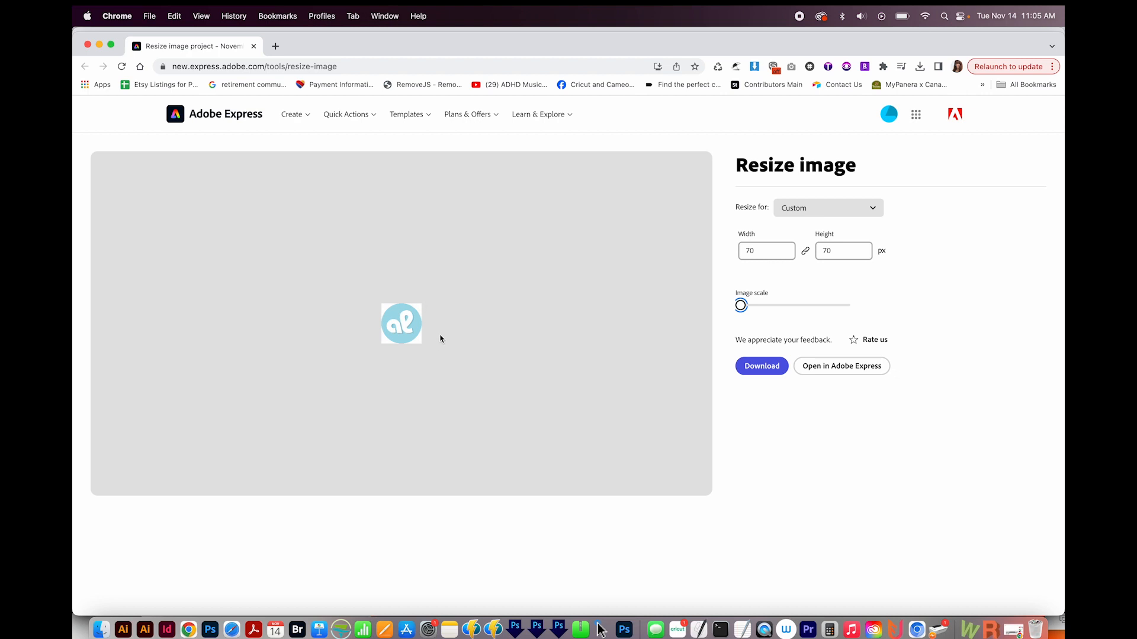
mouse_move(447, 338)
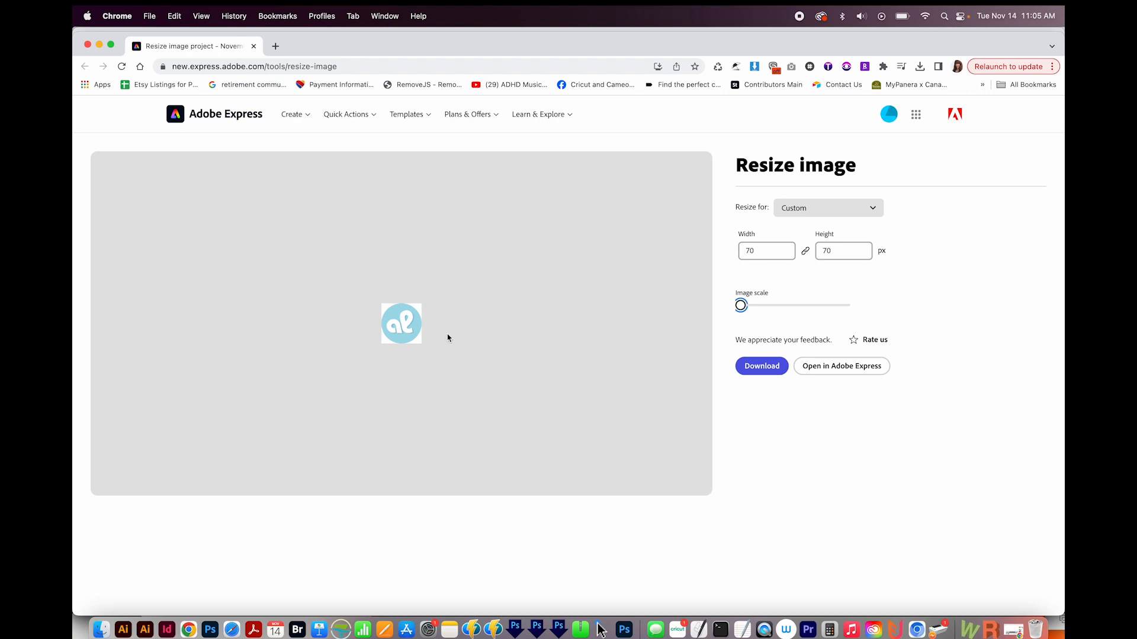
mouse_move(438, 335)
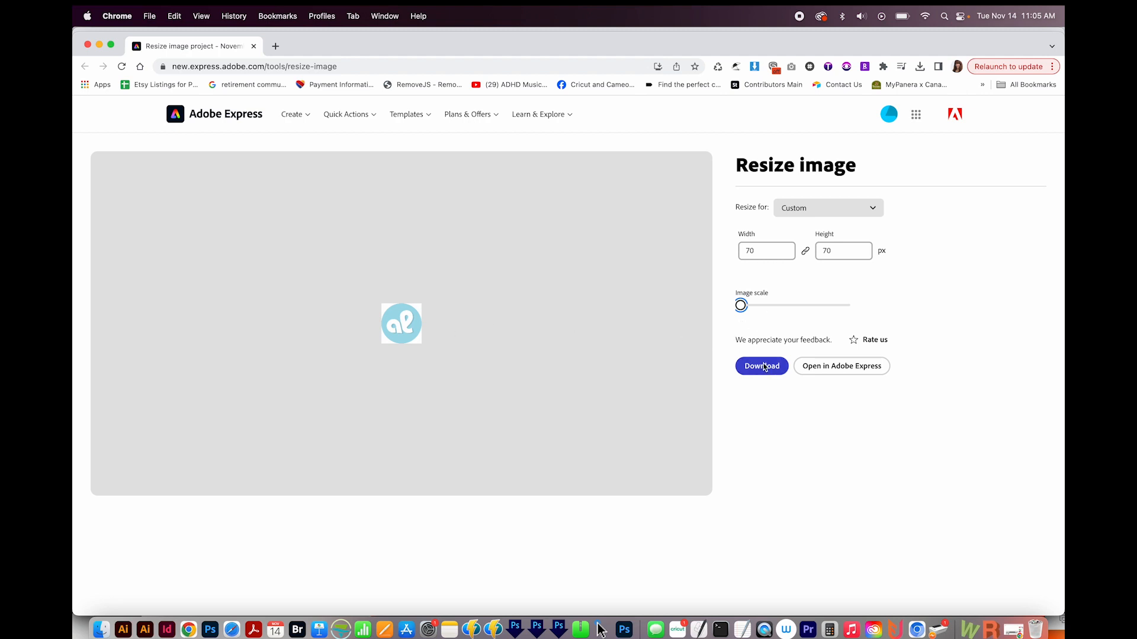
Download the resized 70×70 logo PNG and reveal it in Finder.
left_click(762, 366)
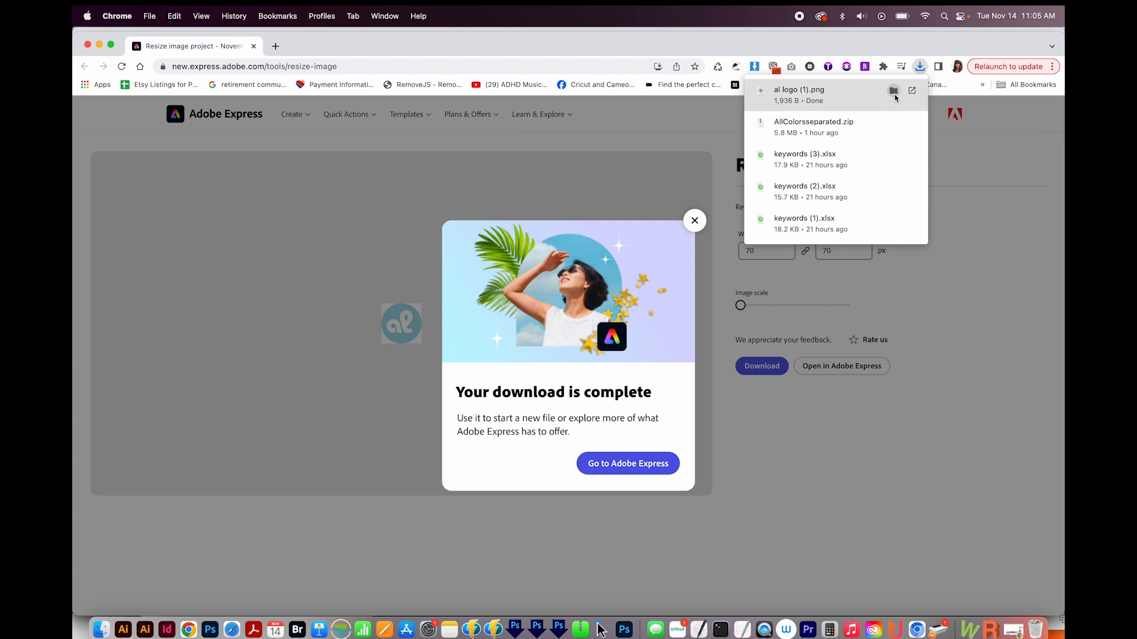
mouse_move(893, 92)
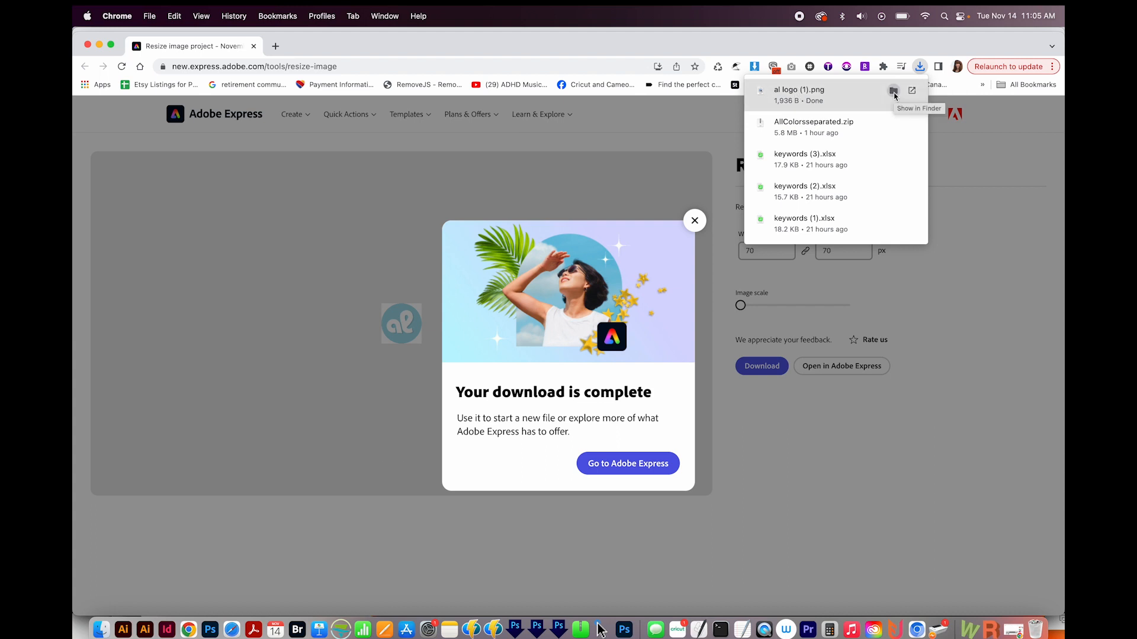
left_click(894, 90)
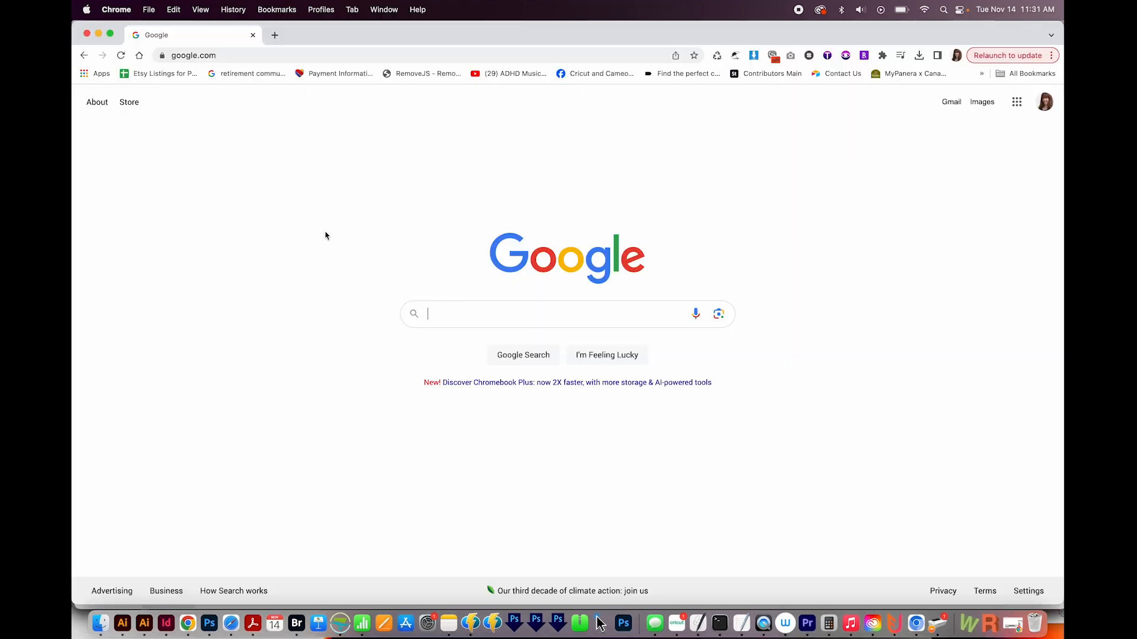
Open Google Sheets from the Apps bookmark and create a blank untitled spreadsheet.
left_click(94, 73)
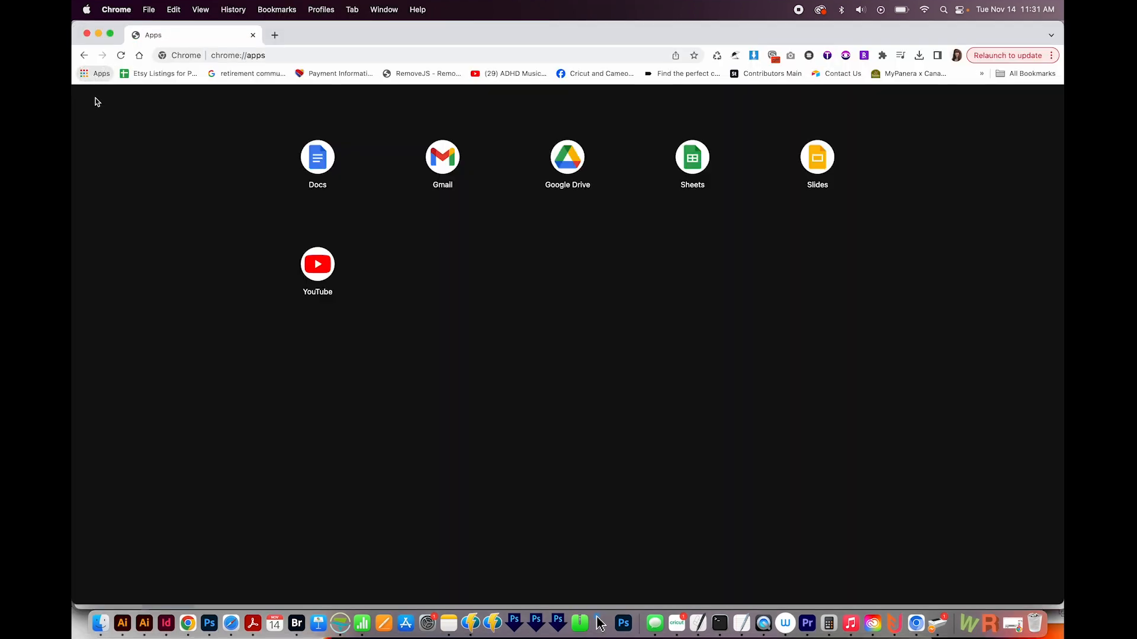
left_click(691, 156)
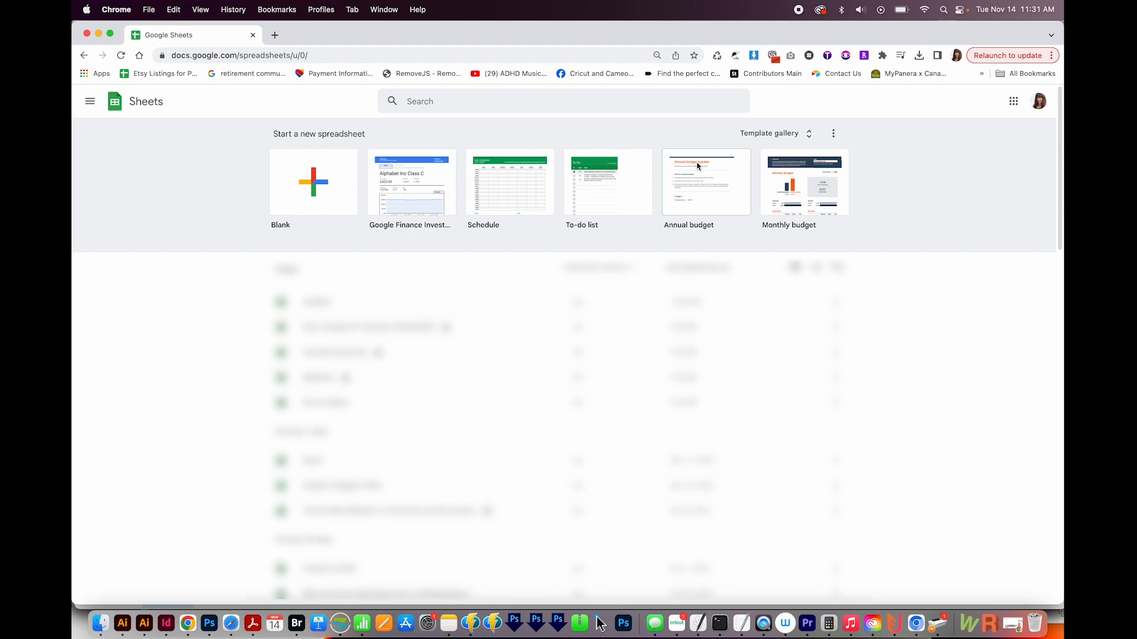
left_click(313, 181)
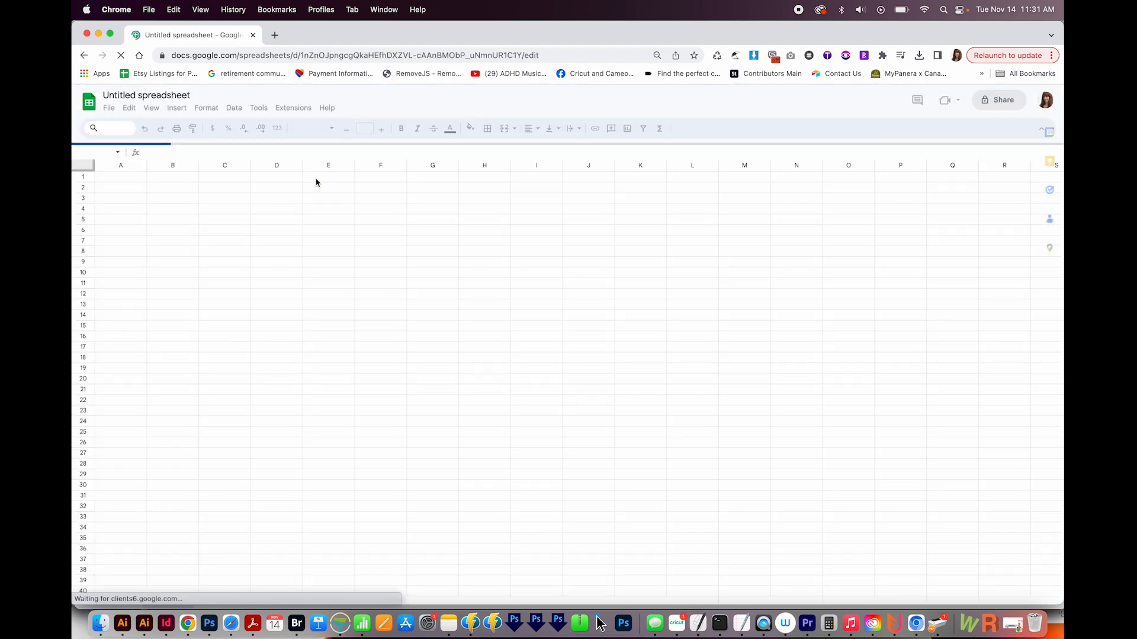
Insert the round logo into cell A1 as an in-cell image, then select B1.
left_click(177, 114)
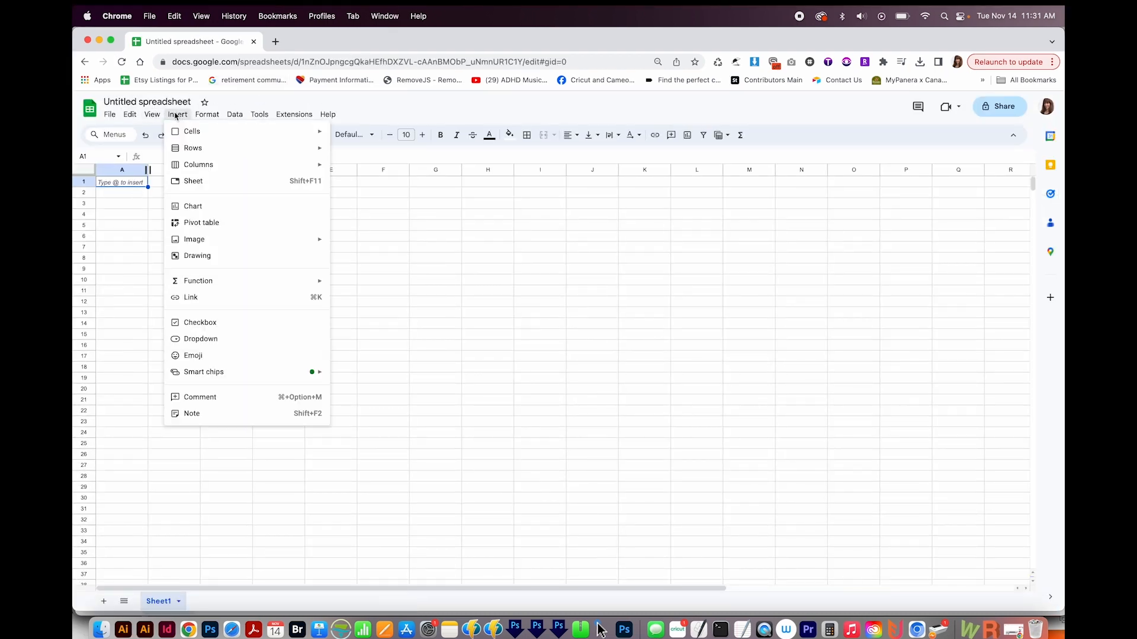
mouse_move(199, 239)
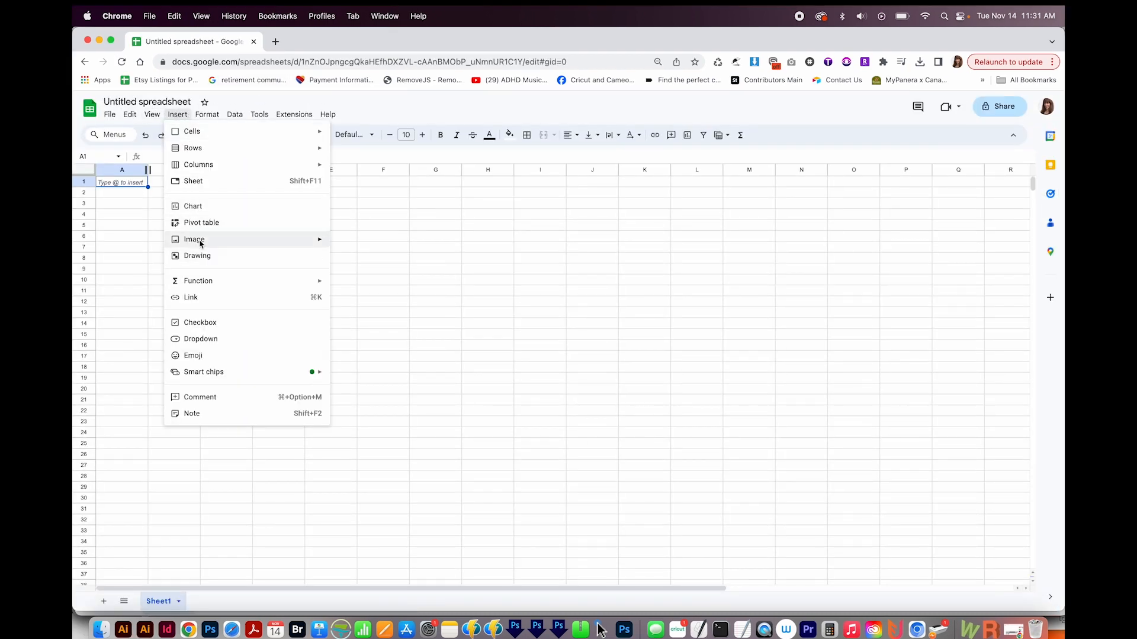
left_click(194, 239)
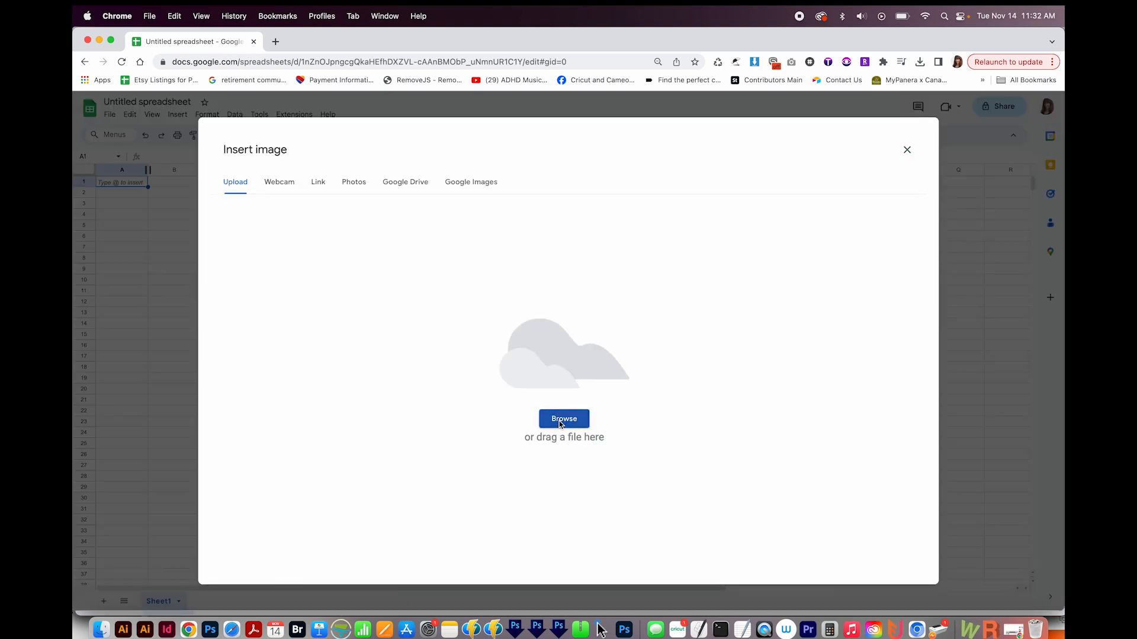
left_click(564, 418)
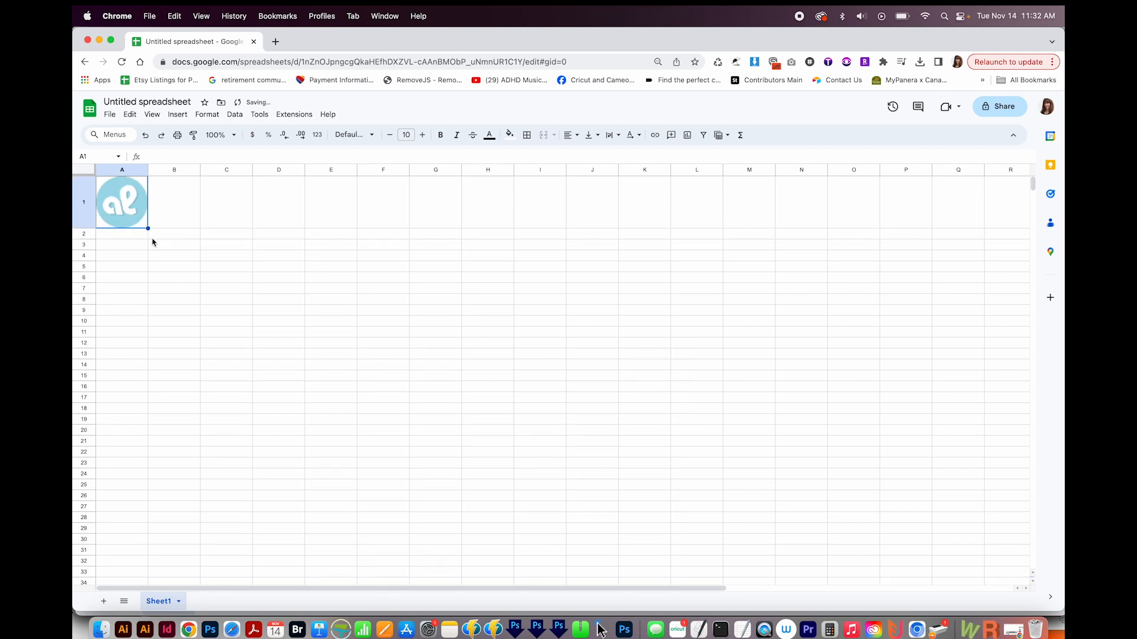
left_click(174, 201)
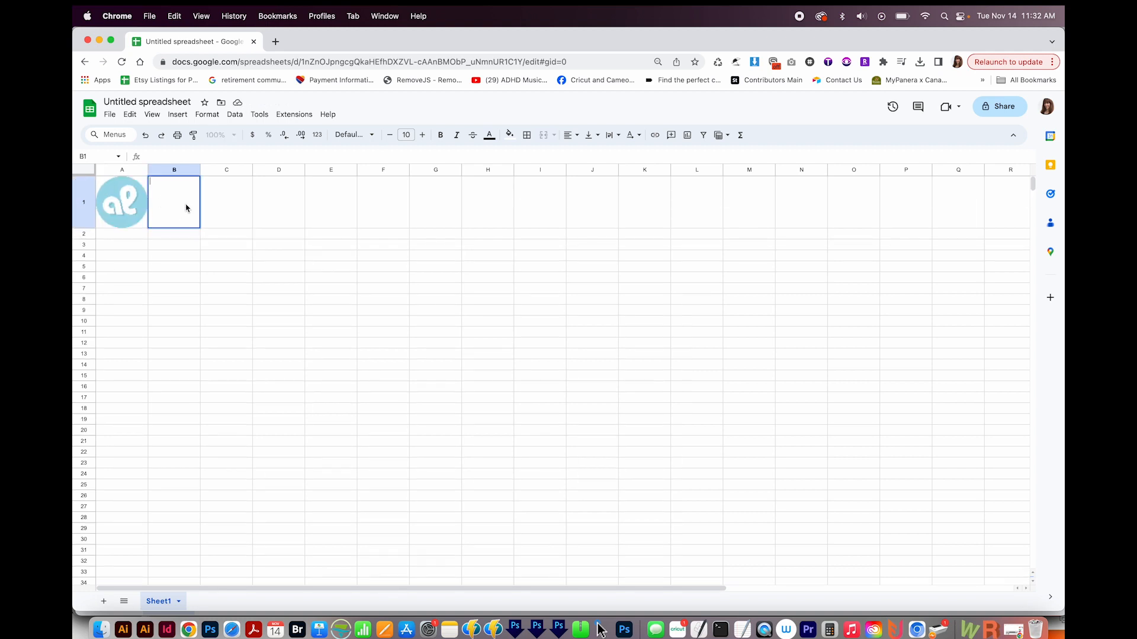
type("Anne Larkina | Graphic Designer")
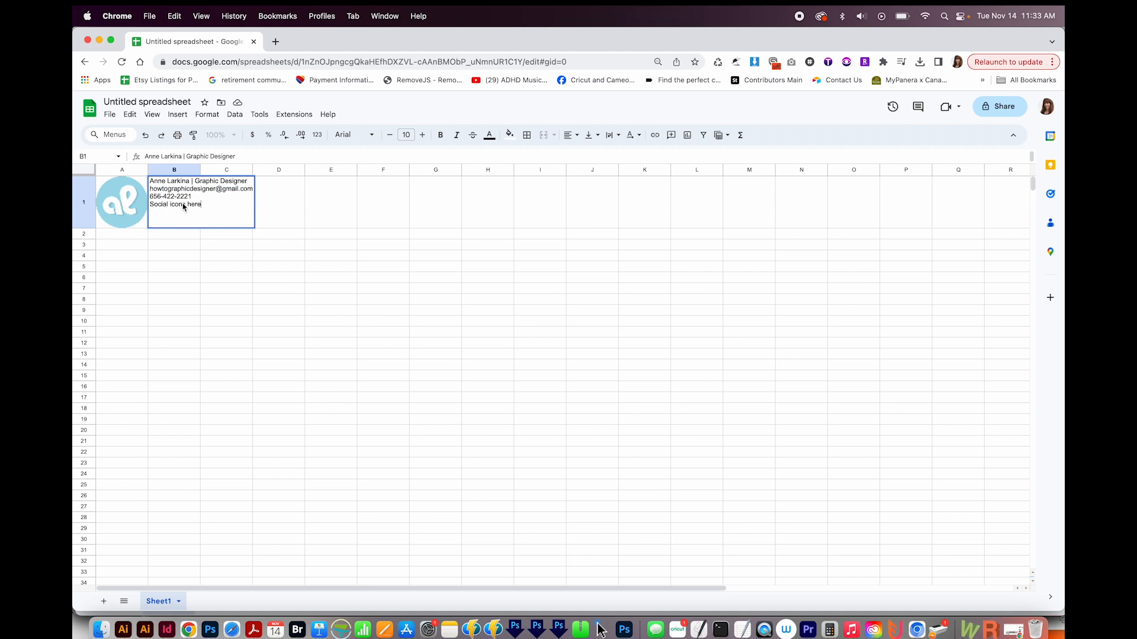
double_click(174, 204)
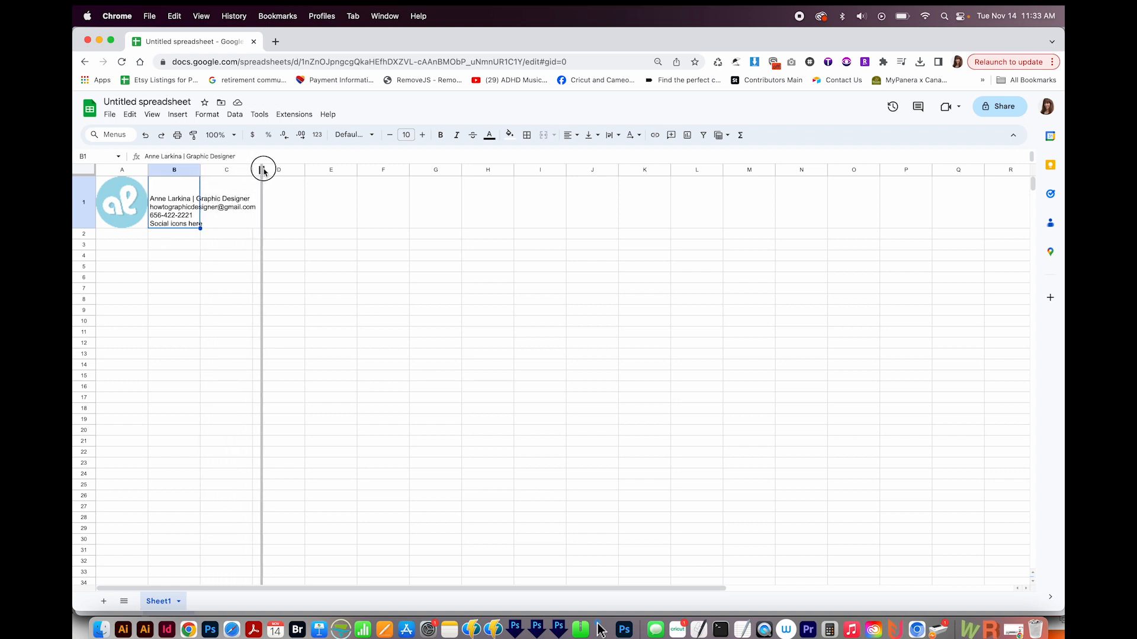
left_click_drag(263, 170, 290, 170)
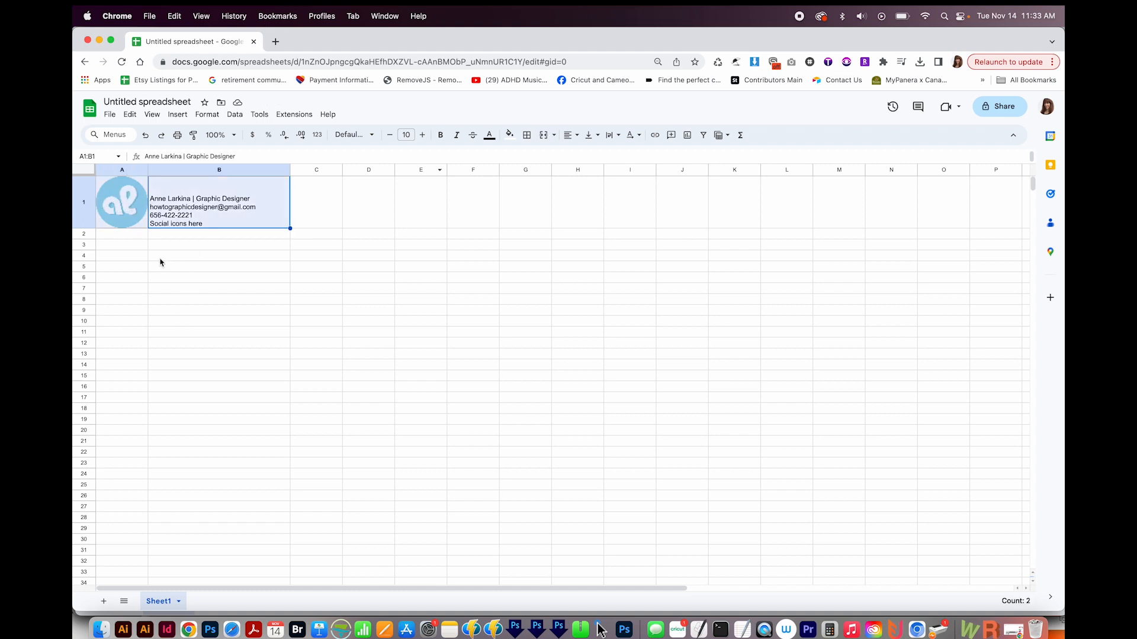
mouse_move(153, 251)
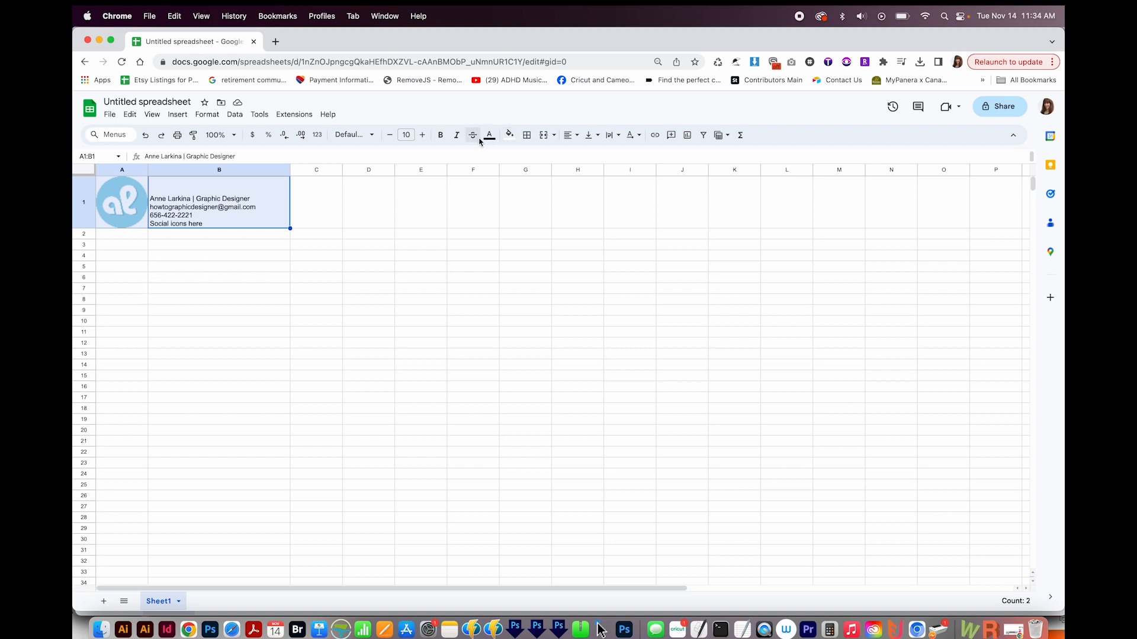
mouse_move(526, 135)
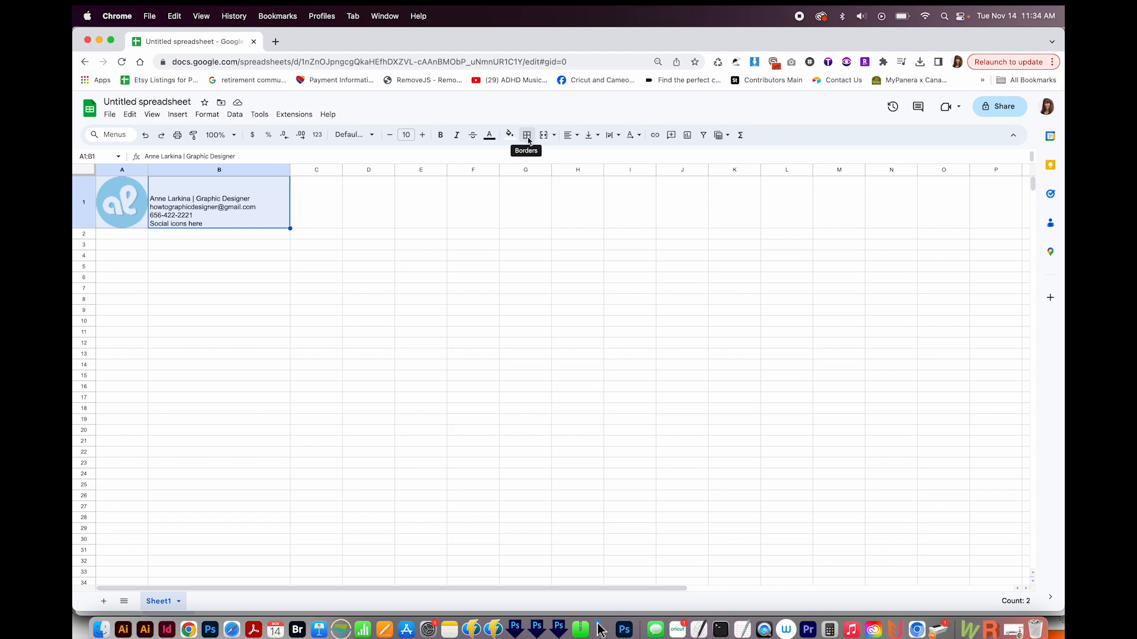
Apply All borders to the logo and contact-details cells A1:B1.
left_click(527, 135)
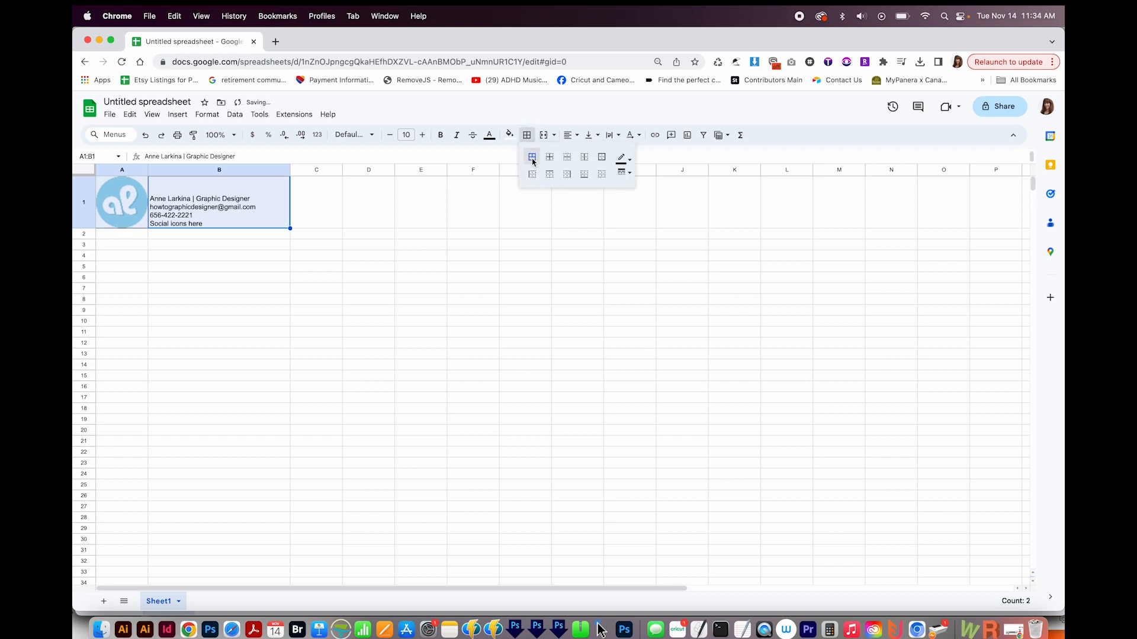
left_click(627, 158)
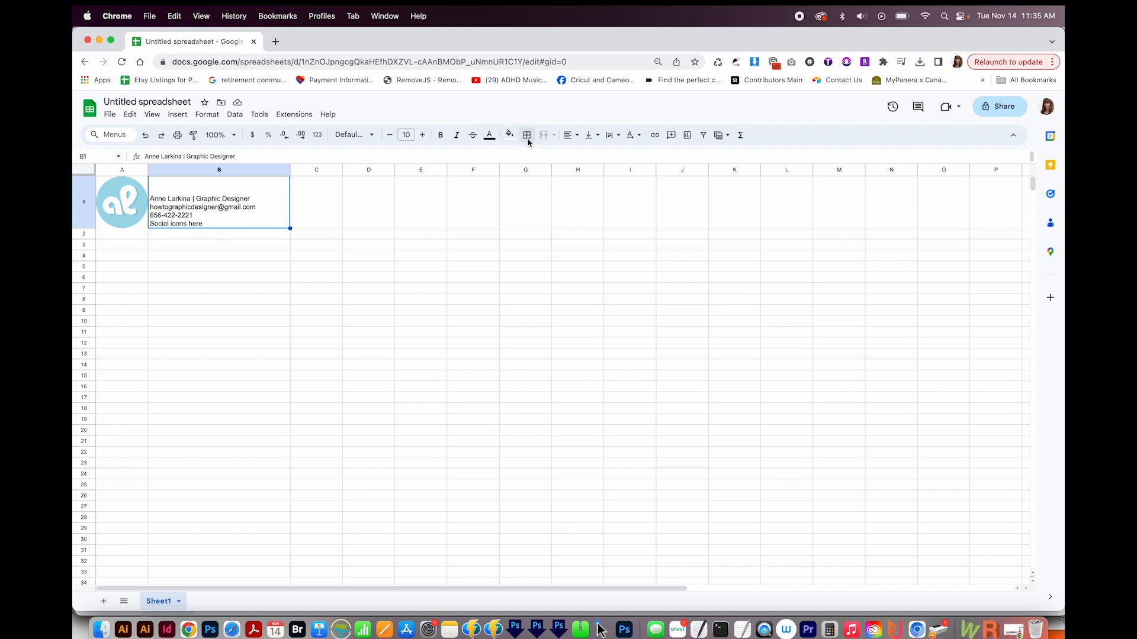
Give cell B1 a left border as the divider between logo and contact details.
left_click(527, 135)
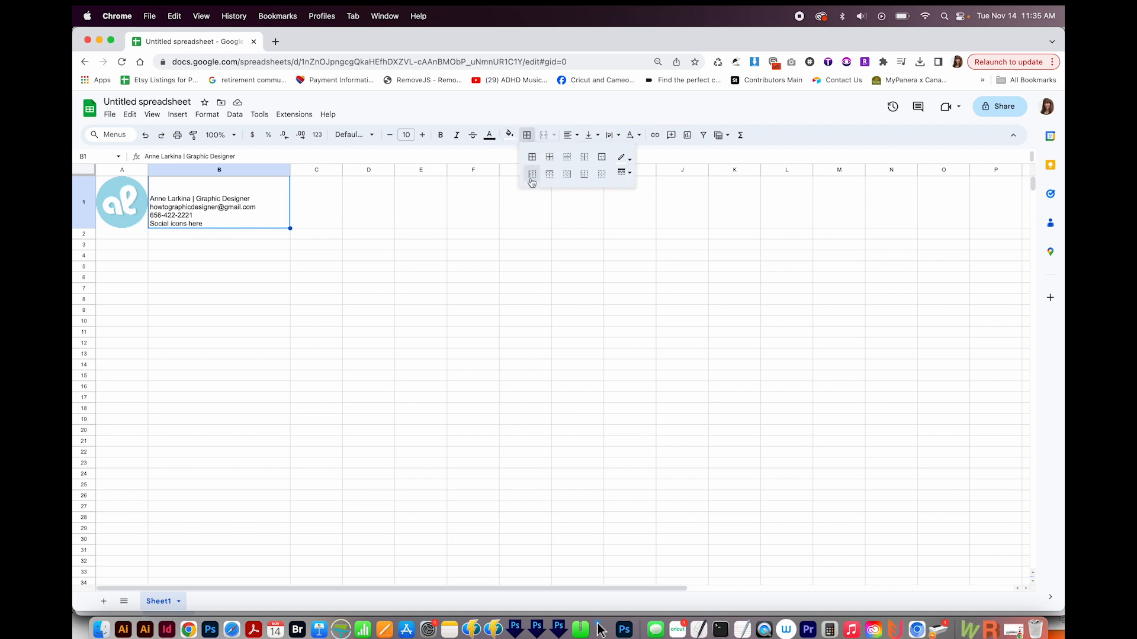
mouse_move(531, 174)
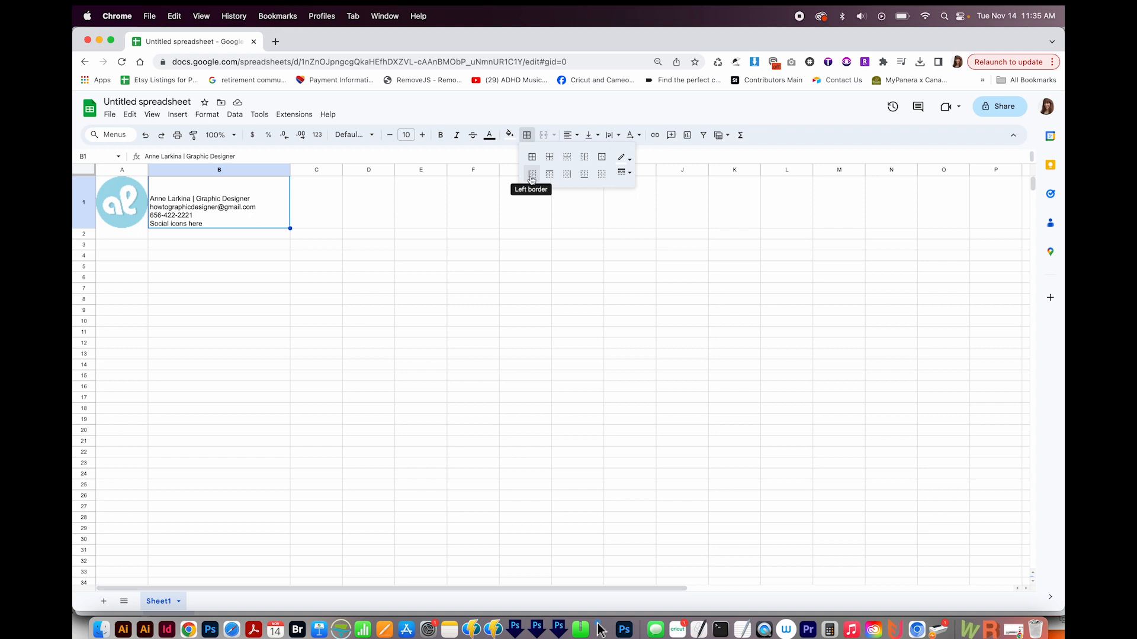
left_click(630, 161)
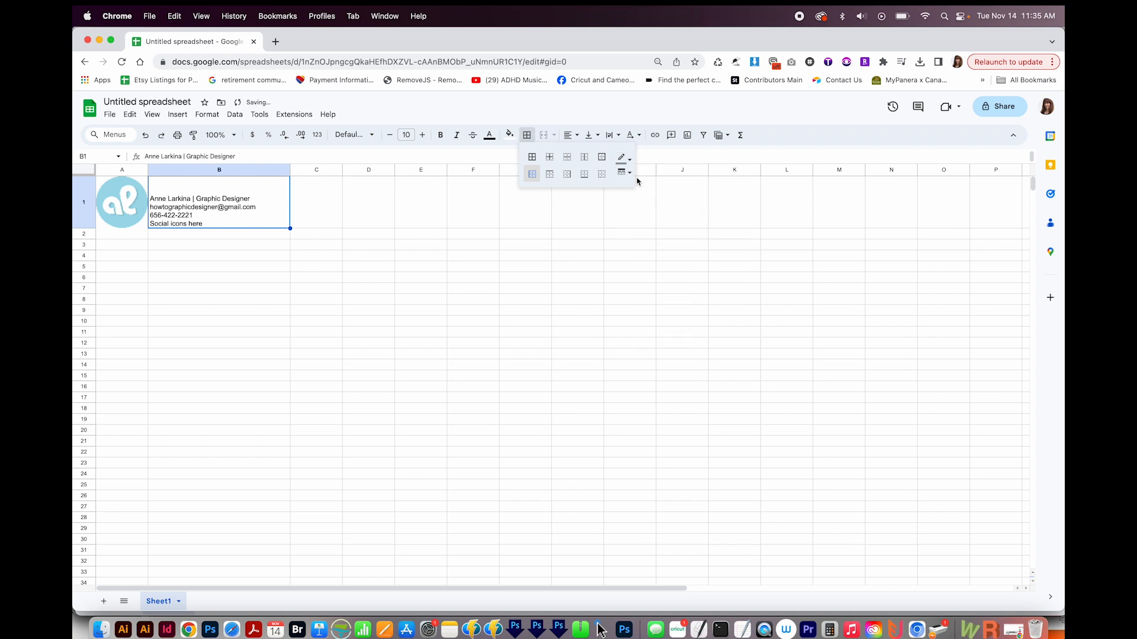
left_click(621, 173)
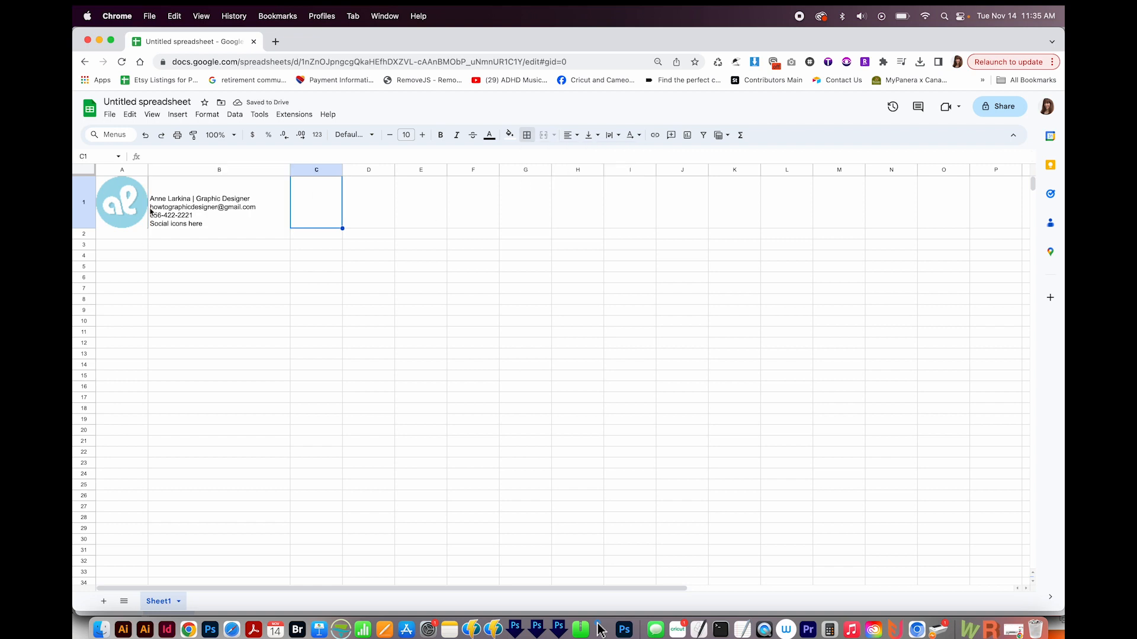
left_click(121, 233)
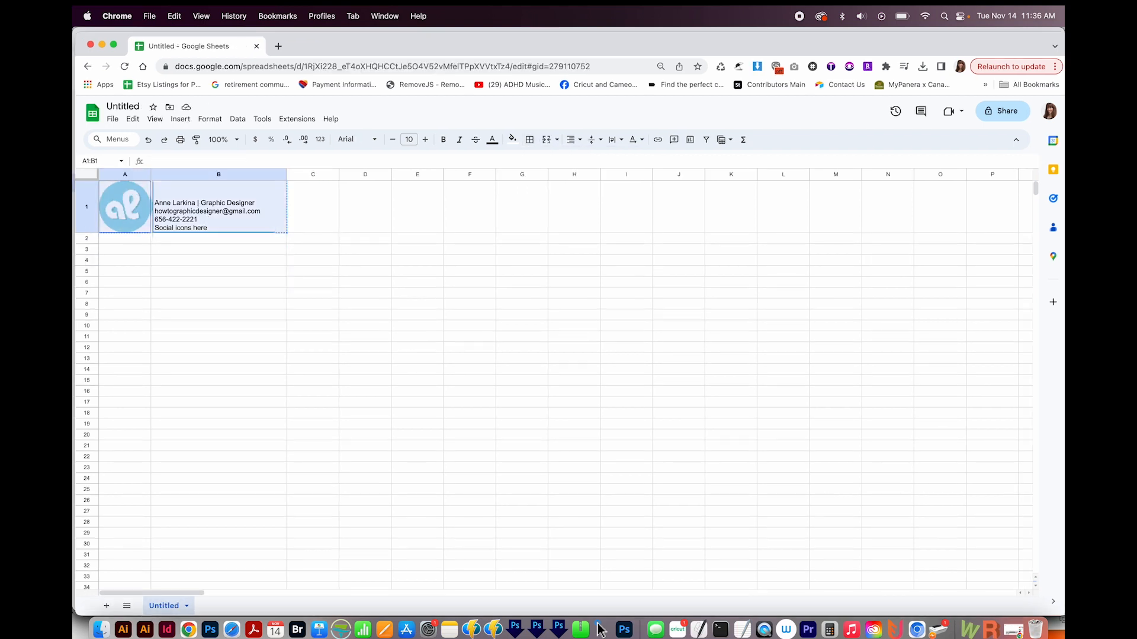
Vertically centre both signature cells, right-align the logo, and select A1:B1 for copying.
left_click(593, 139)
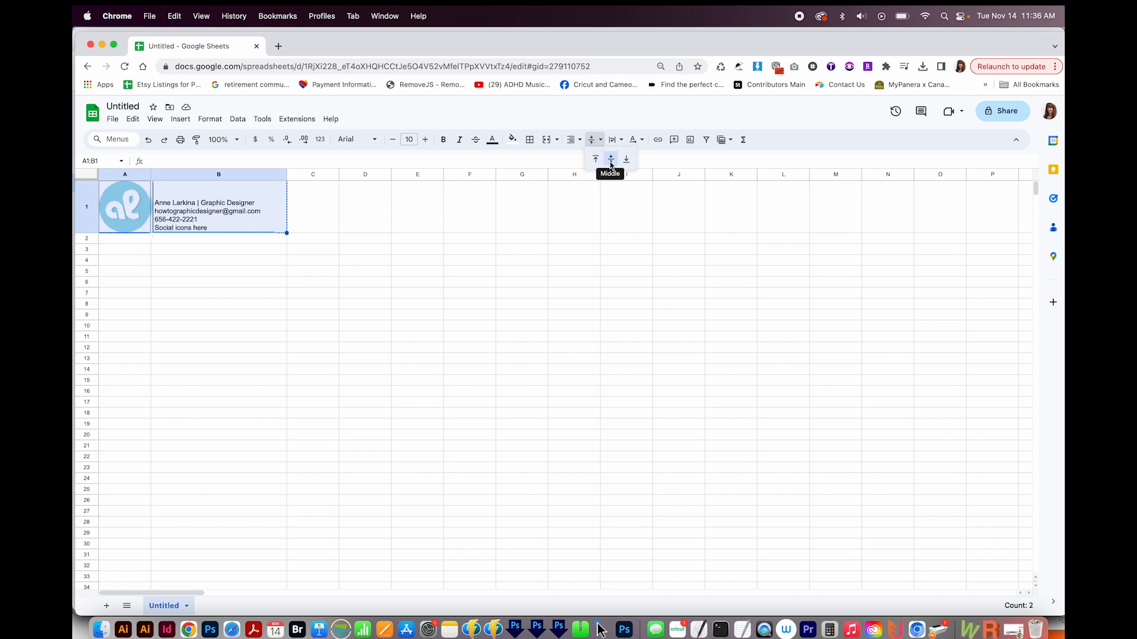
left_click(610, 159)
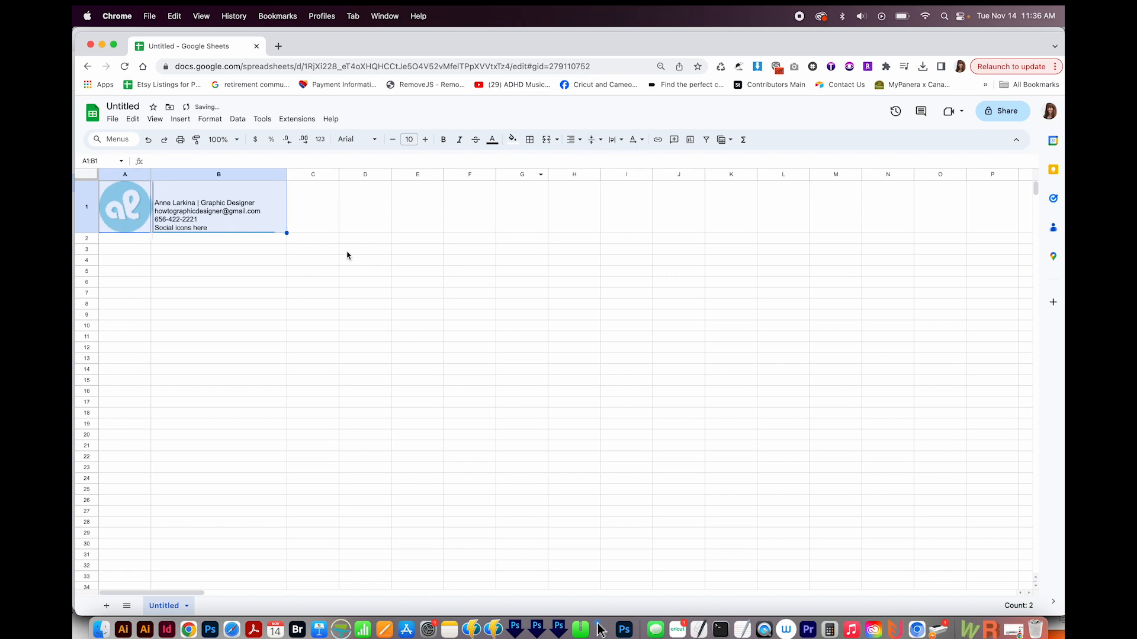
left_click(571, 139)
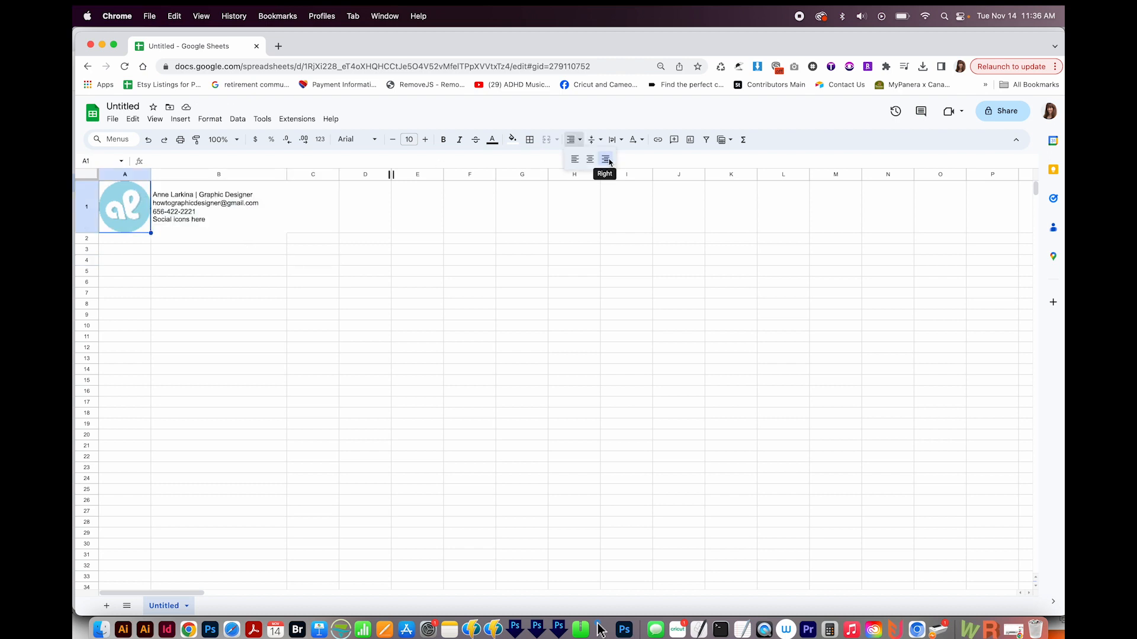
left_click(604, 159)
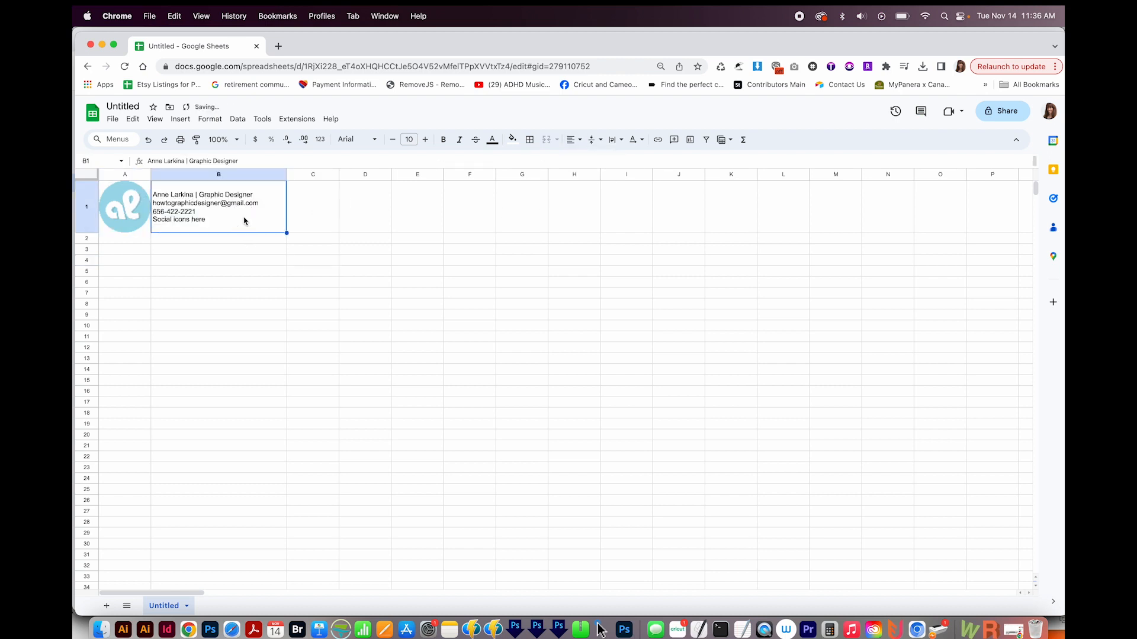
left_click(572, 139)
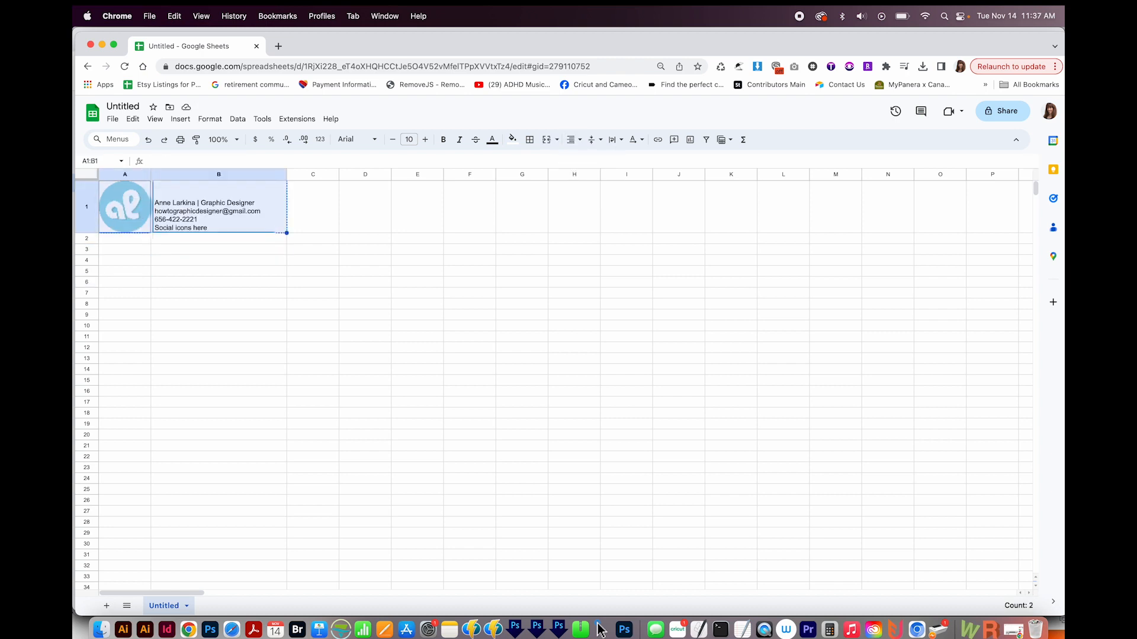
left_click(312, 42)
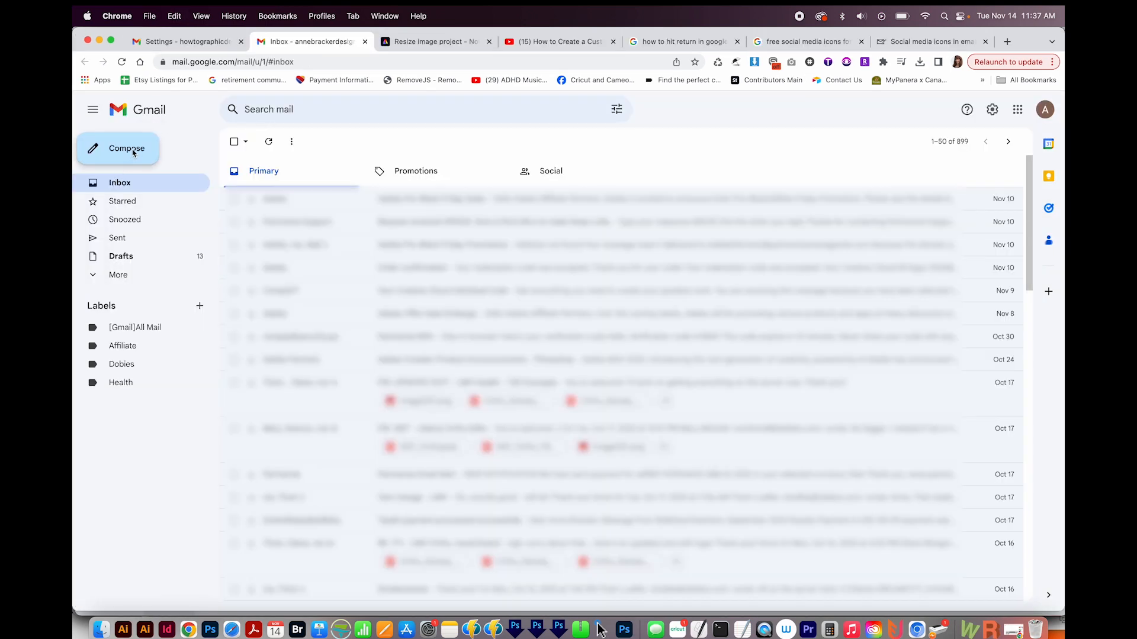
Compose a new email, paste the copied signature cells, and select the pasted logo.
left_click(126, 148)
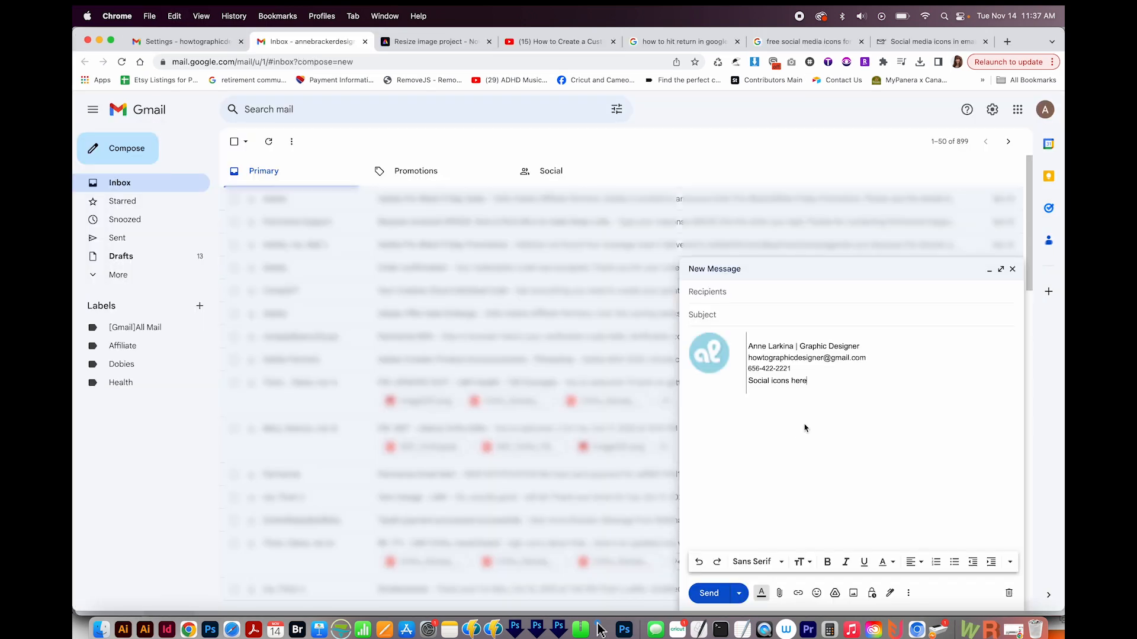
key("cmd+v")
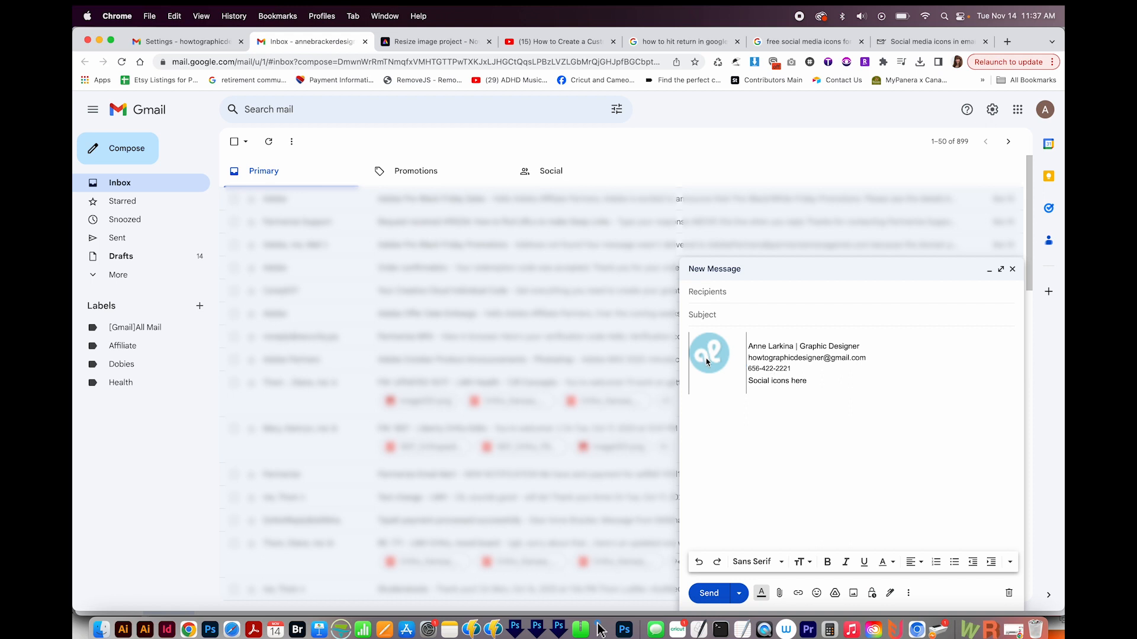
left_click(709, 355)
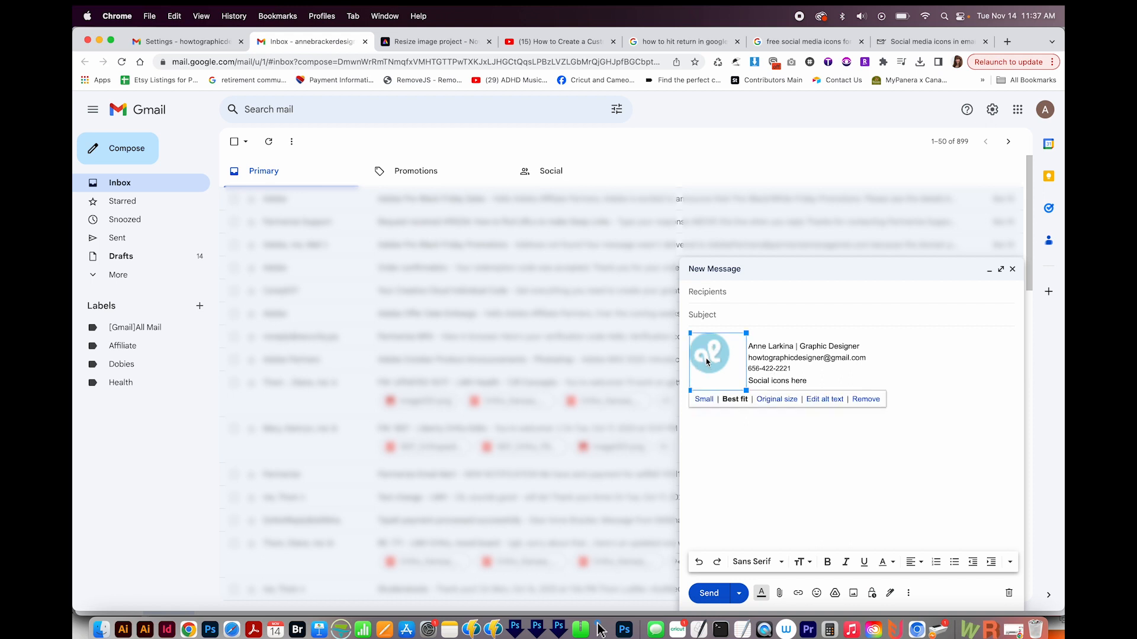
mouse_move(725, 414)
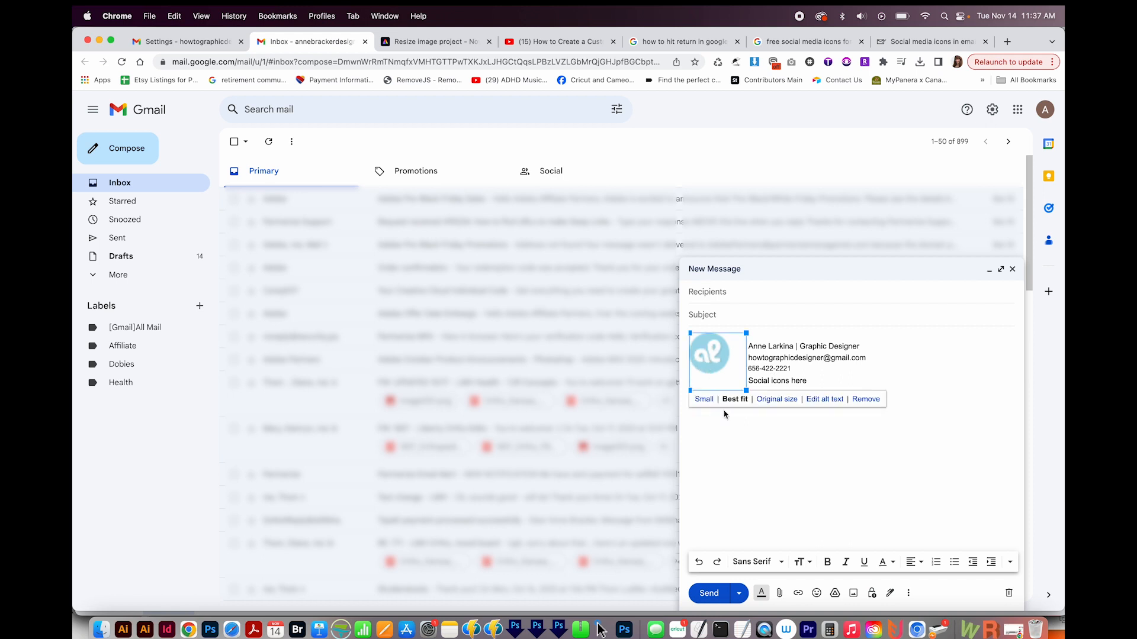
mouse_move(852, 593)
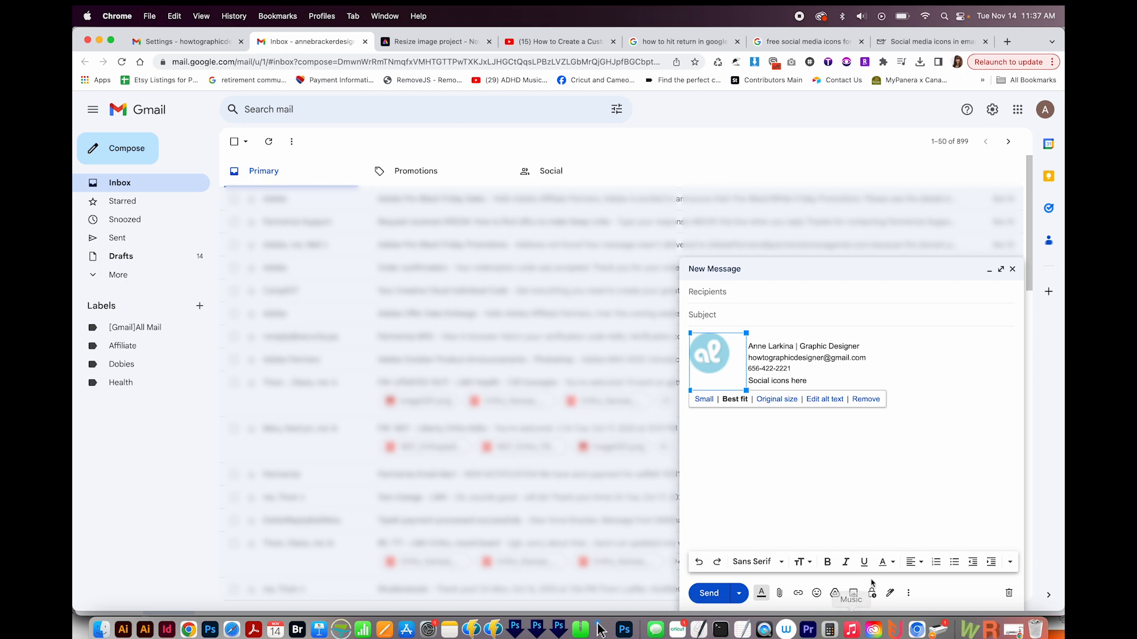
mouse_move(853, 593)
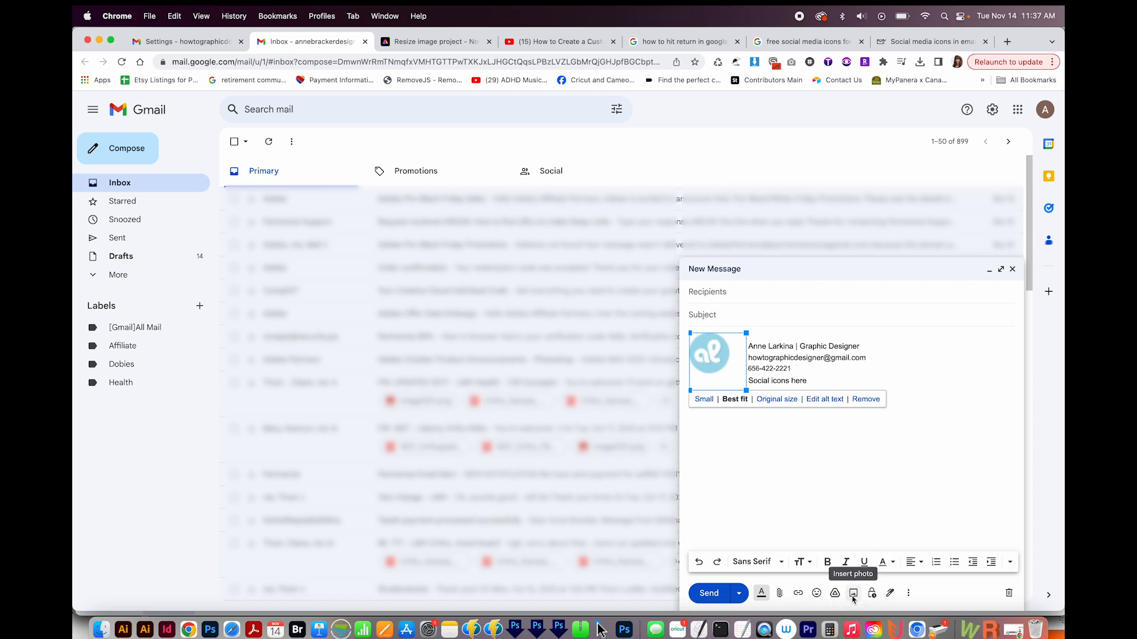
Upload al logo.png into the draft and delete the duplicate pasted logo.
left_click(854, 594)
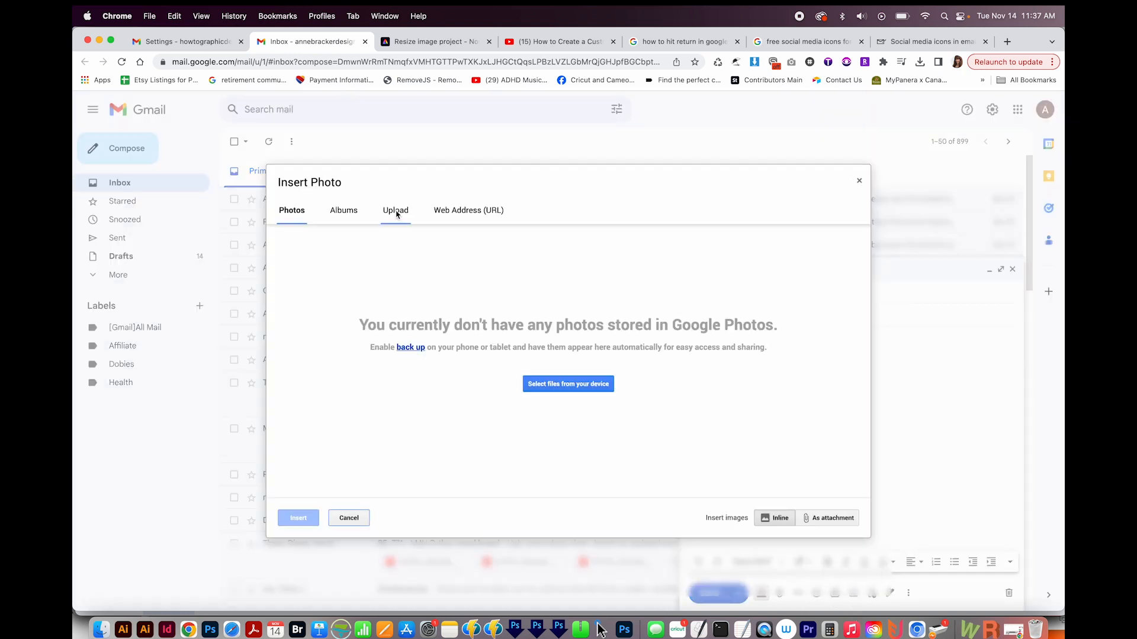
left_click(395, 211)
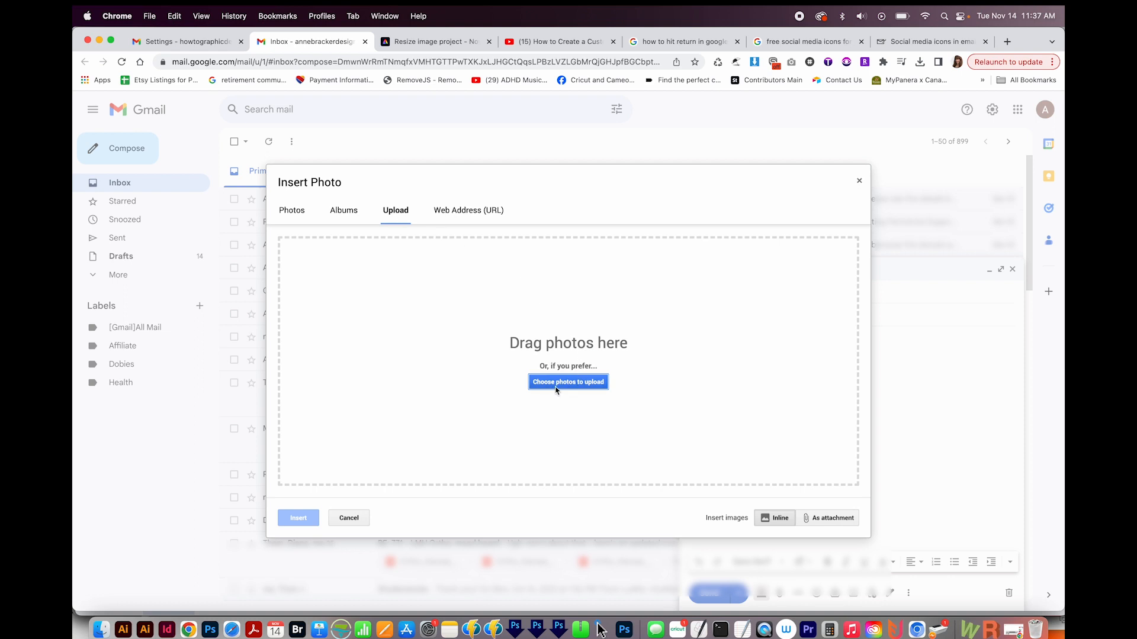
left_click(568, 382)
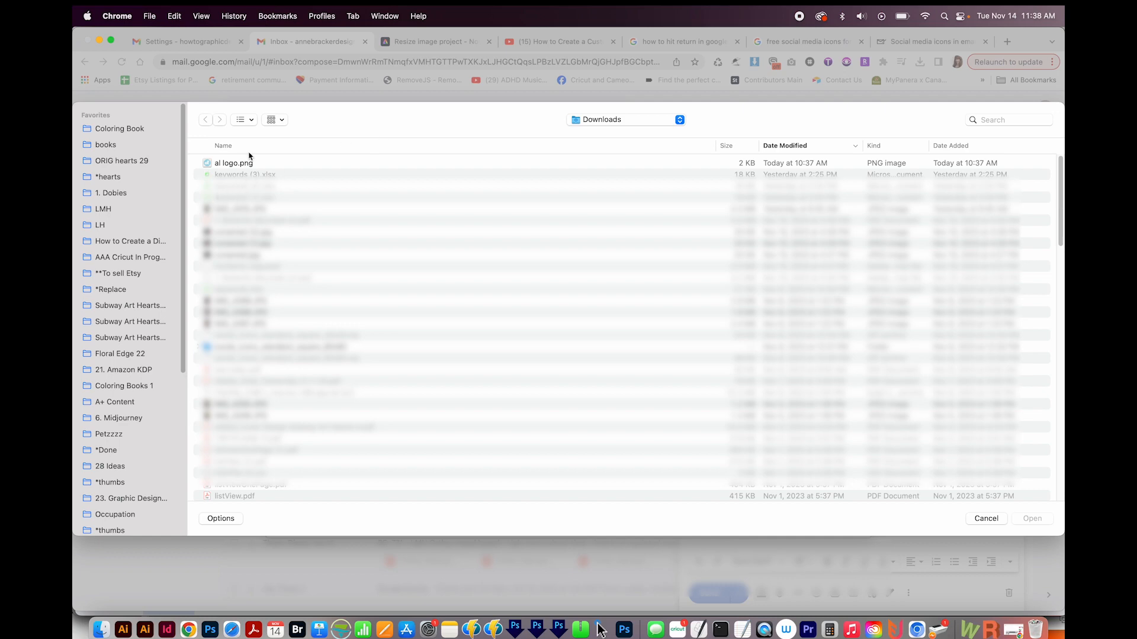
left_click(233, 162)
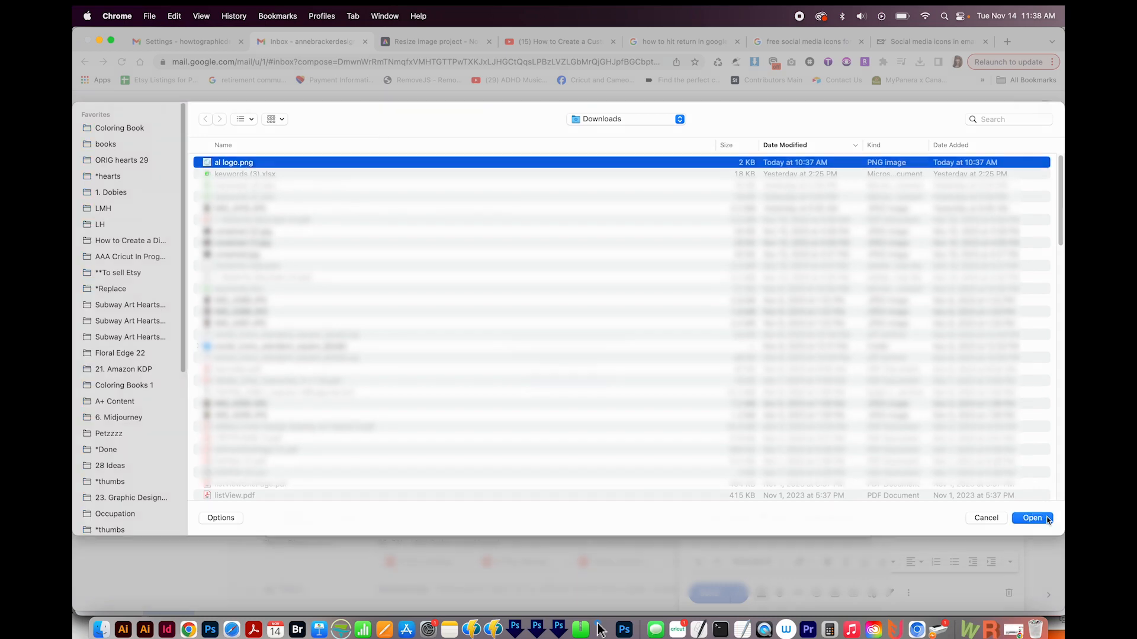
left_click(1031, 518)
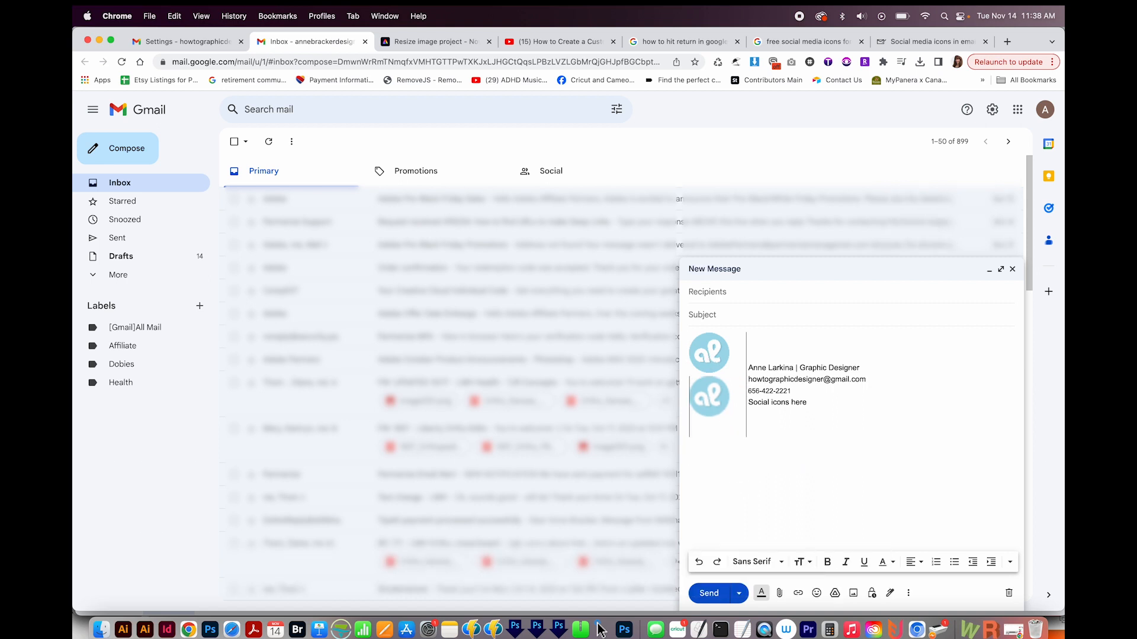
left_click(708, 398)
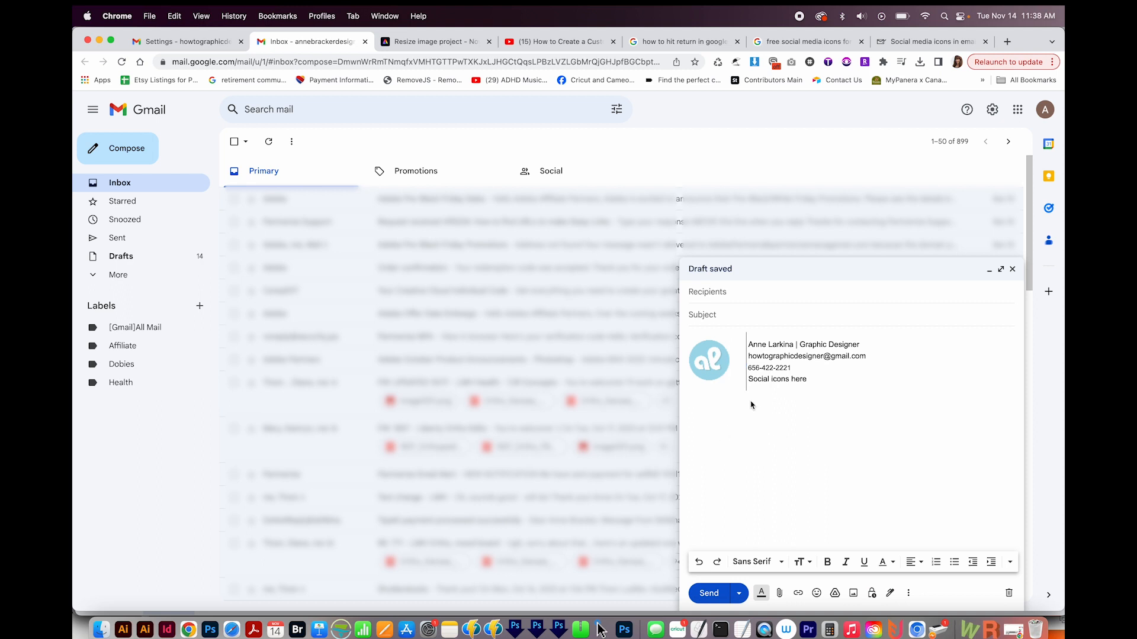
Select the name at the top of the signature draft and make it bold.
left_click(751, 366)
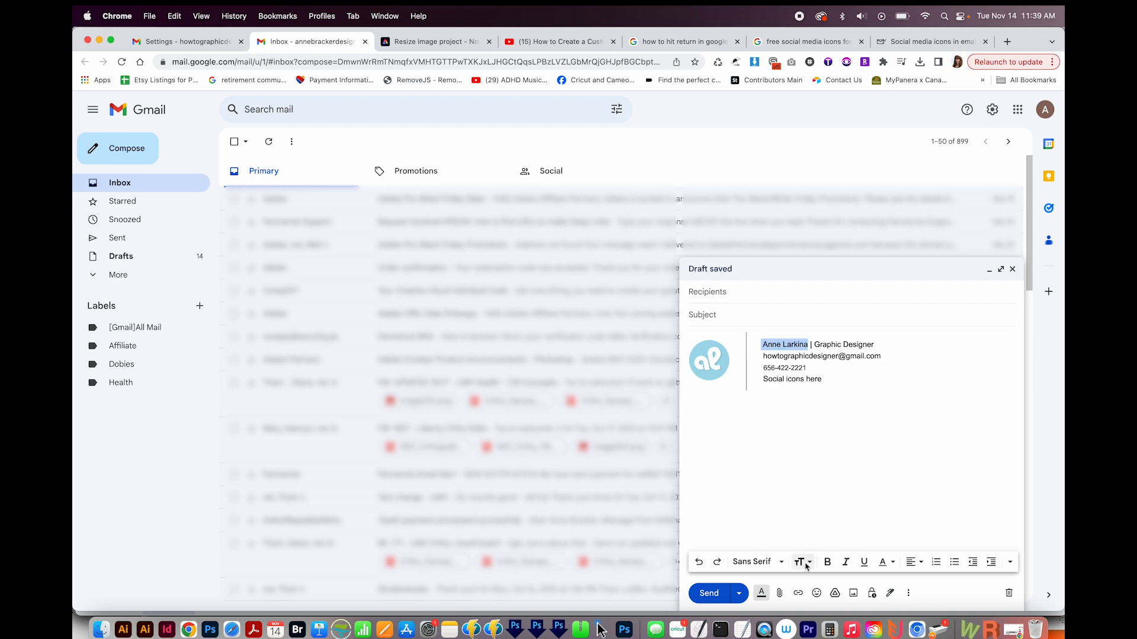
mouse_move(827, 562)
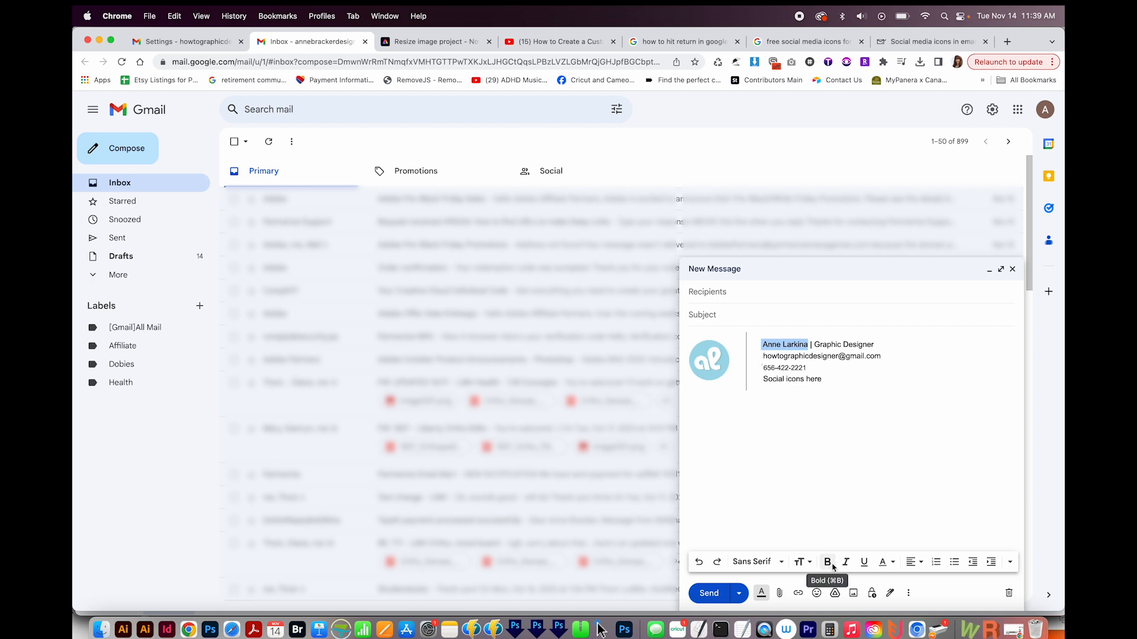
left_click(827, 562)
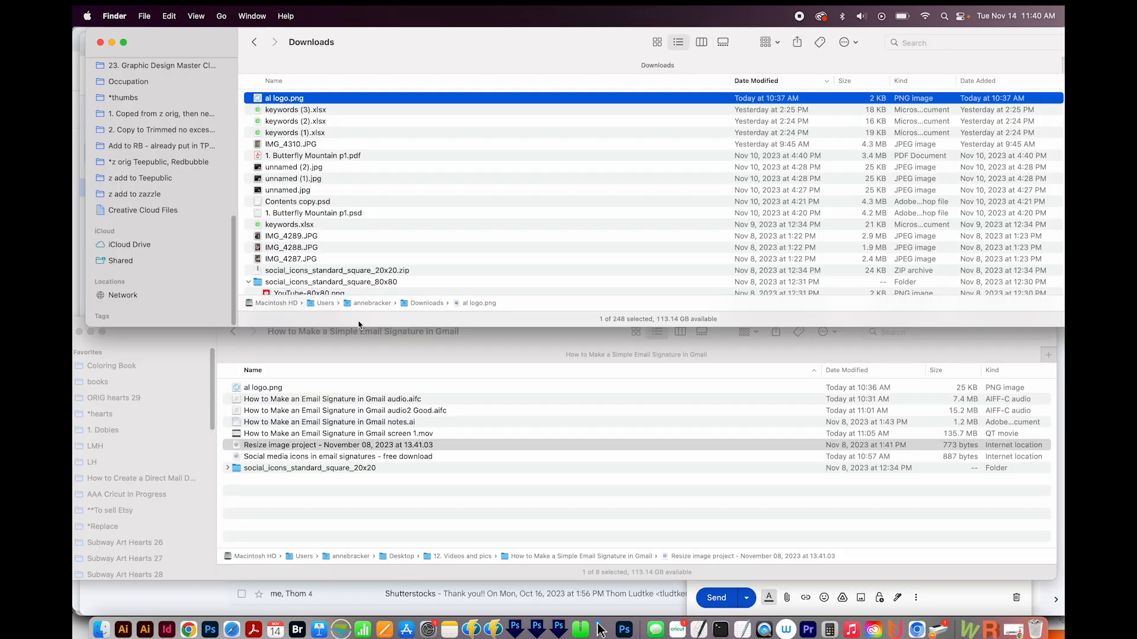
Return to the mail-signatures.com free social media icons article in Chrome.
left_click(341, 445)
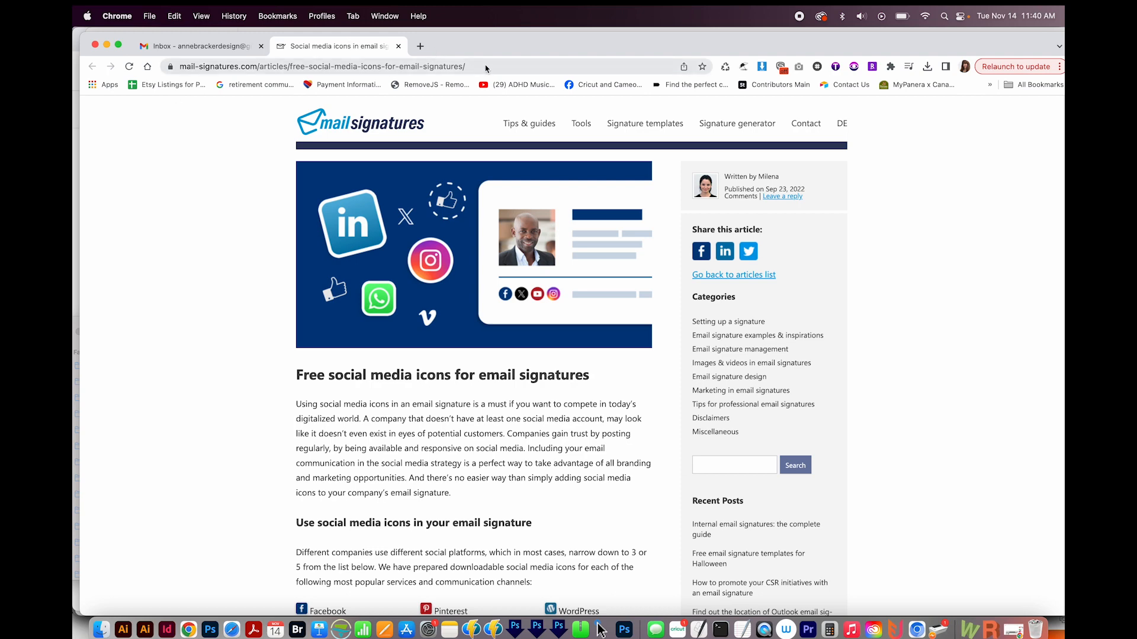
Scroll the article down to the standard and rounded square icon sets.
scroll("down", 3)
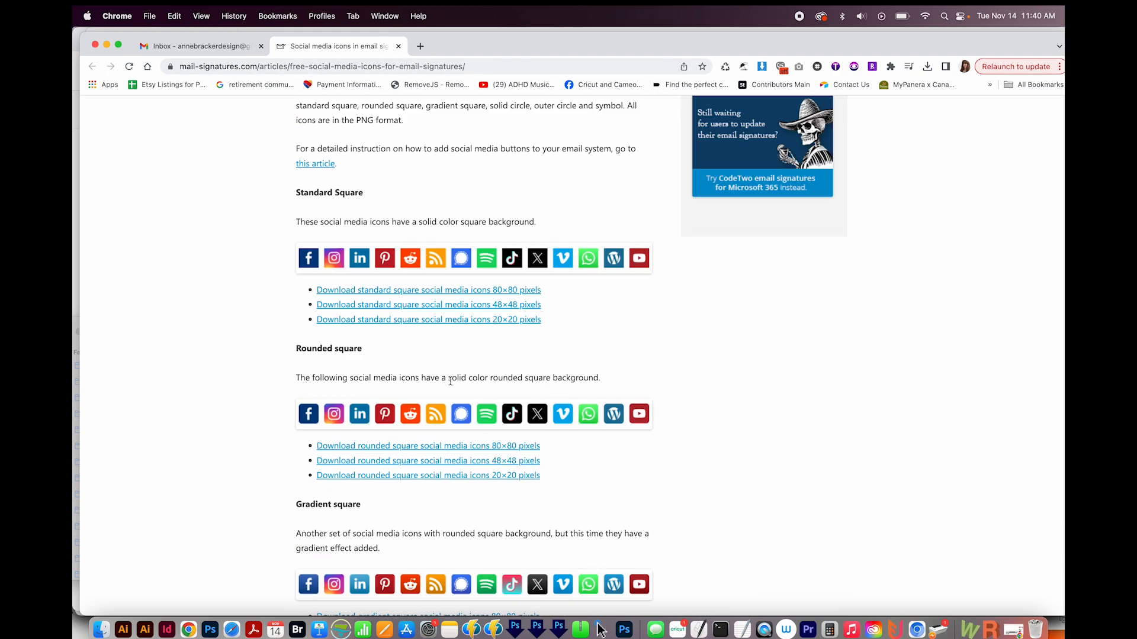
mouse_move(569, 254)
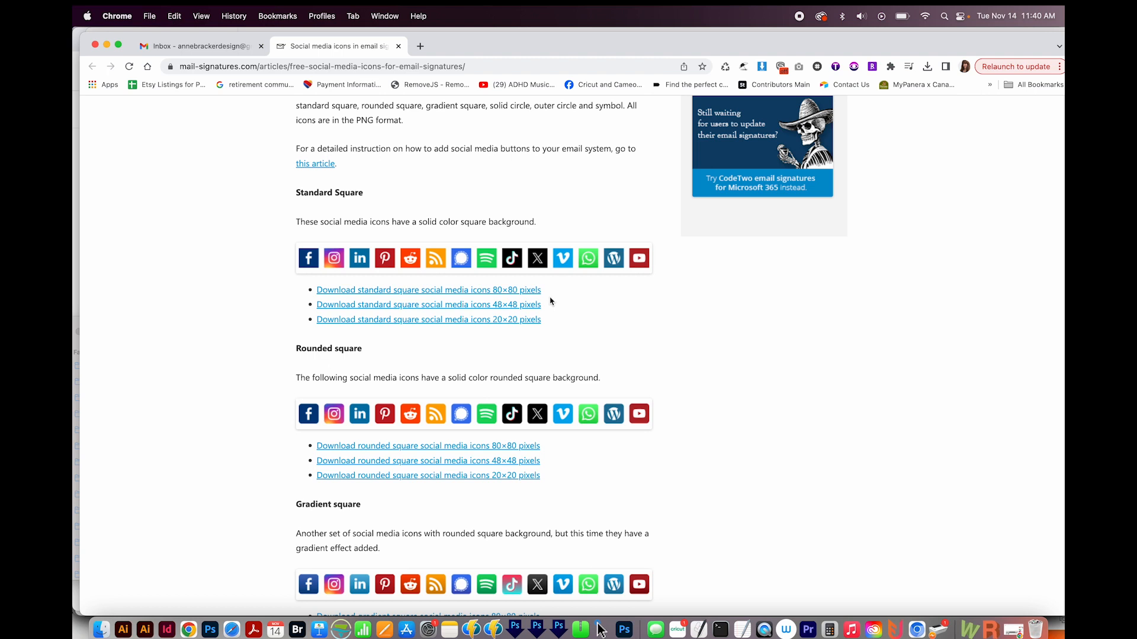
mouse_move(592, 334)
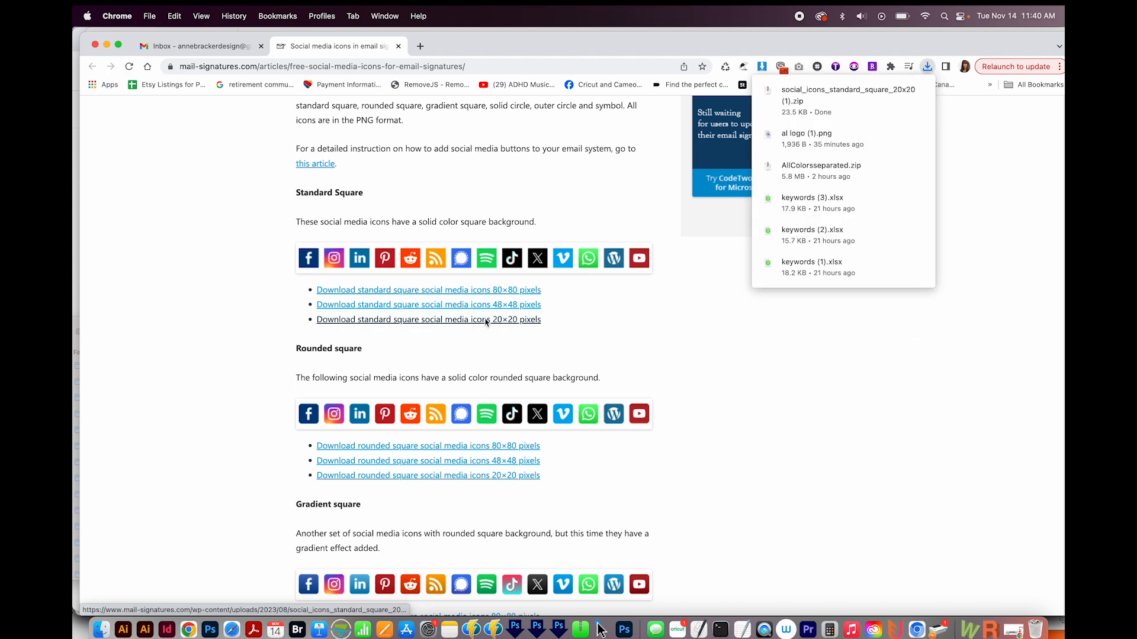
mouse_move(850, 100)
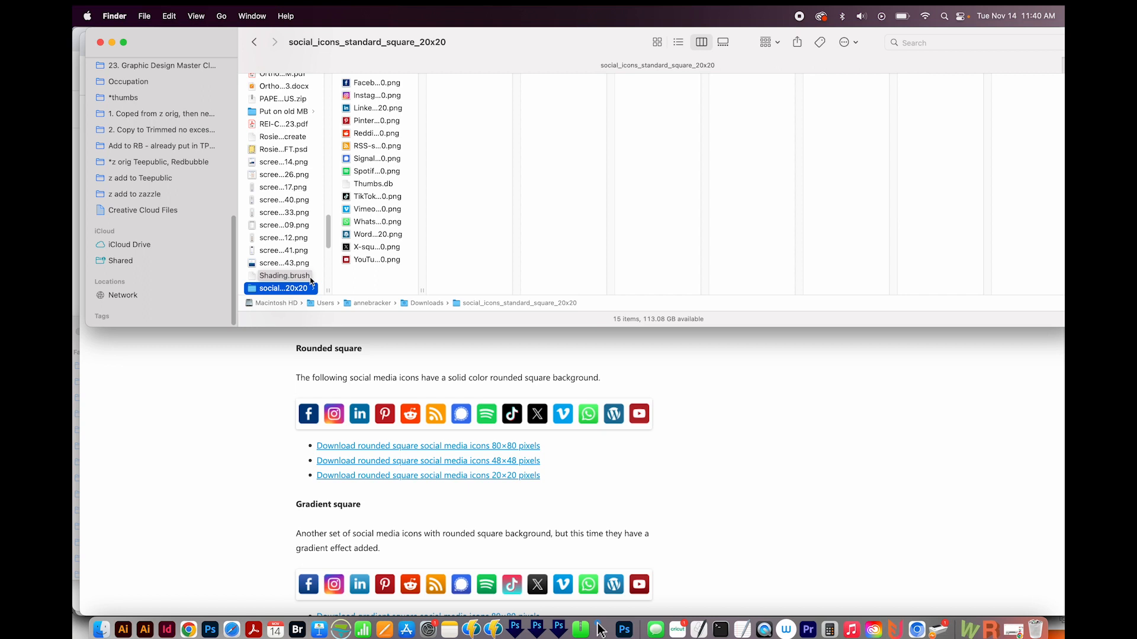
mouse_move(320, 285)
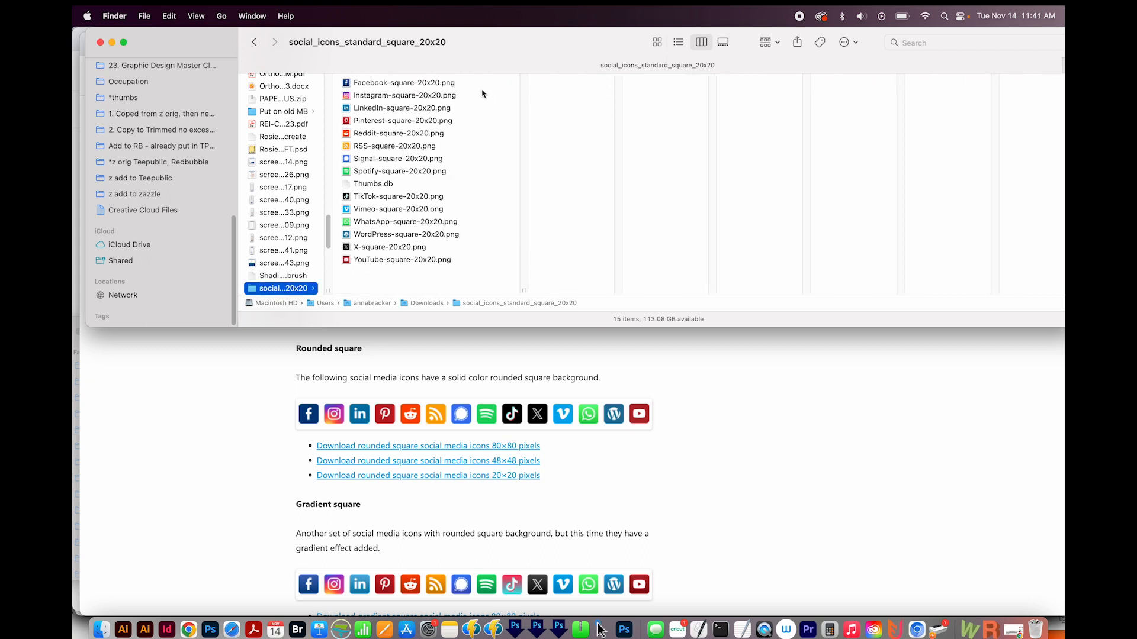
Open the social_icons_standard_square_20x20 folder in Downloads to view the icon files.
left_click(402, 107)
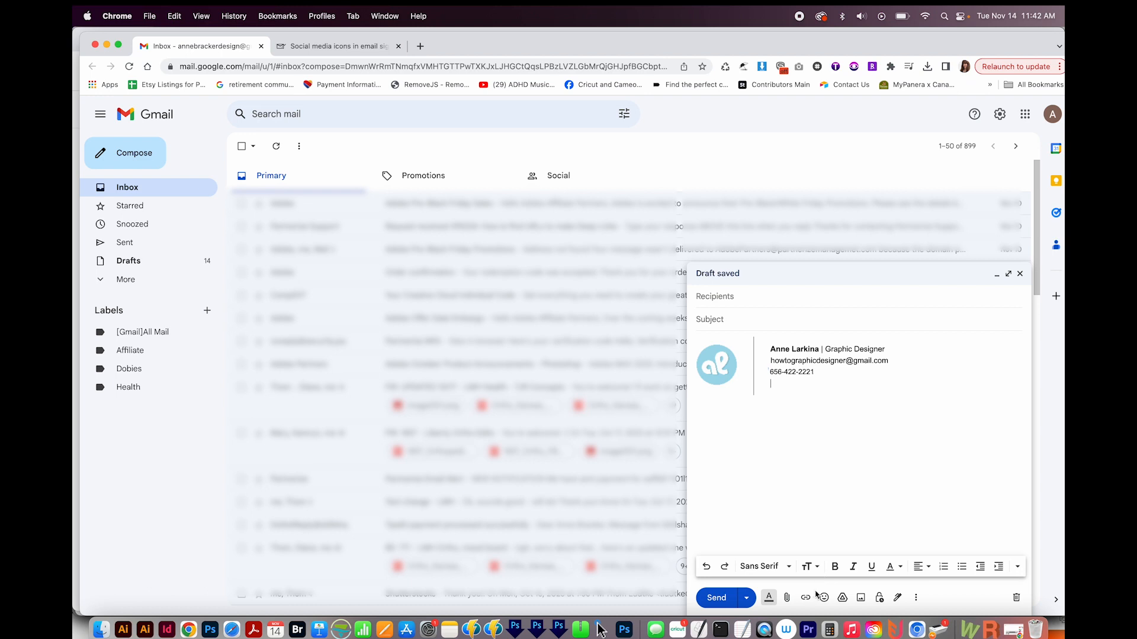
mouse_move(860, 597)
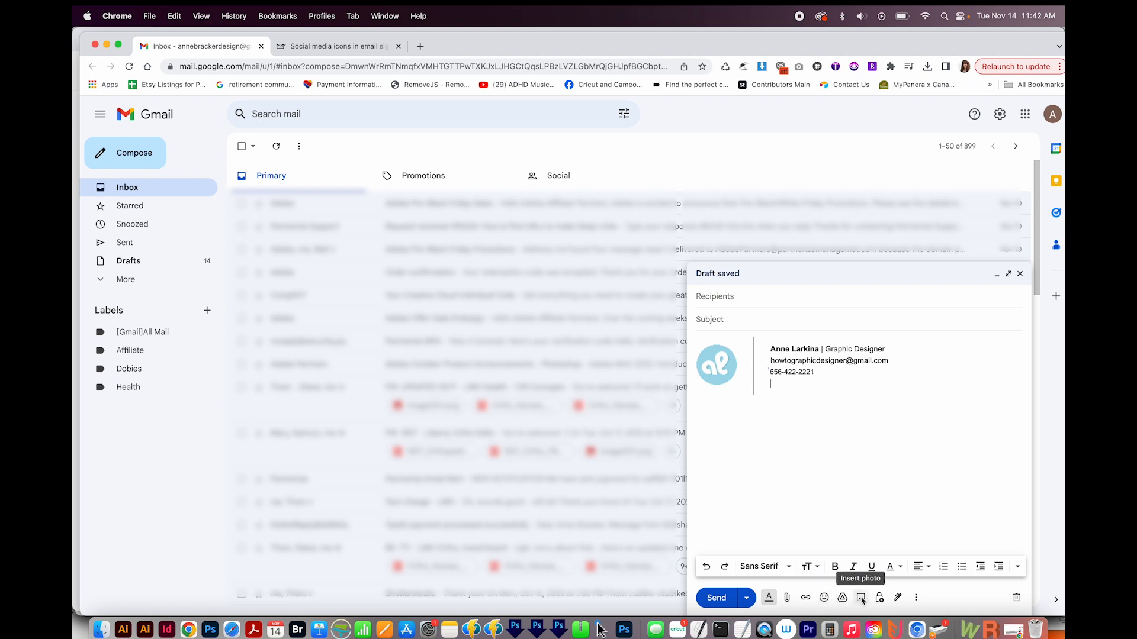
Upload the Facebook icon PNG inline beneath the phone number.
left_click(860, 598)
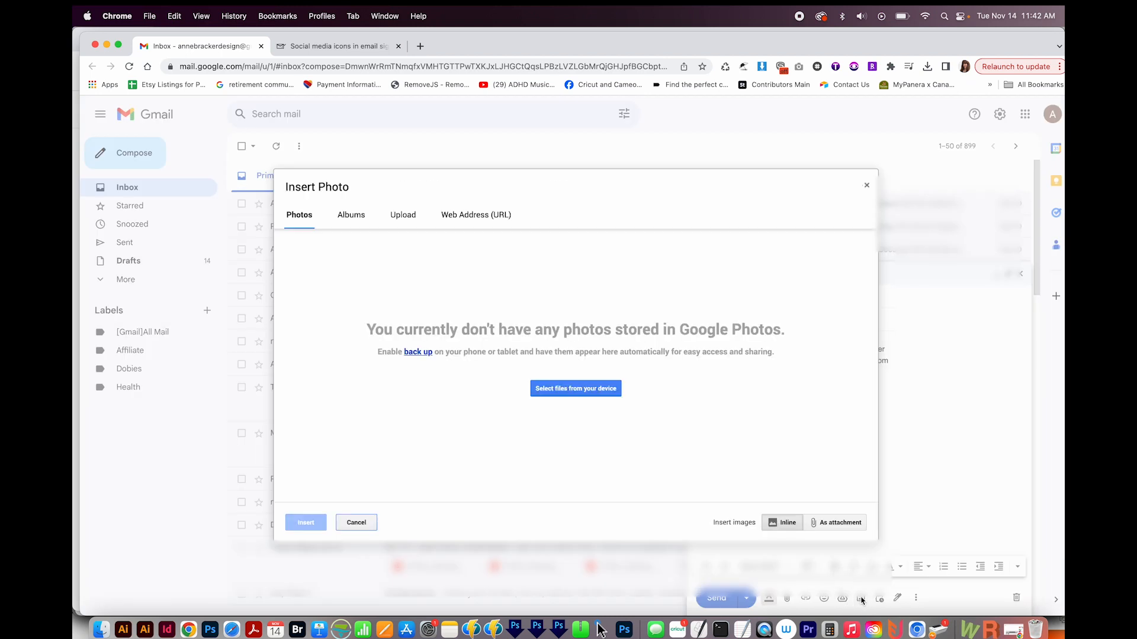
left_click(403, 215)
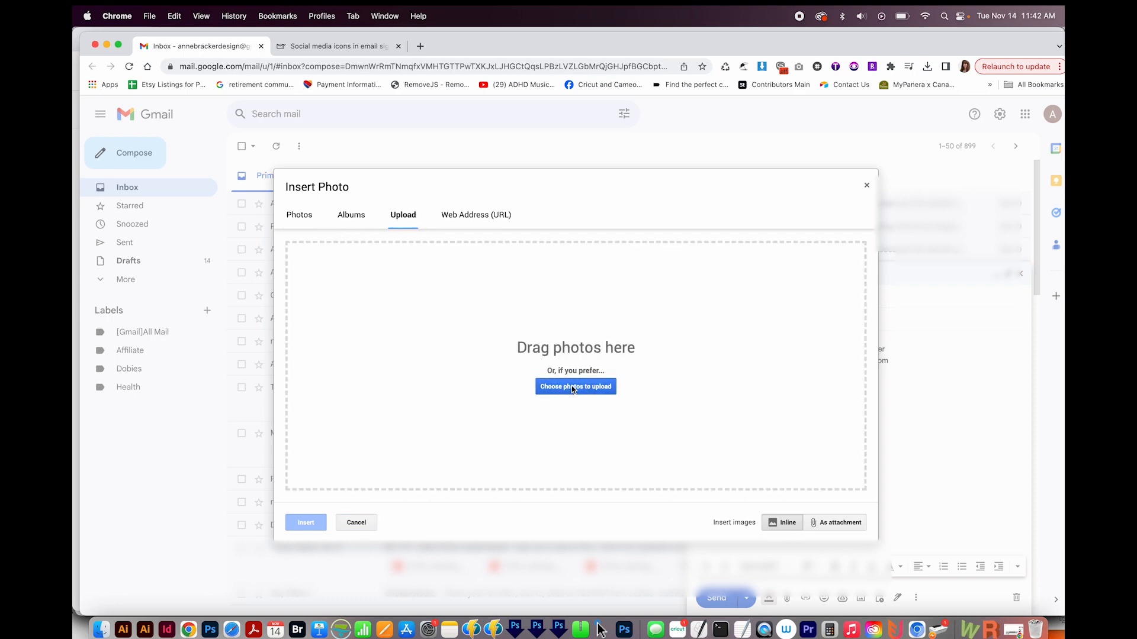
left_click(575, 387)
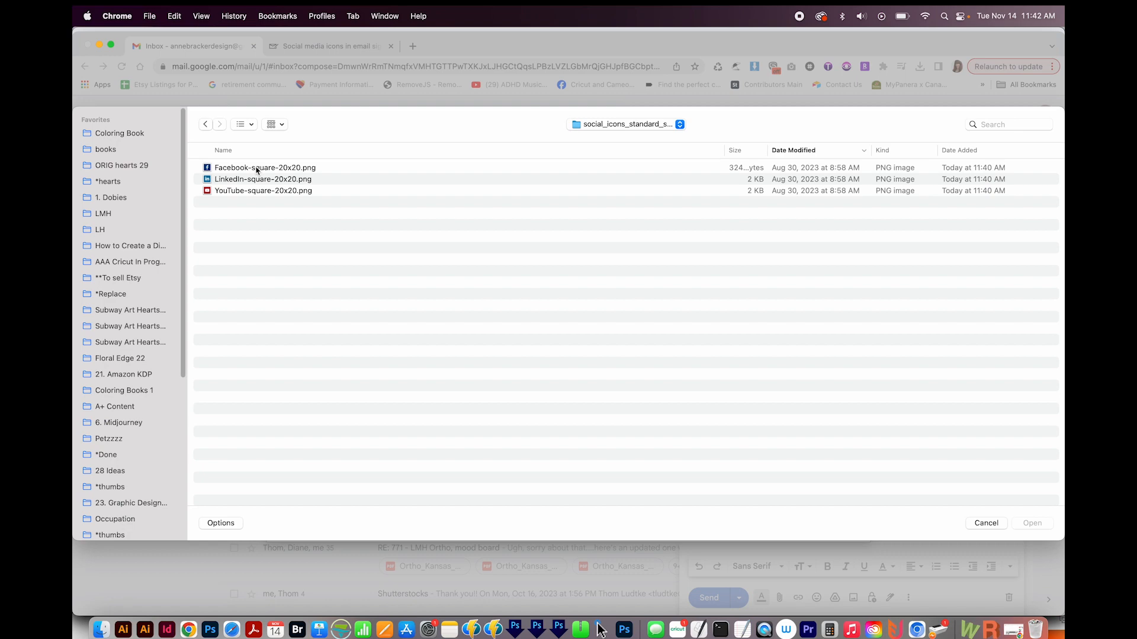
left_click(265, 167)
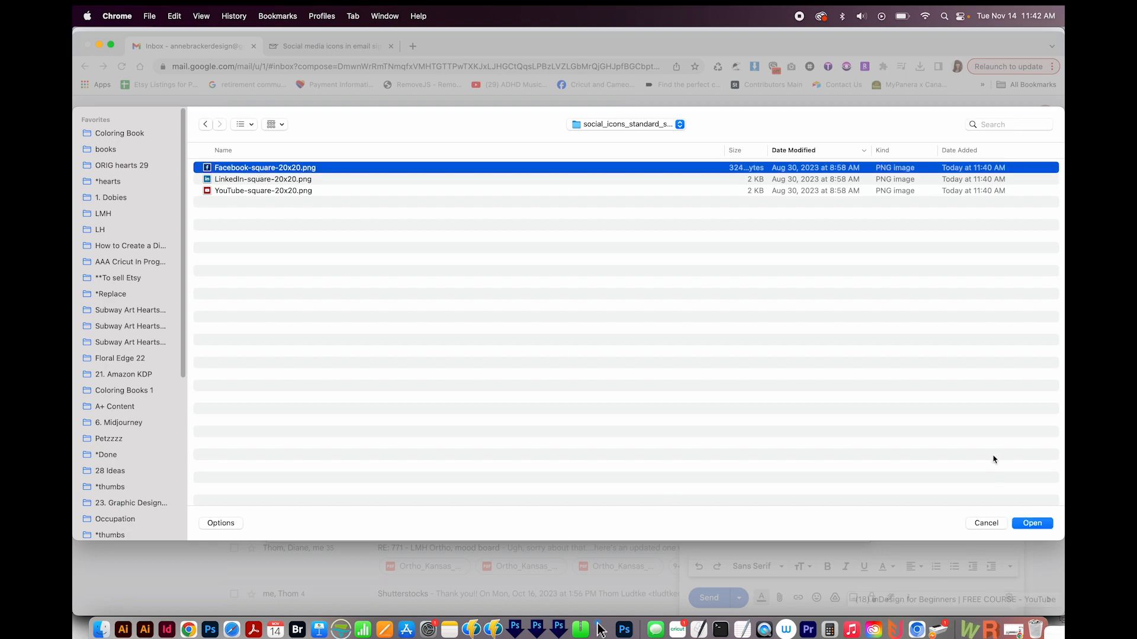
left_click(1031, 522)
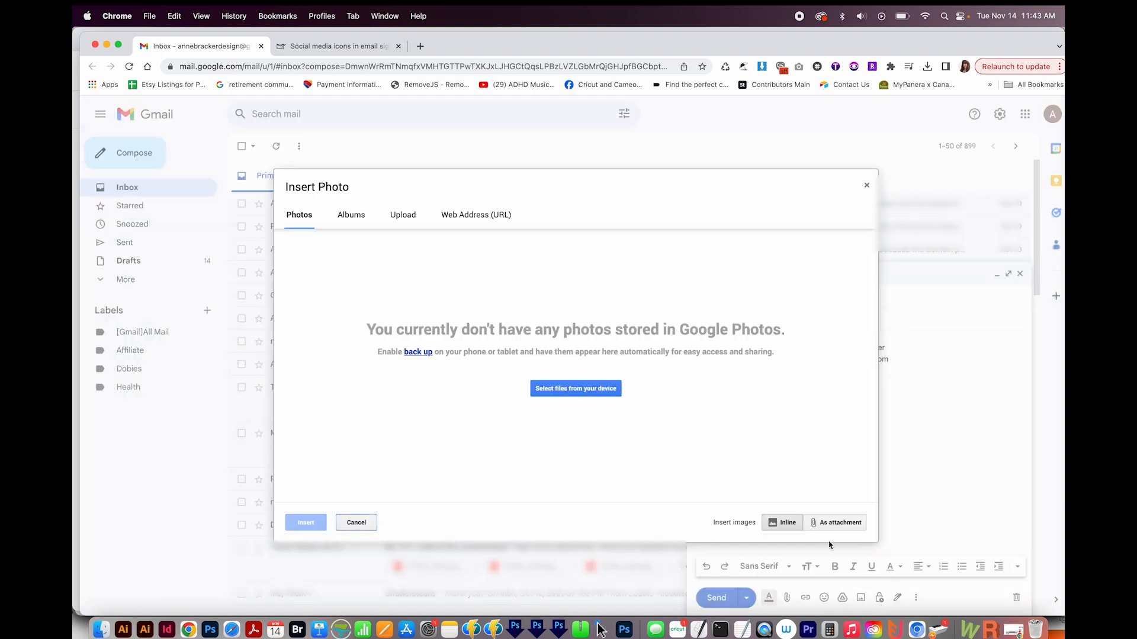
mouse_move(800, 585)
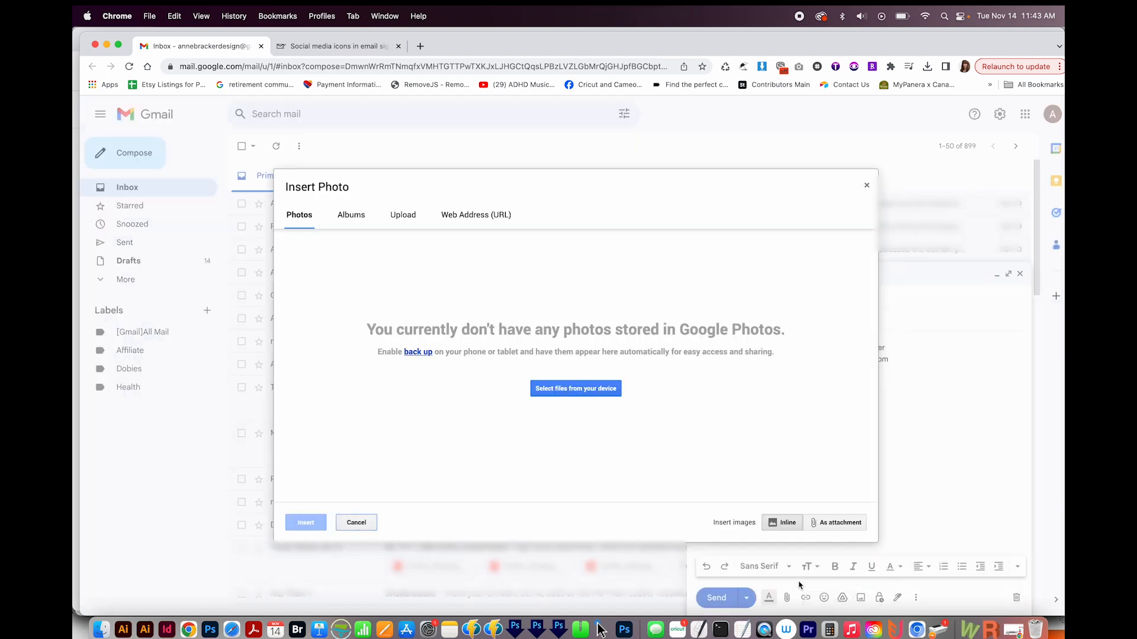
Upload the LinkedIn and YouTube icon PNGs inline next to Facebook.
left_click(403, 214)
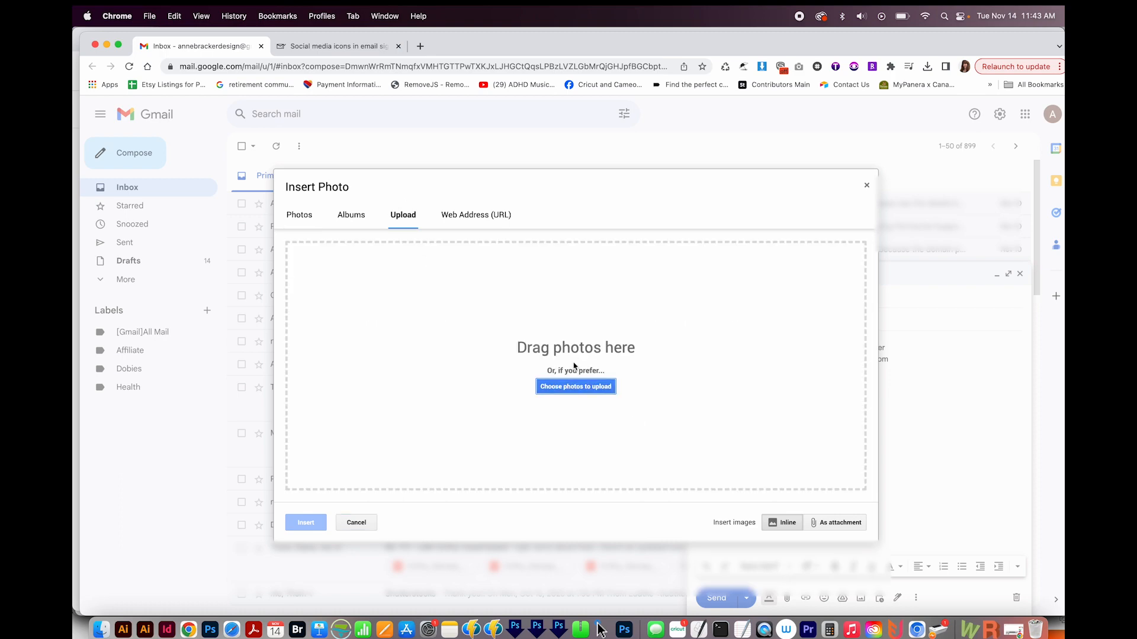
left_click(575, 387)
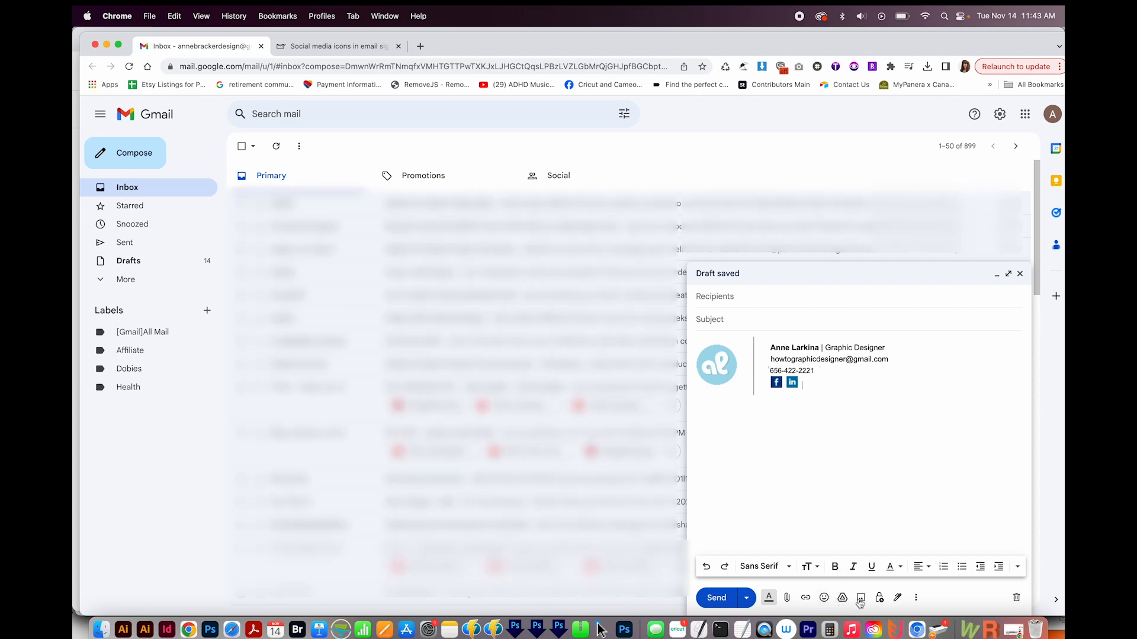
left_click(860, 597)
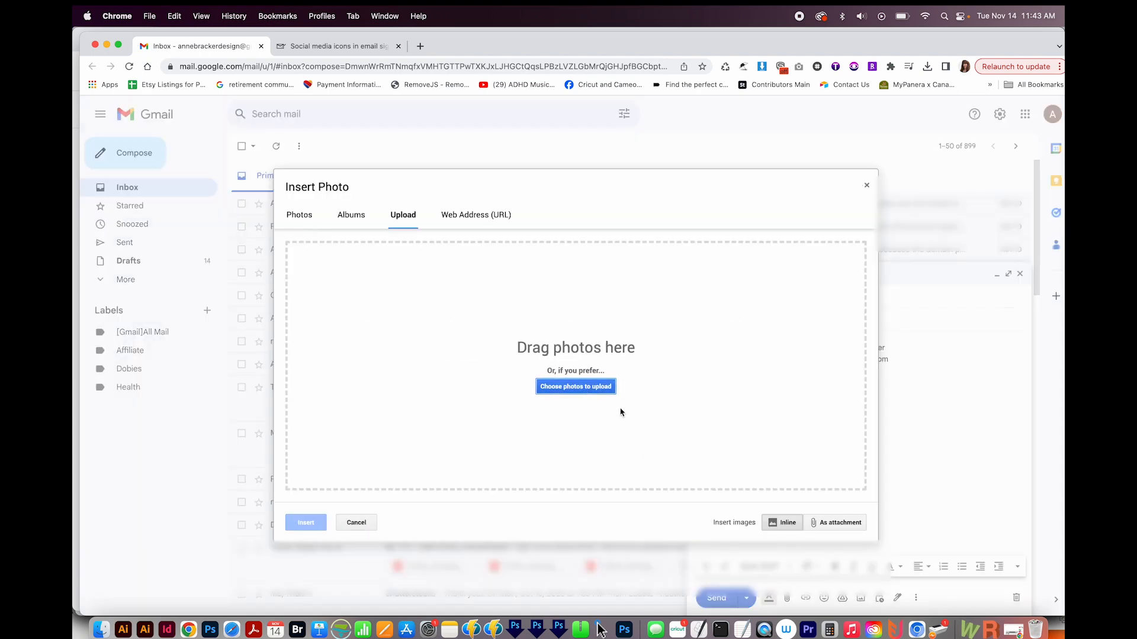
left_click(575, 387)
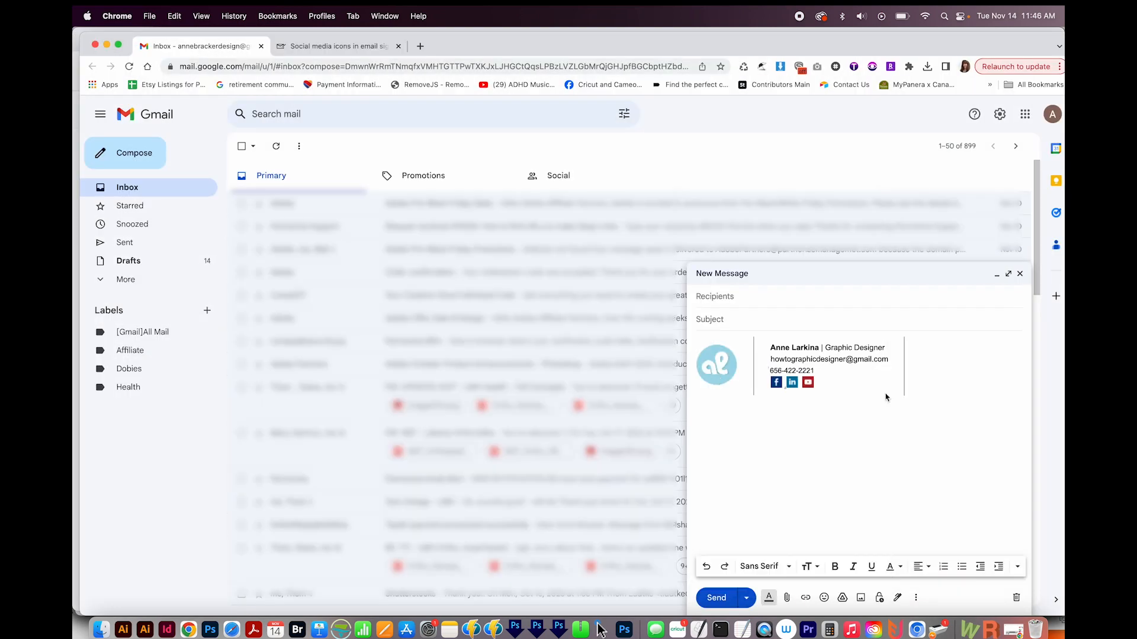
mouse_move(840, 419)
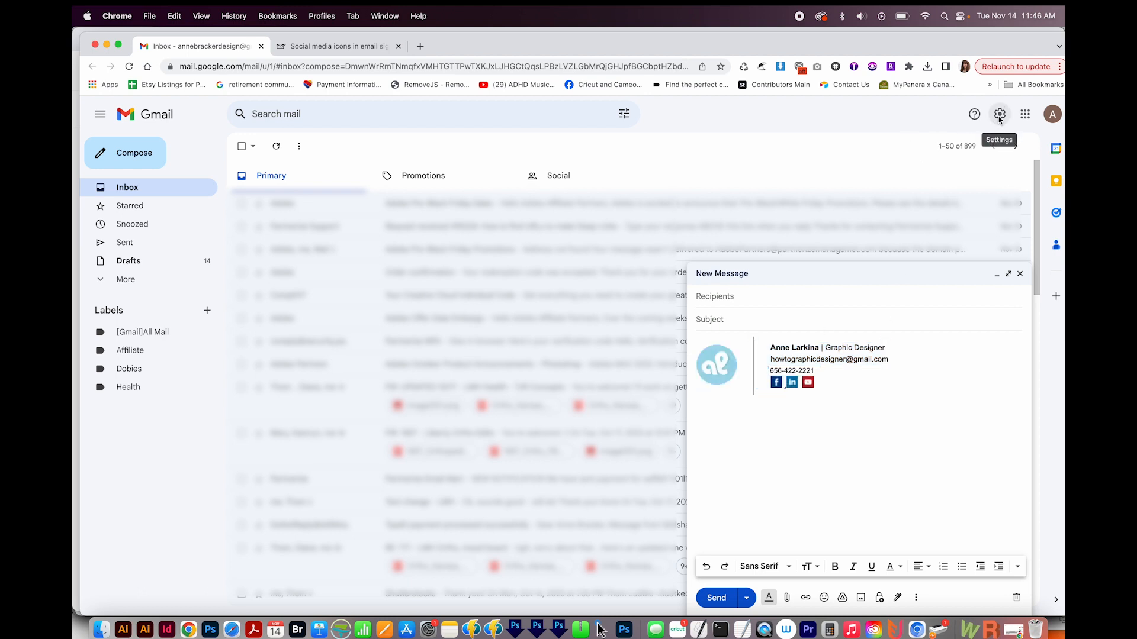
Create a signature named 'Default' in See all settings and close the draft.
left_click(999, 113)
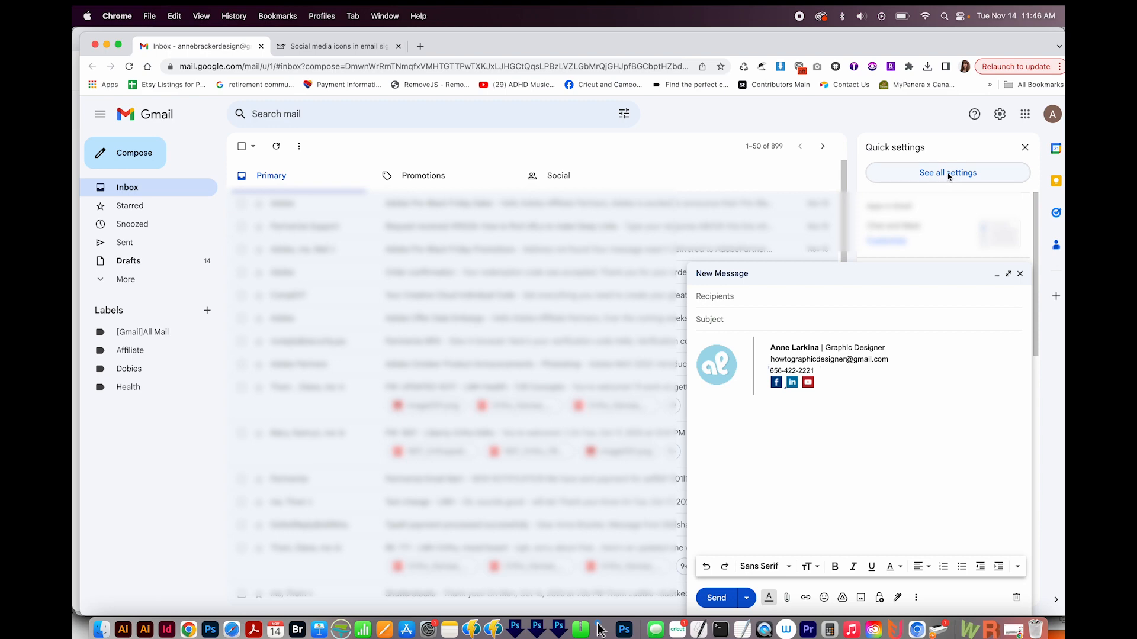
left_click(947, 173)
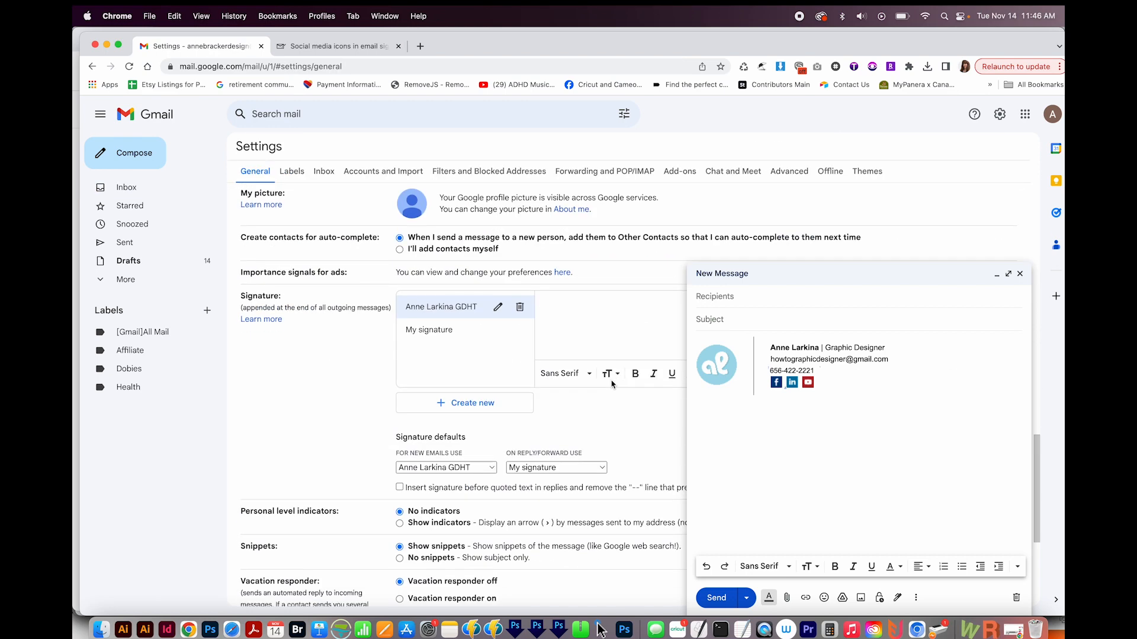
scroll("down", 3)
type("De")
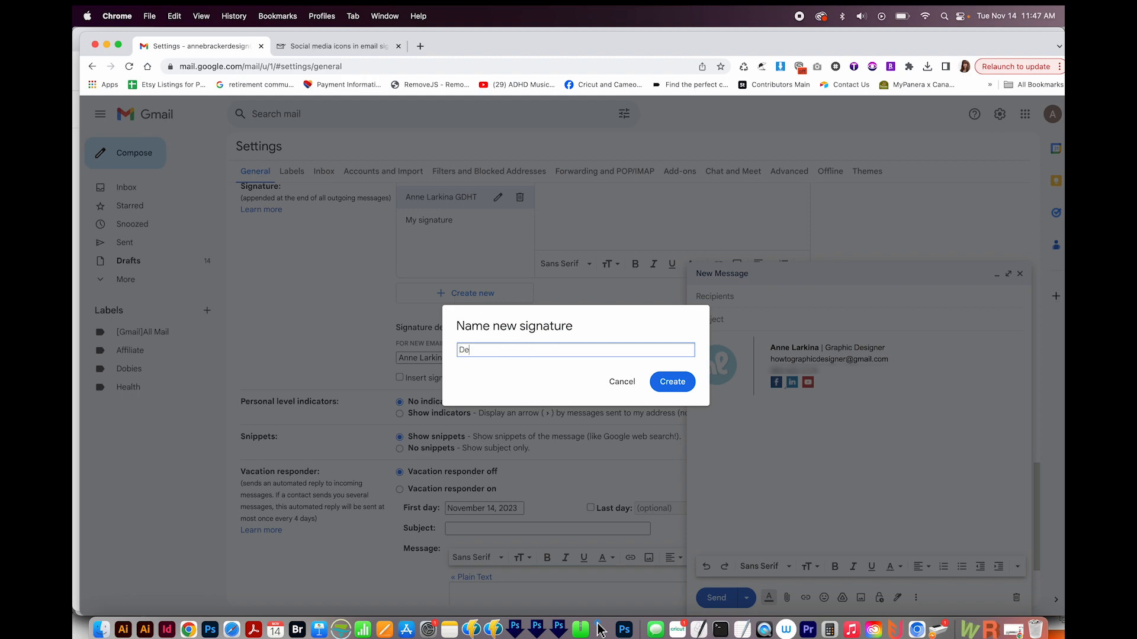
left_click(671, 381)
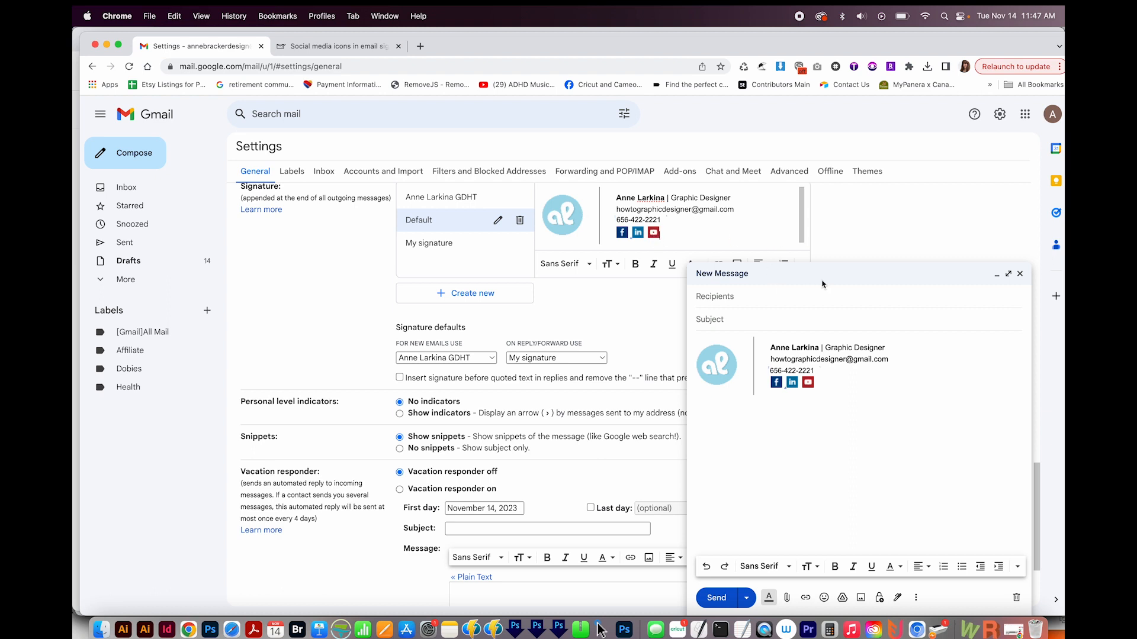
left_click(1020, 273)
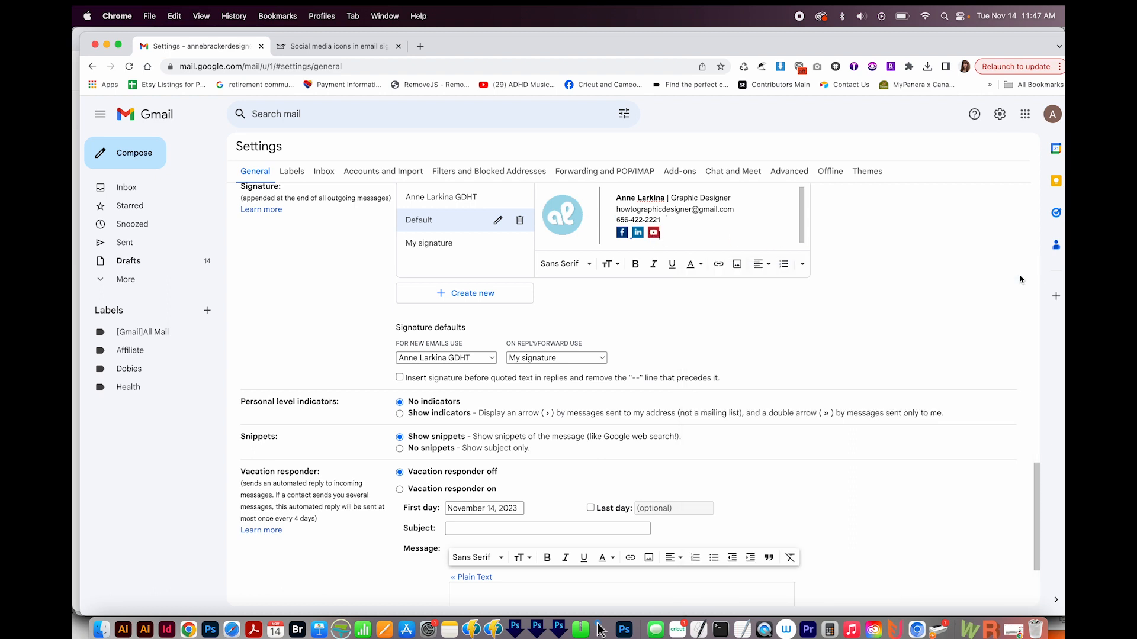
mouse_move(744, 216)
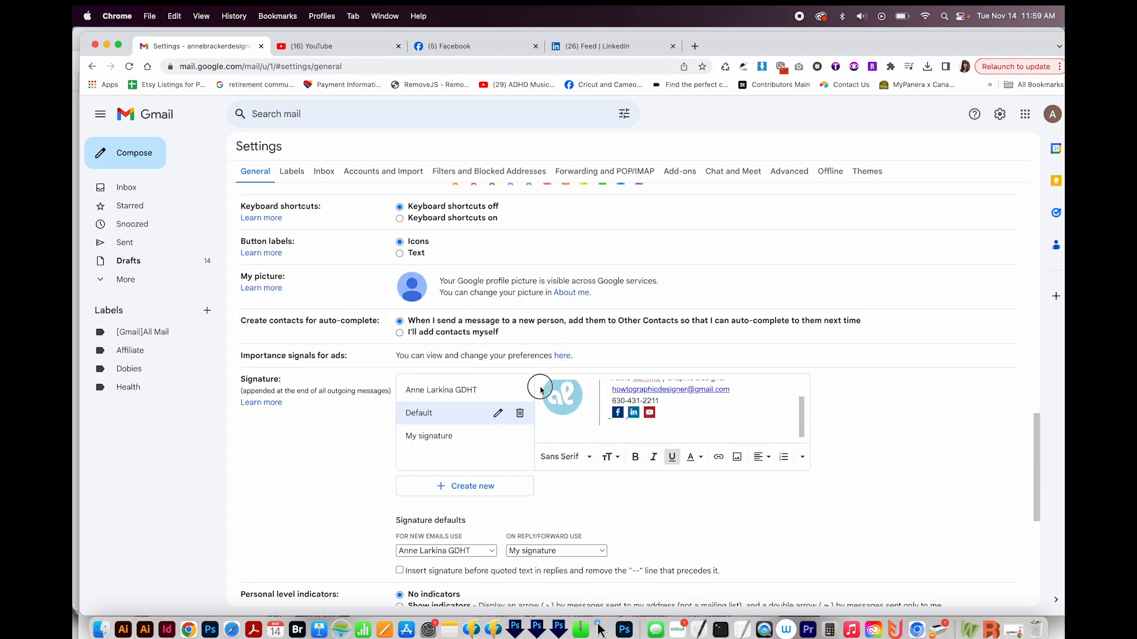
left_click(562, 398)
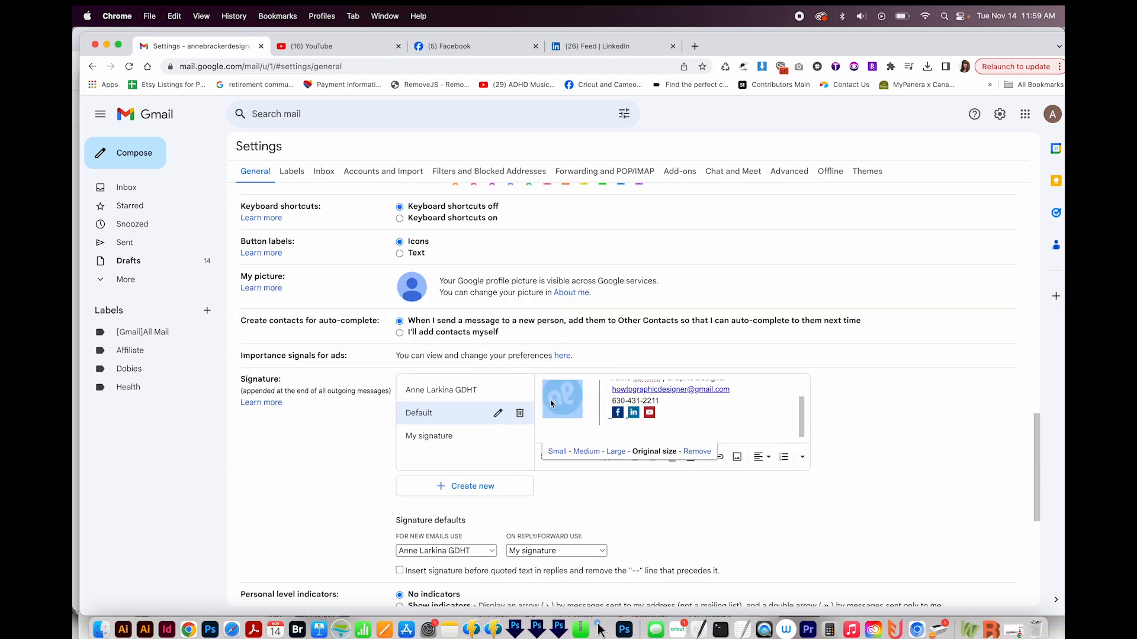
mouse_move(720, 456)
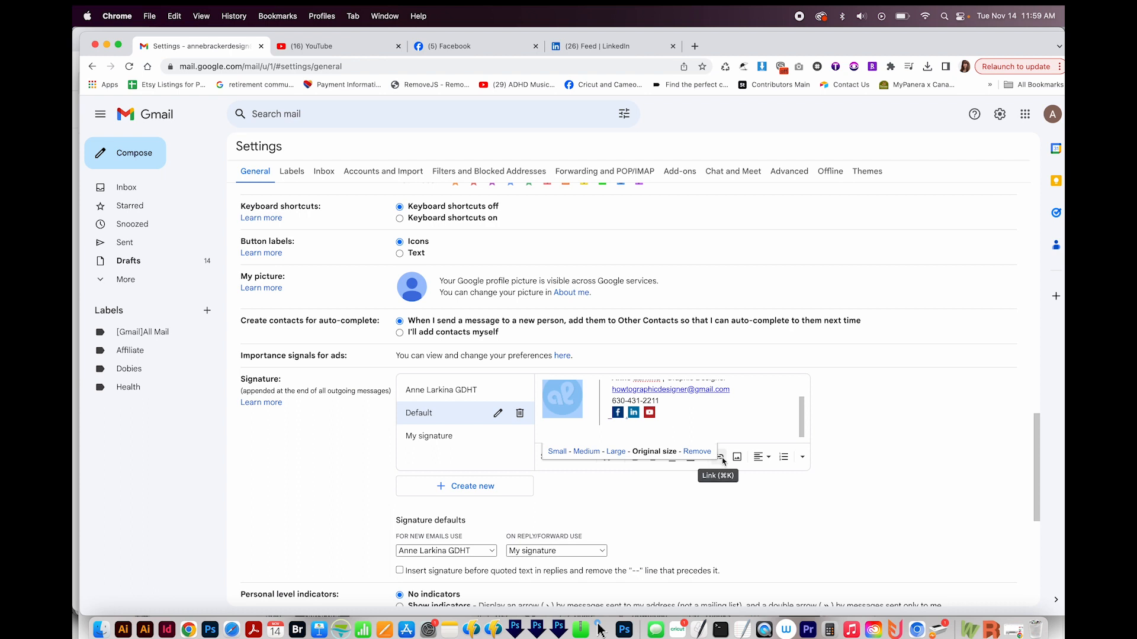
left_click(721, 457)
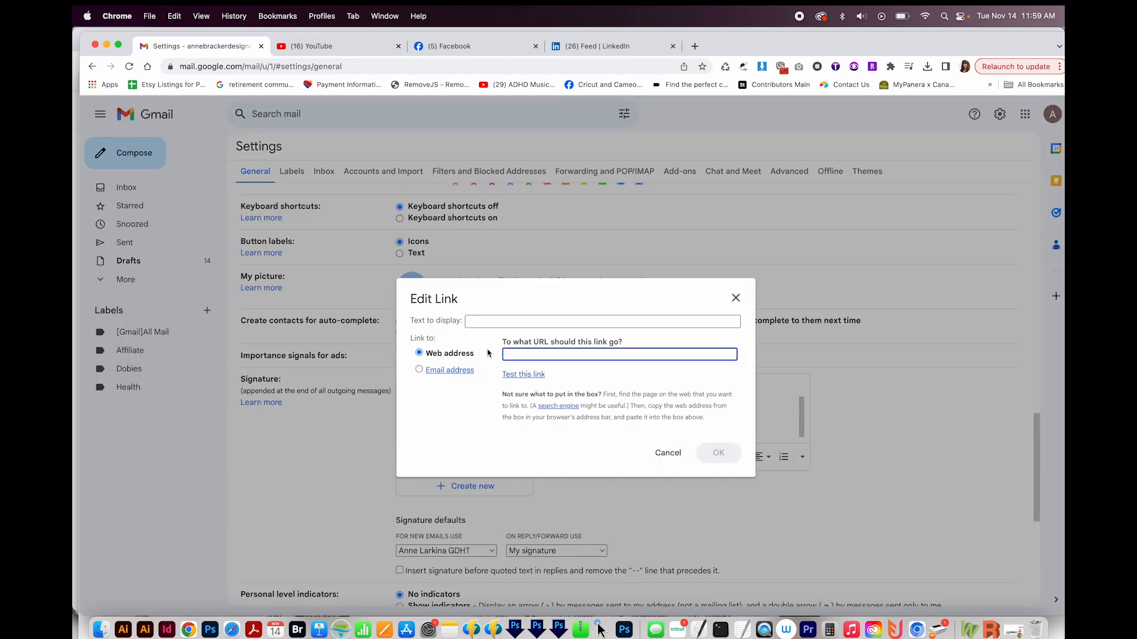
type("https://annelarkina.com/")
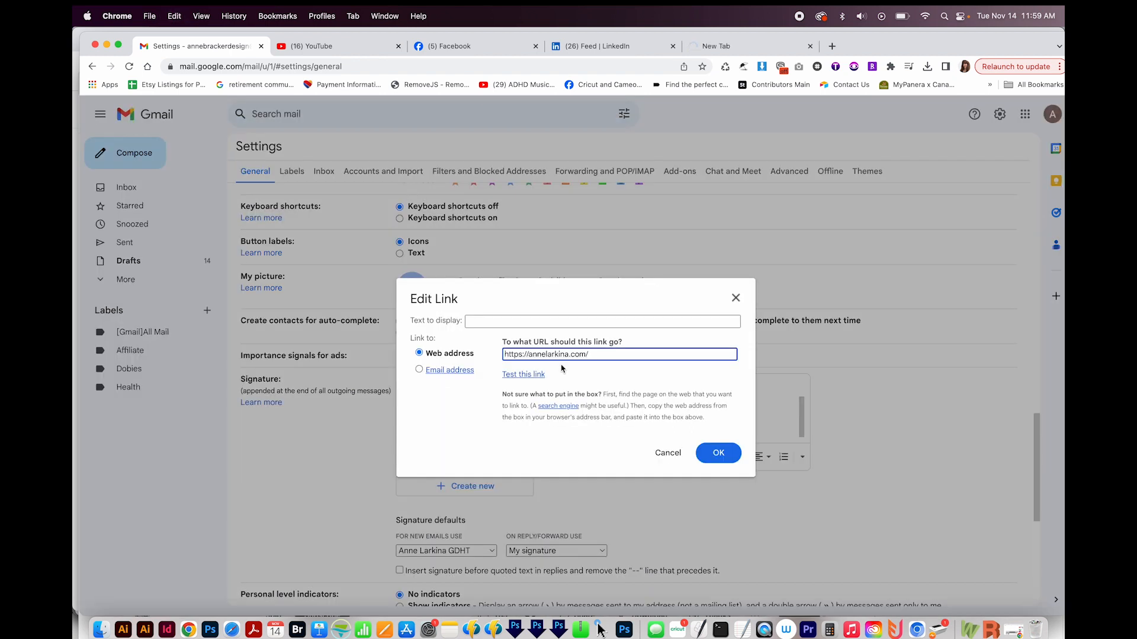
mouse_move(663, 432)
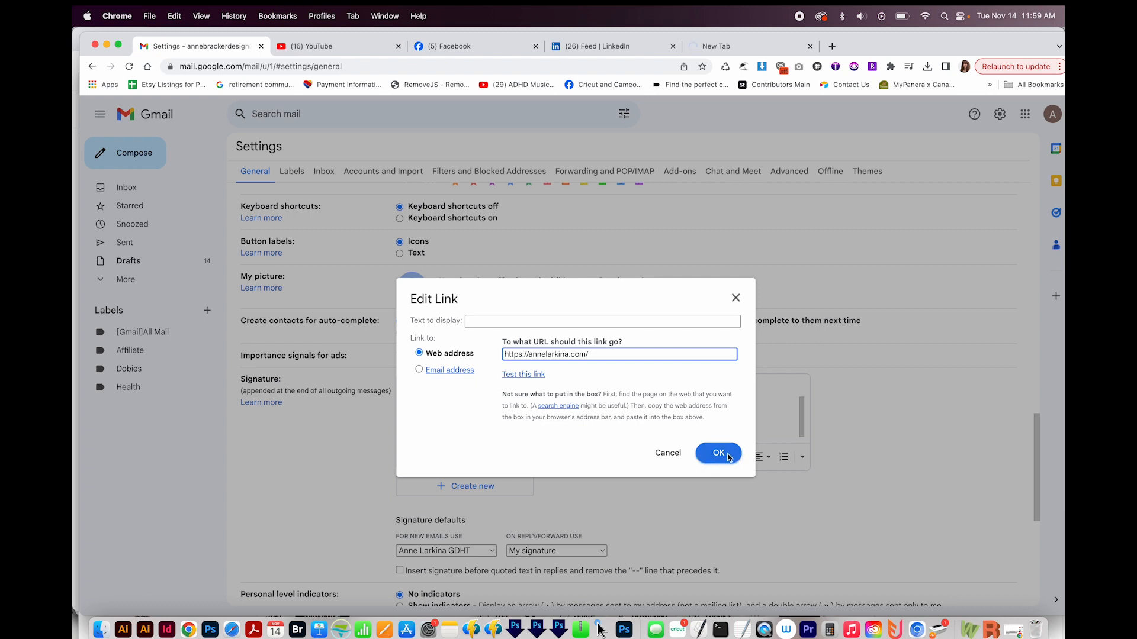
left_click(717, 452)
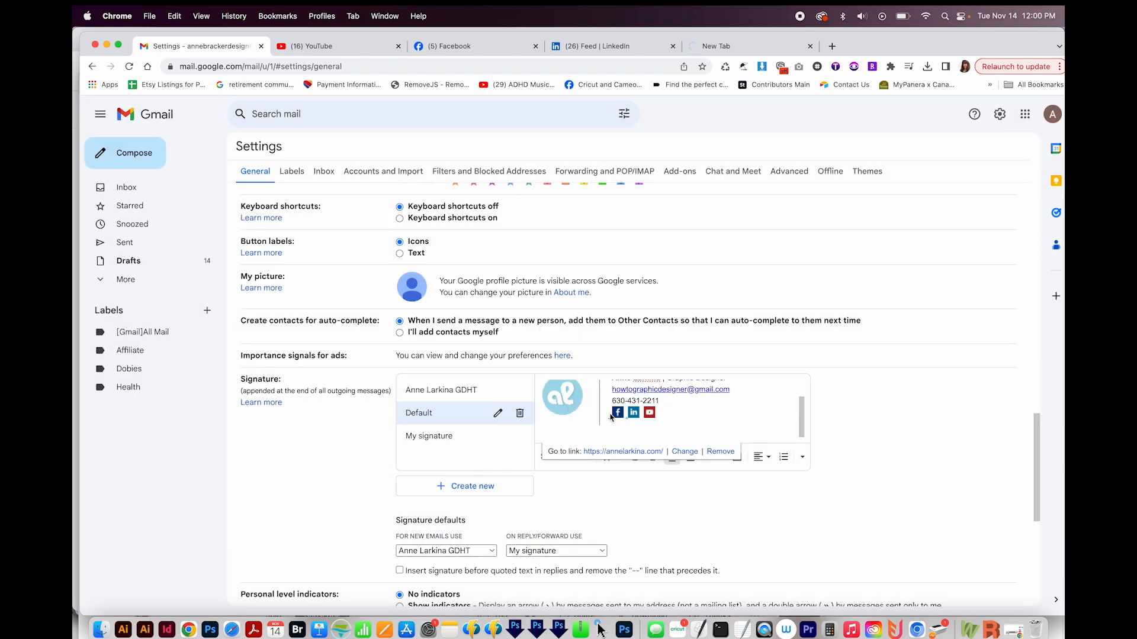
left_click(616, 413)
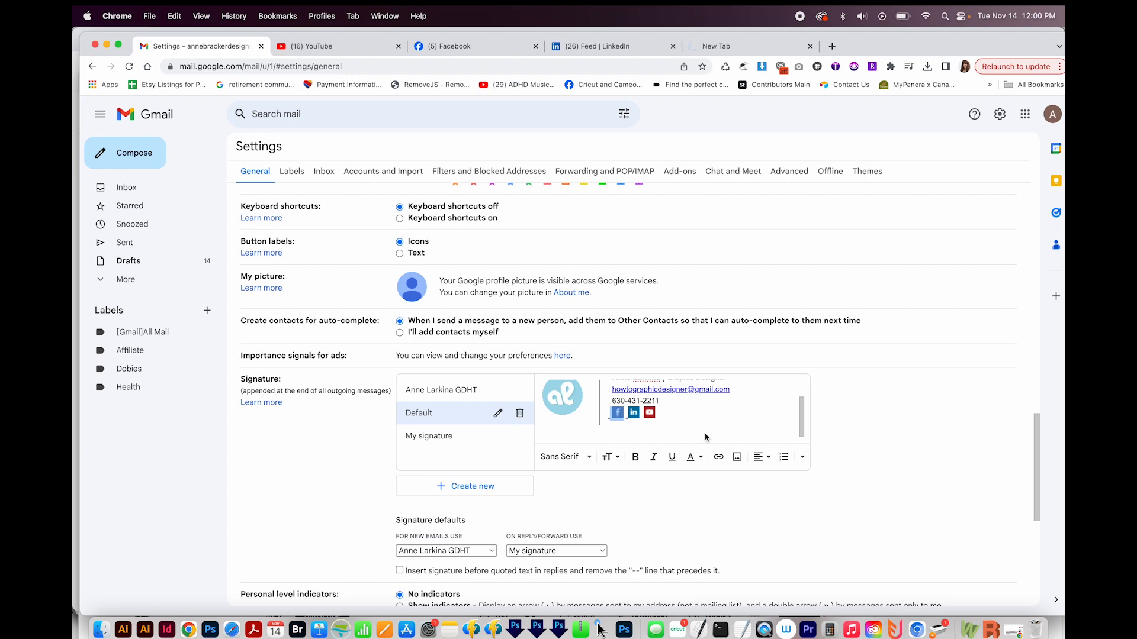
left_click(717, 457)
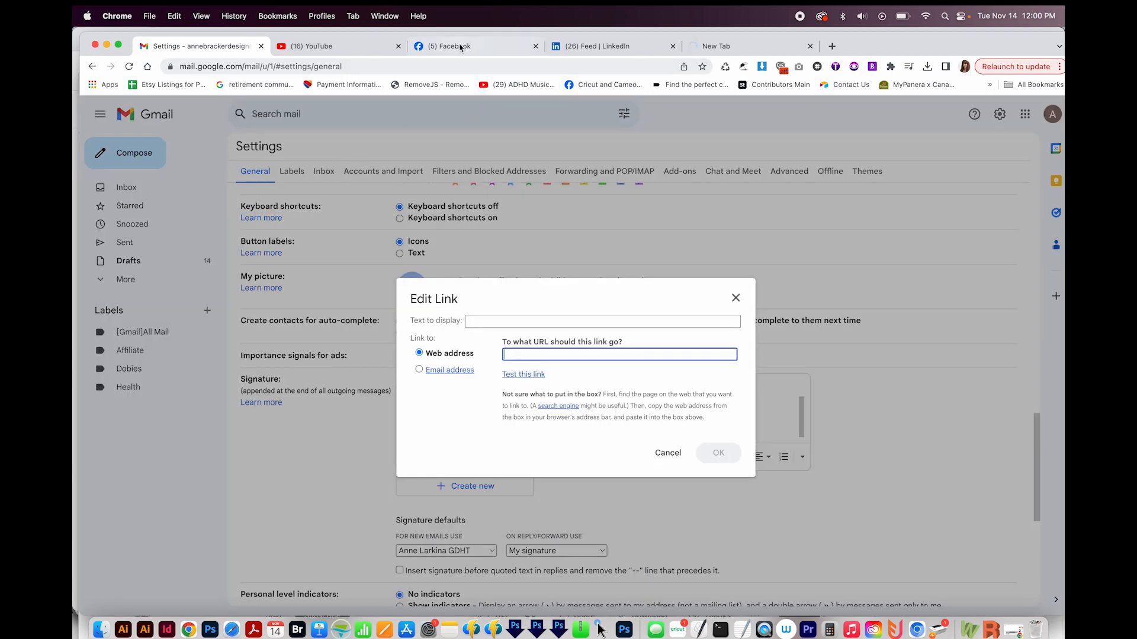
type("https://www.facebook.com/")
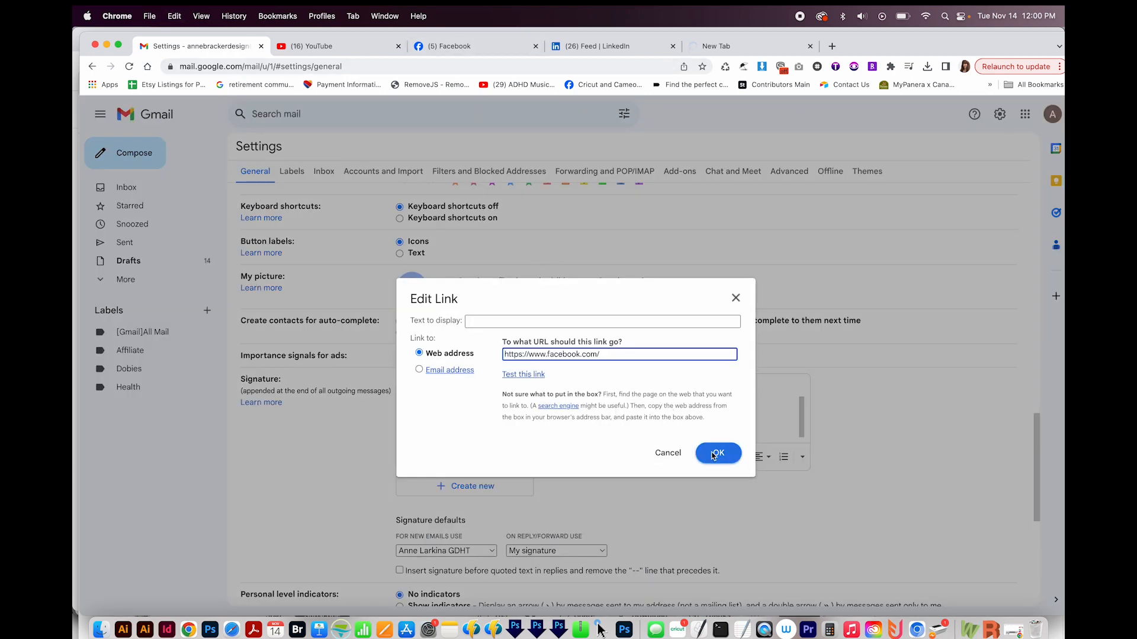
left_click(716, 452)
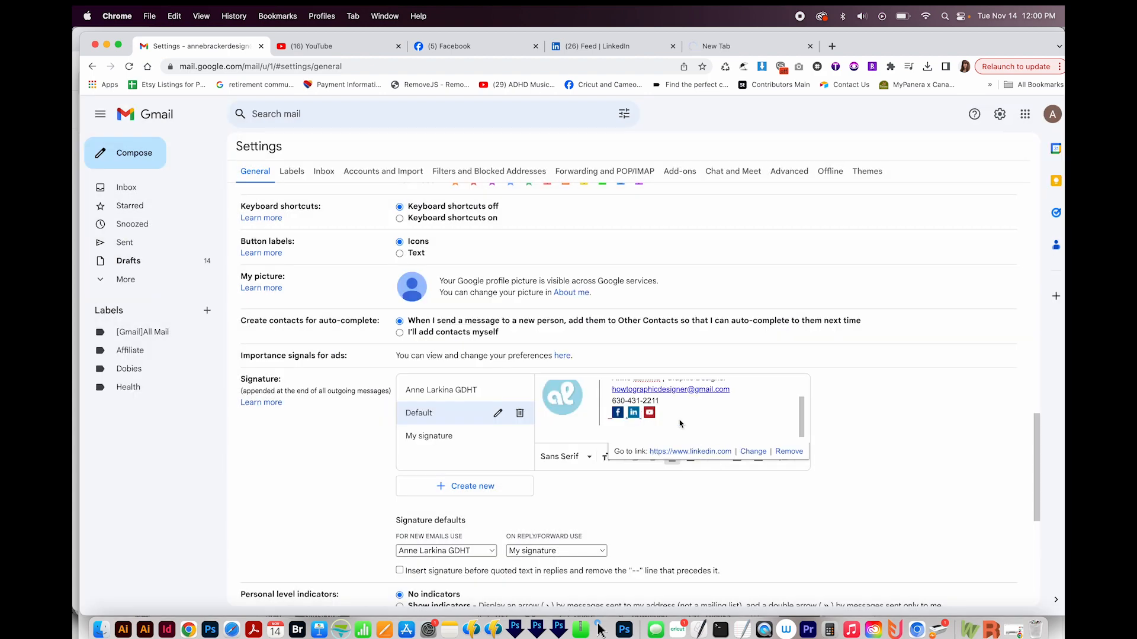
left_click(753, 451)
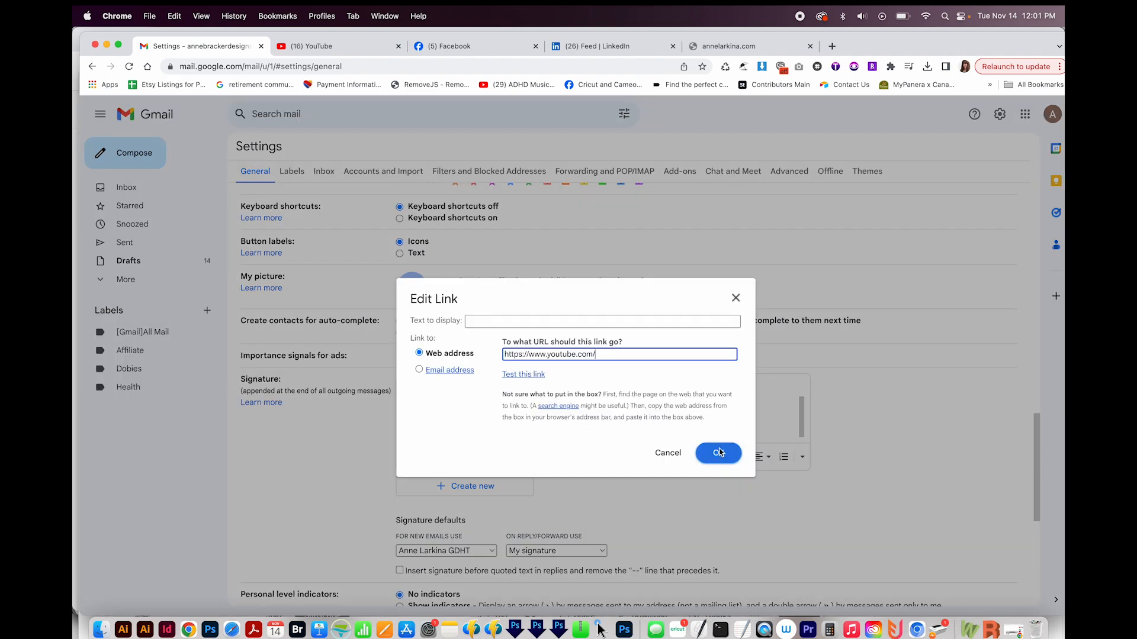
left_click(717, 453)
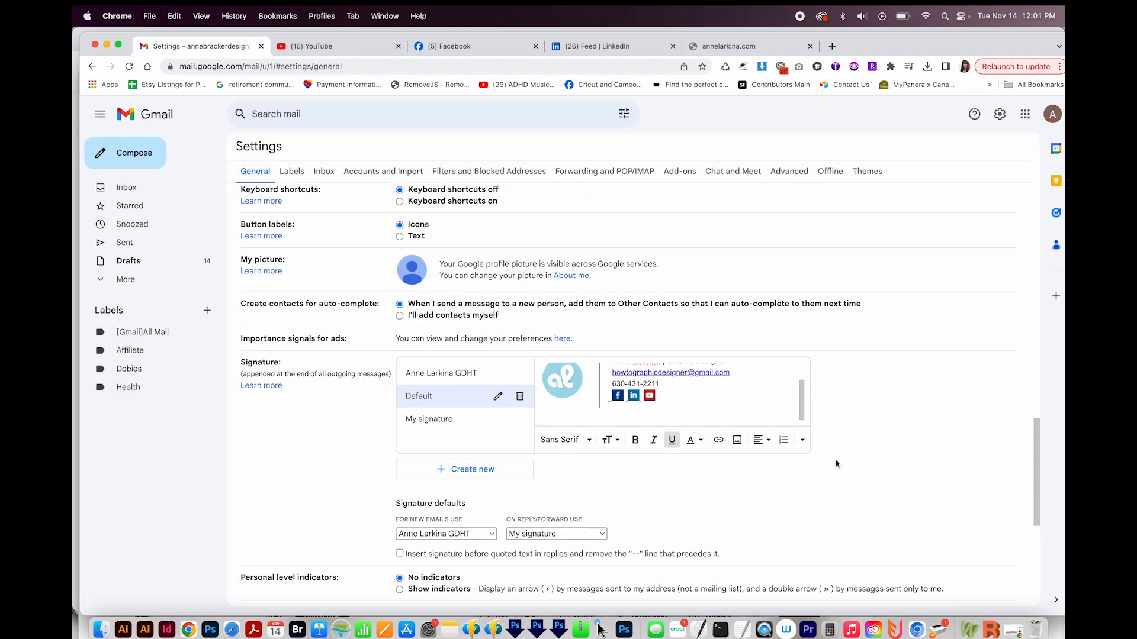
Scroll the settings page to review the Default signature.
scroll("up", 3)
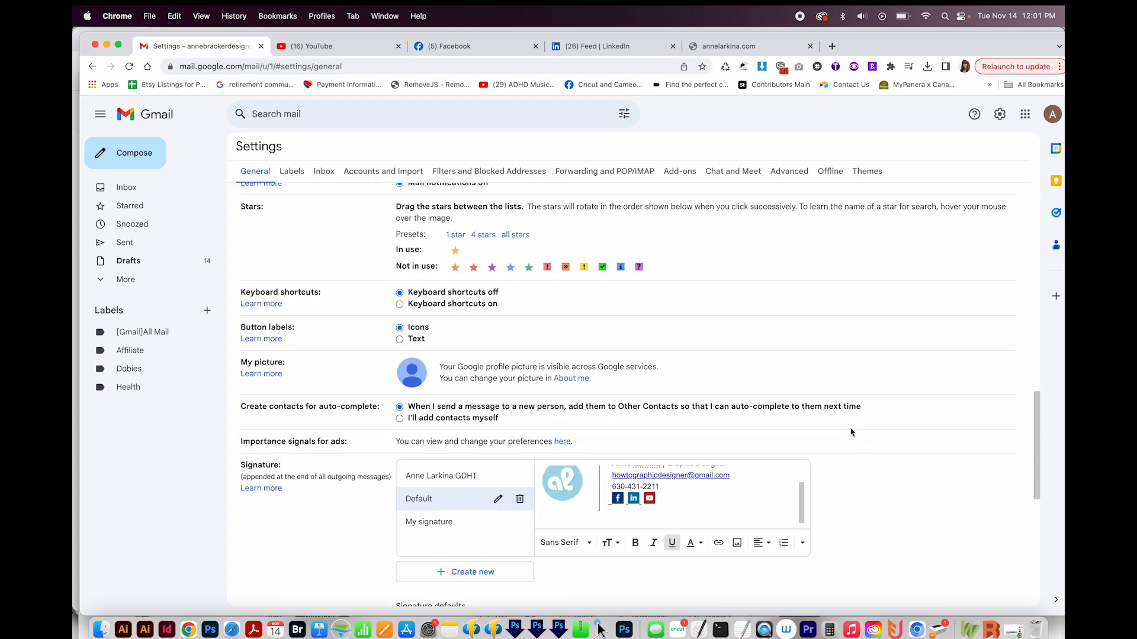
scroll("down", 3)
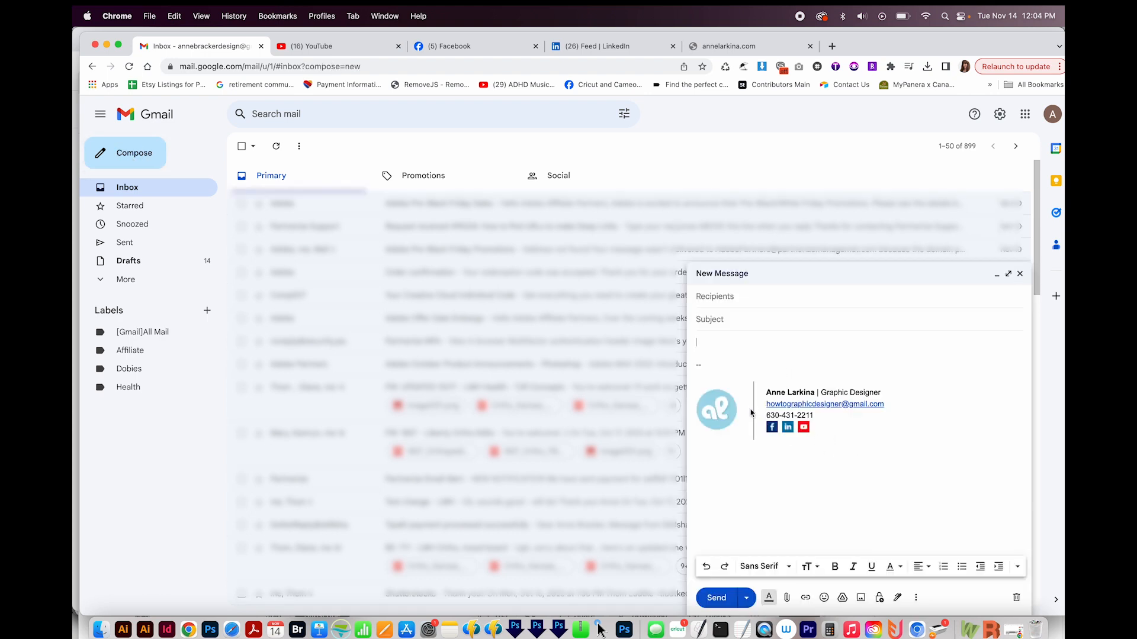
mouse_move(795, 351)
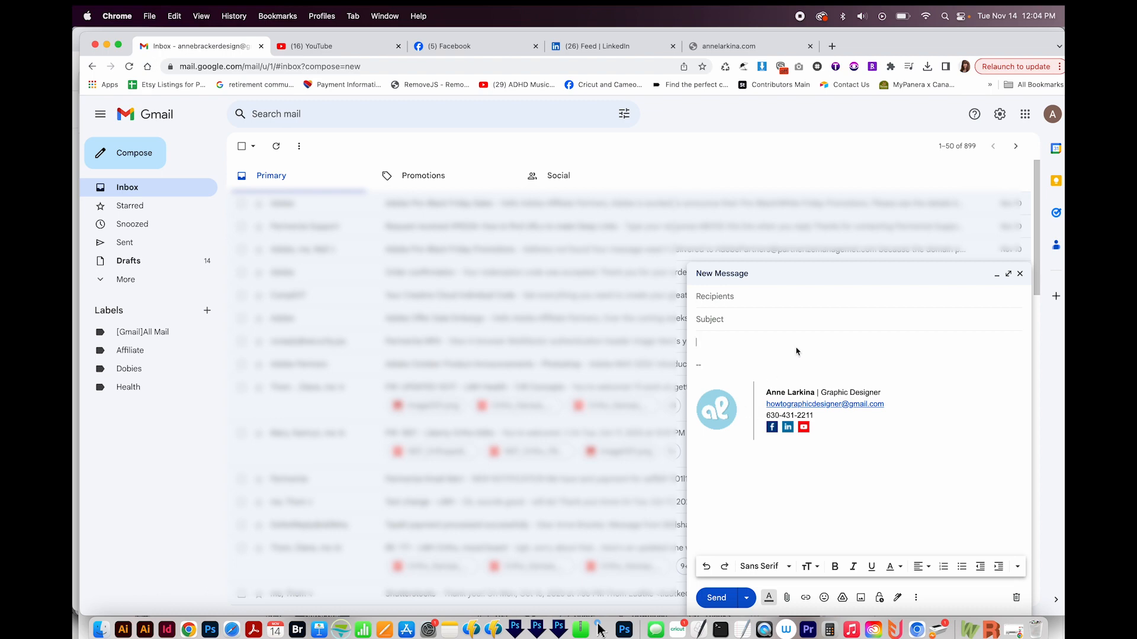
Set 'For new emails use' to Default and save the settings.
left_click(999, 113)
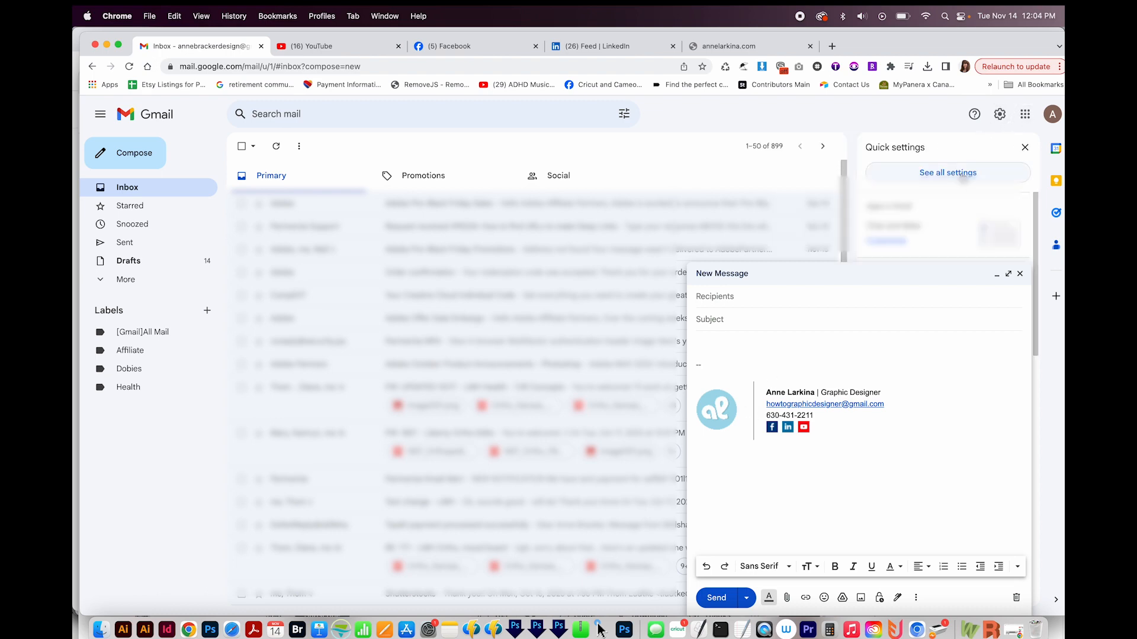
left_click(947, 172)
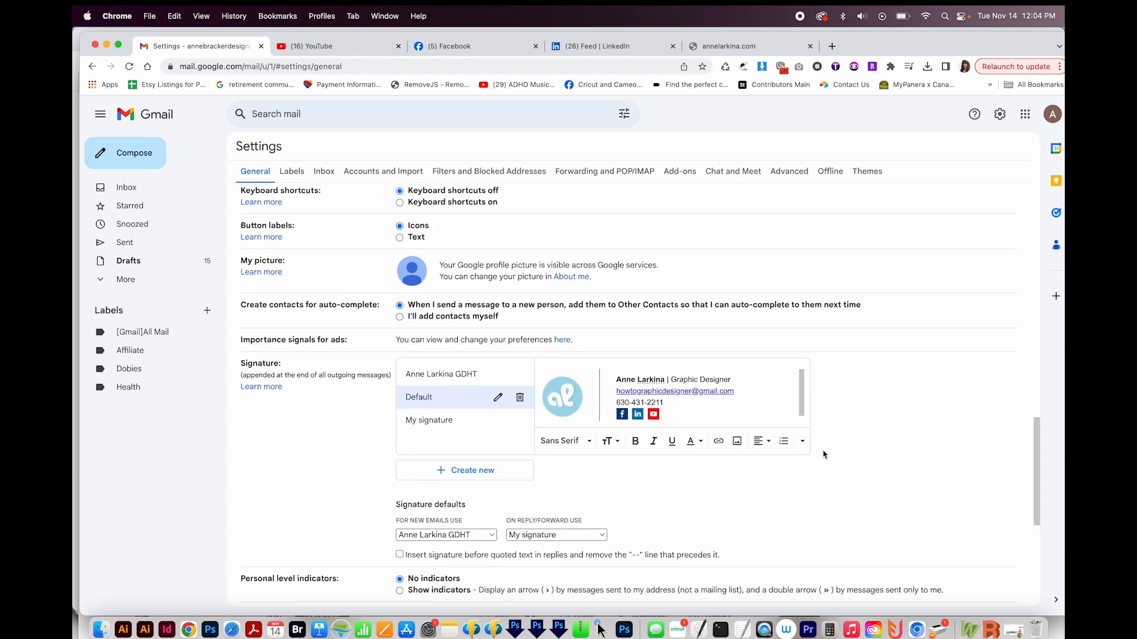
scroll("down", 3)
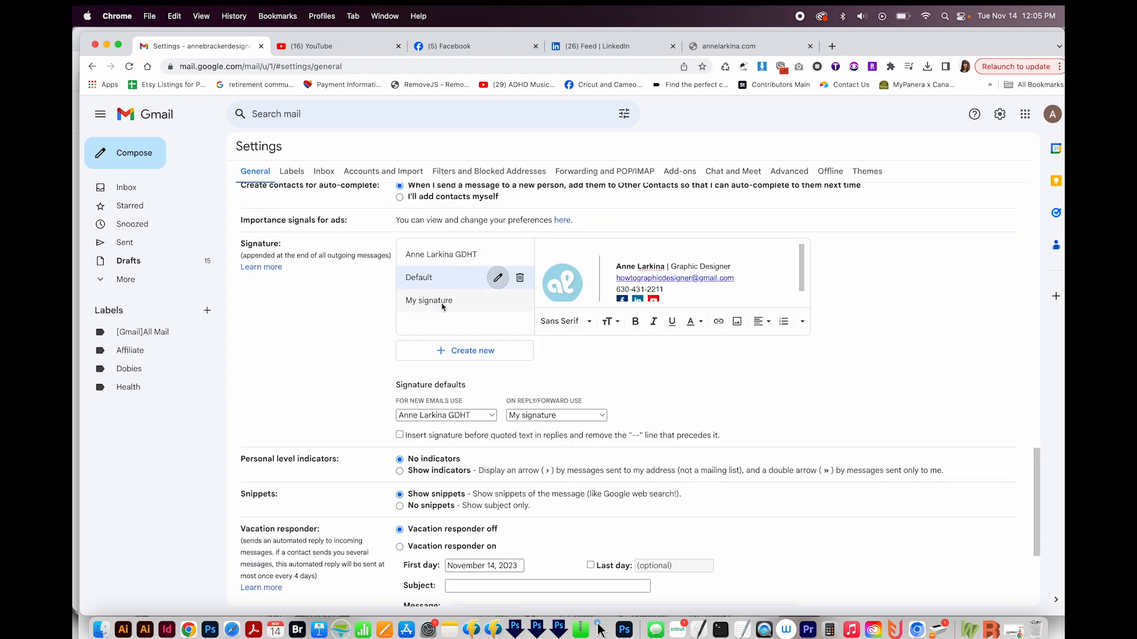
left_click(445, 415)
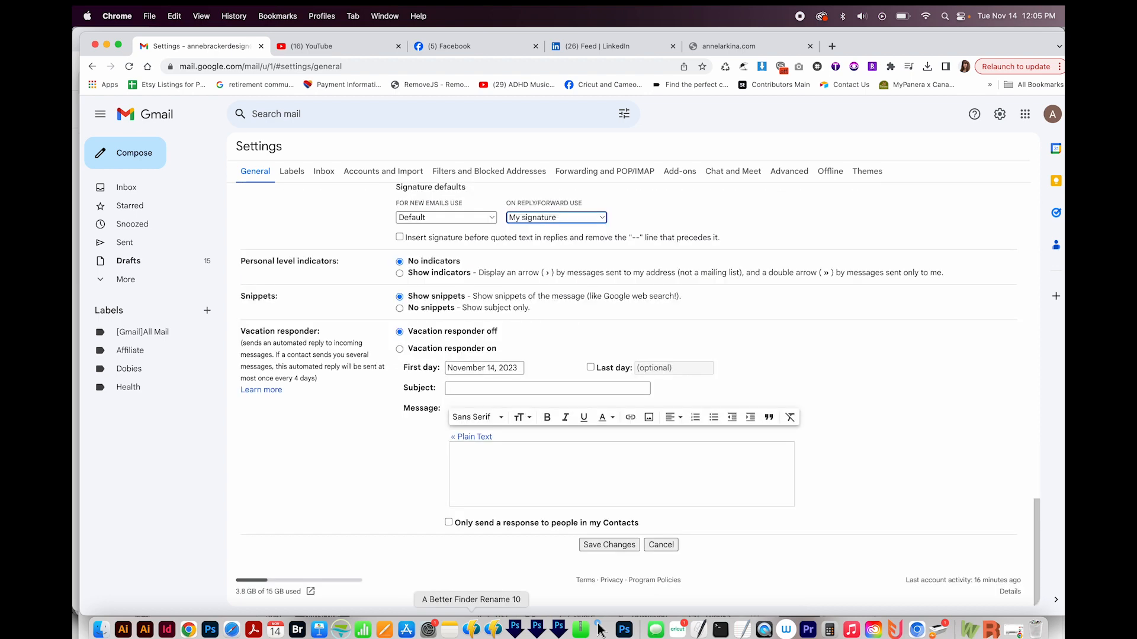
left_click(127, 187)
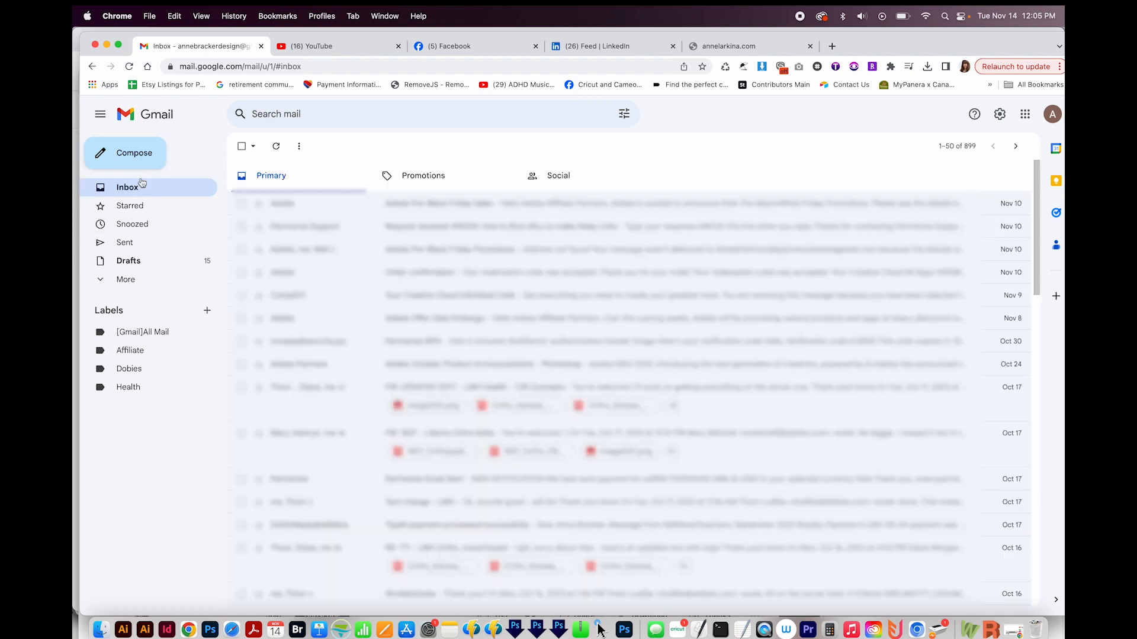
Compose a new email and click the To field to confirm the Default signature appears.
left_click(125, 152)
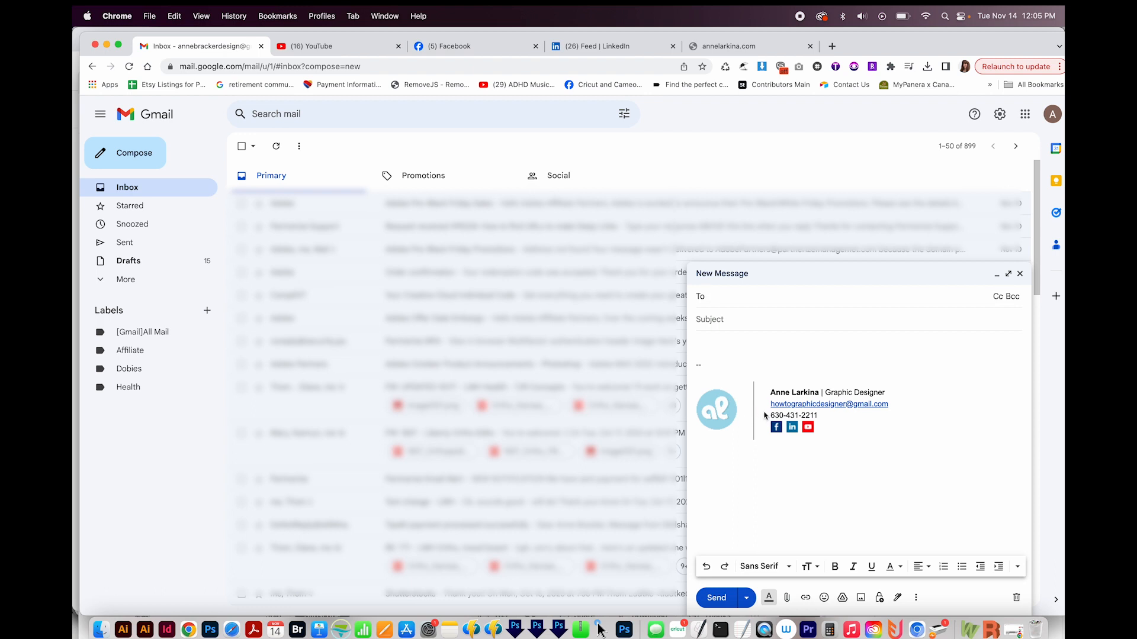
mouse_move(724, 378)
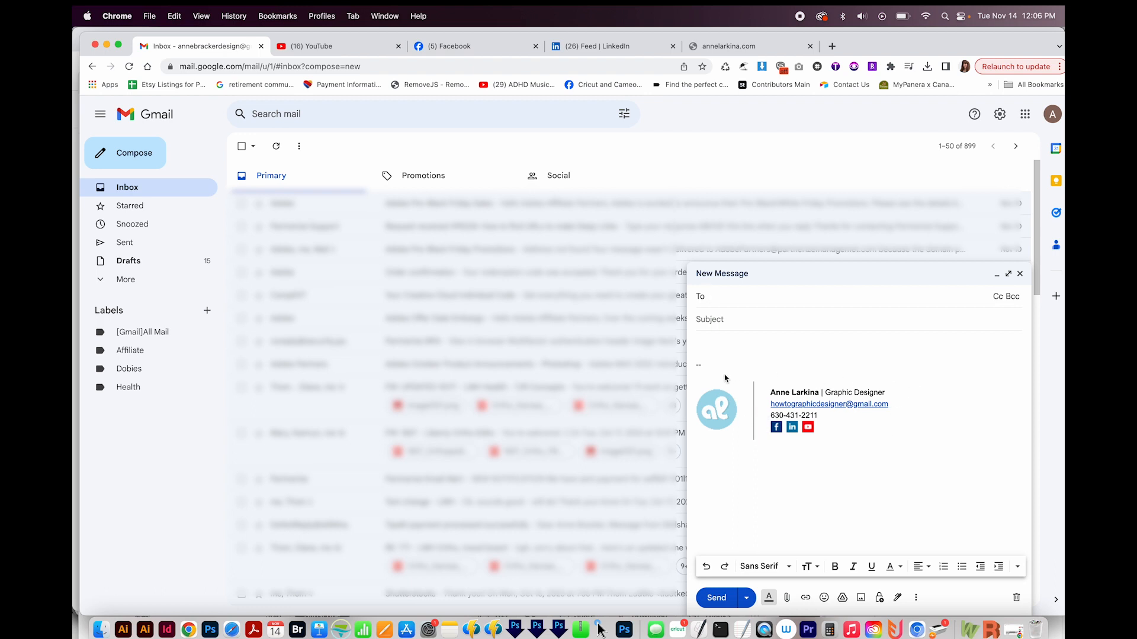
mouse_move(911, 465)
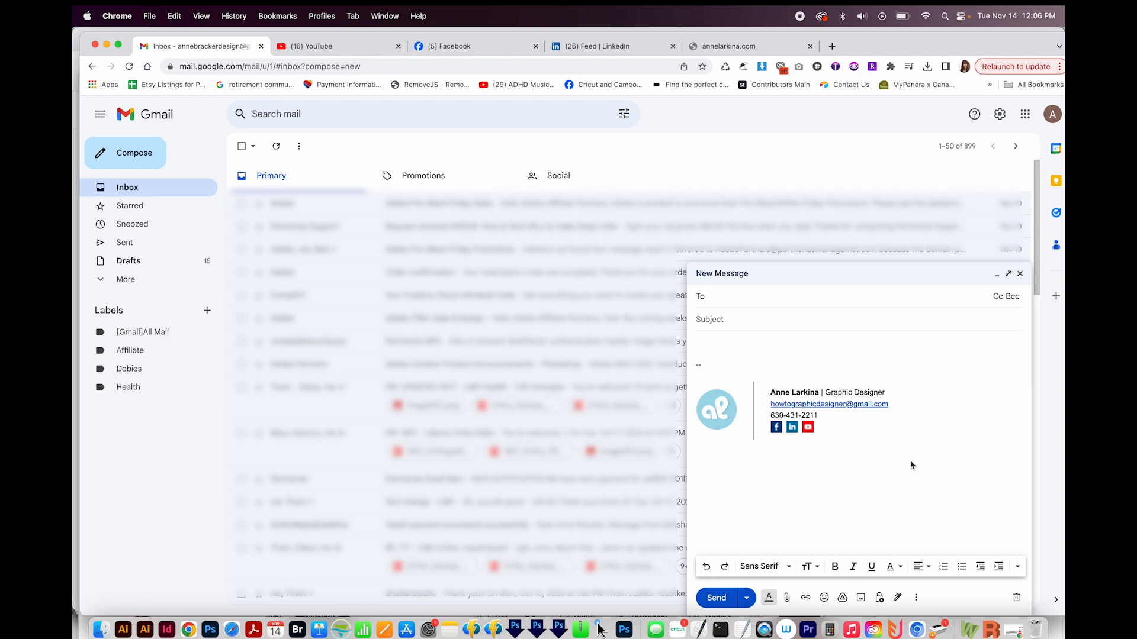
left_click(710, 296)
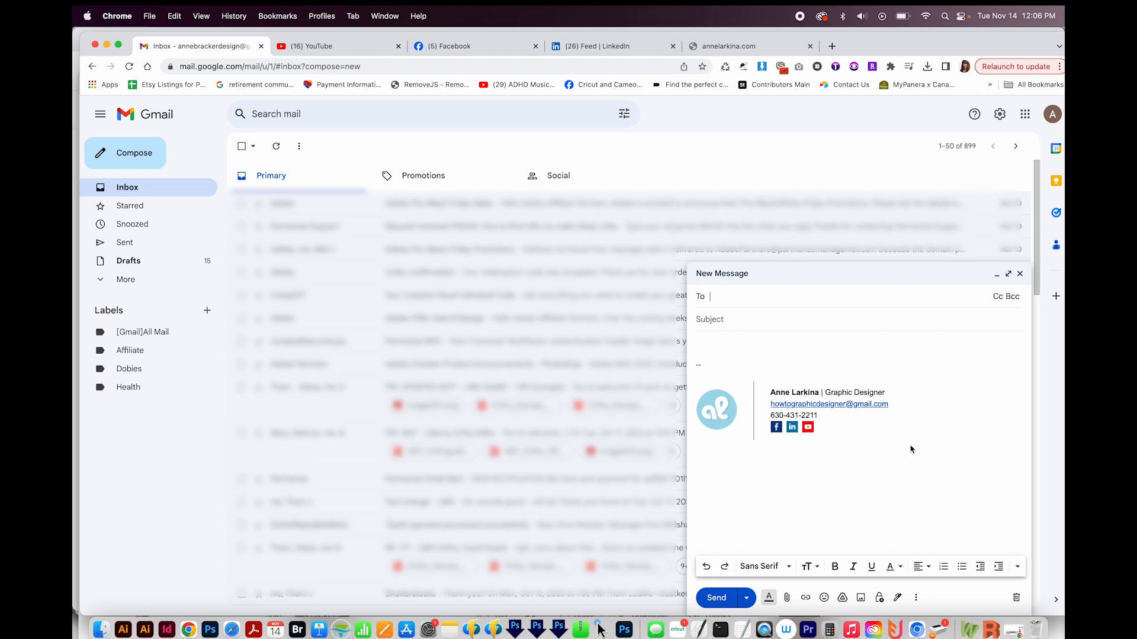
mouse_move(699, 436)
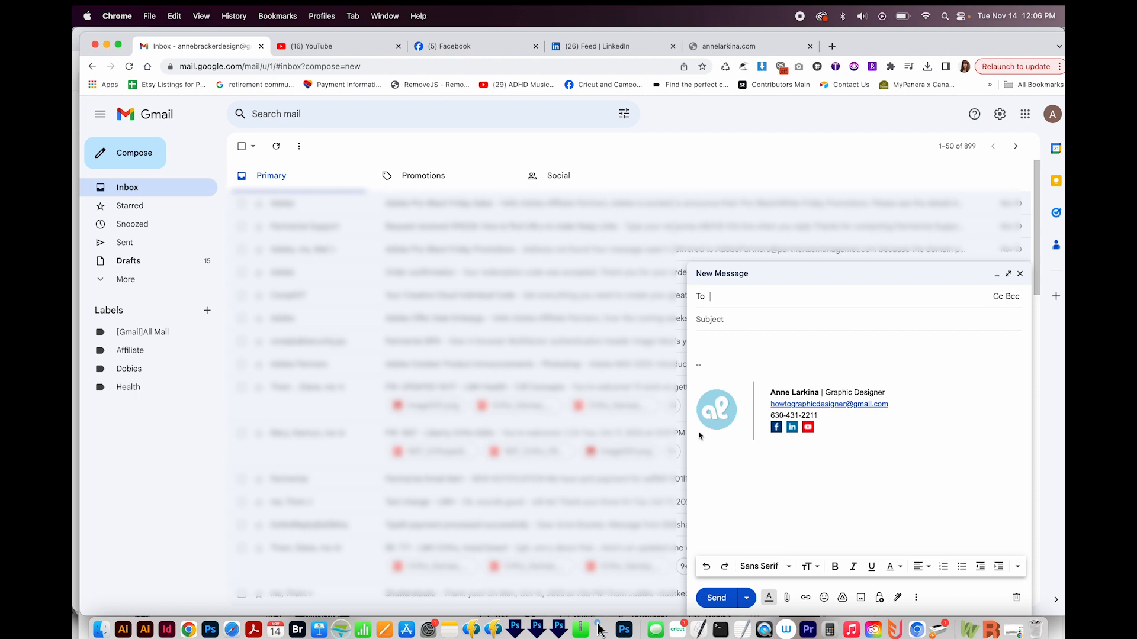